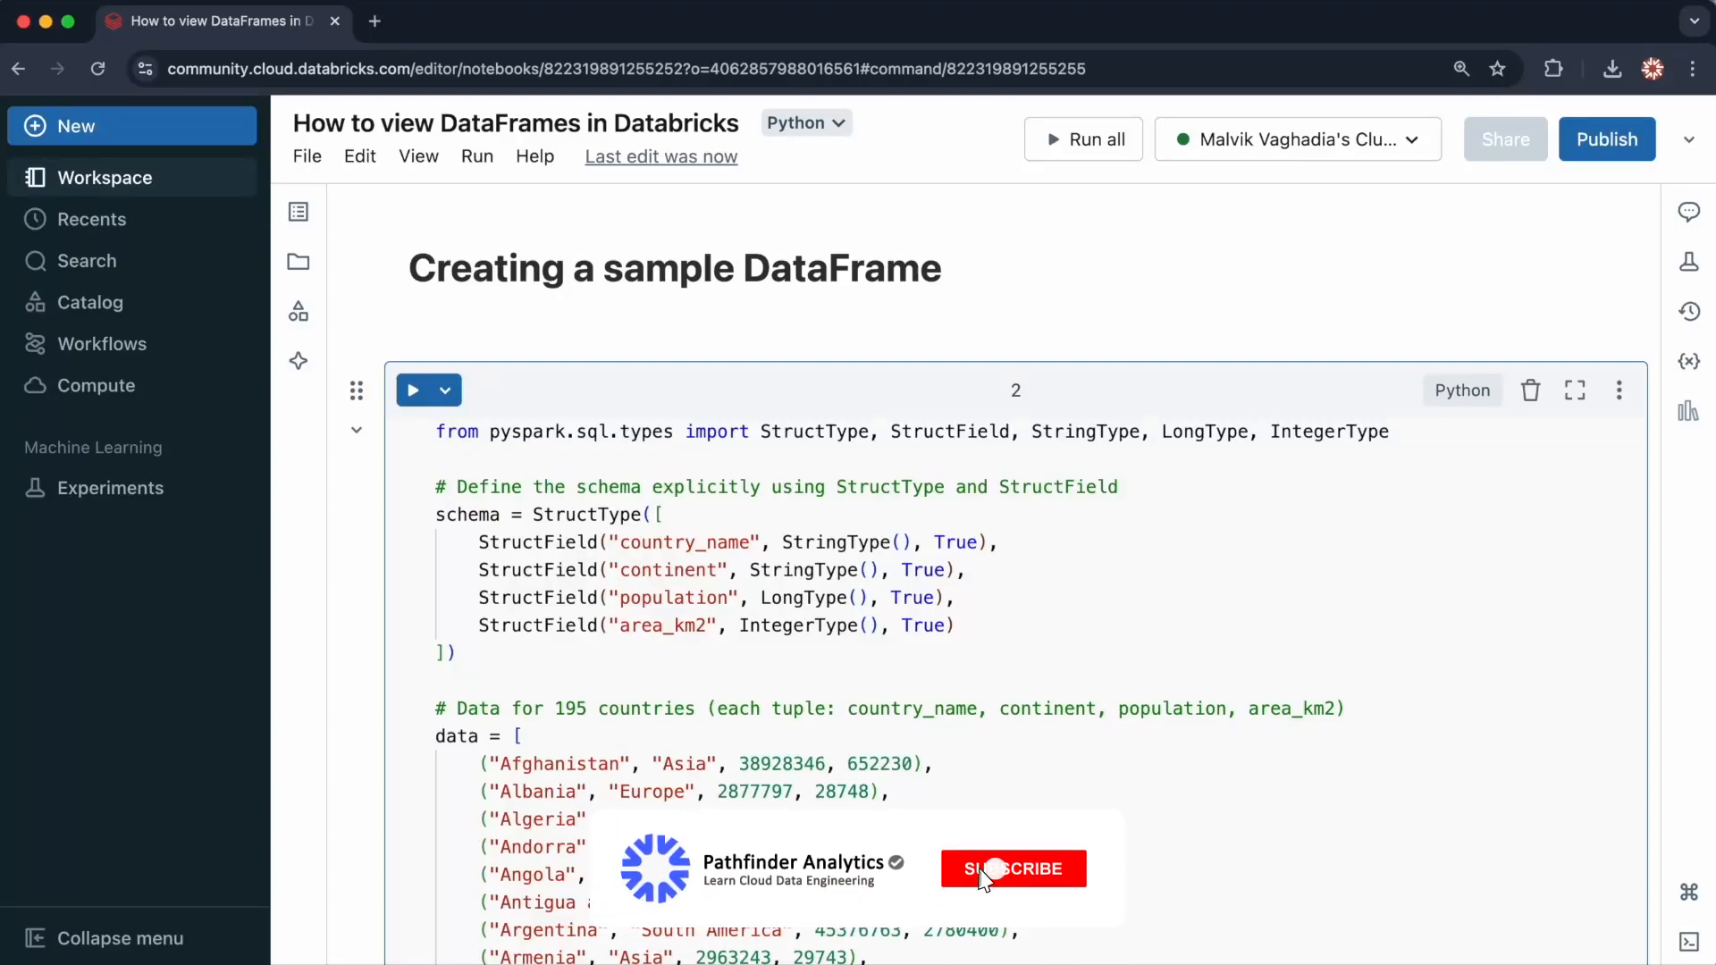
Step: Highlight the continent and population field names and fold away the long country data list
left_click(1010, 868)
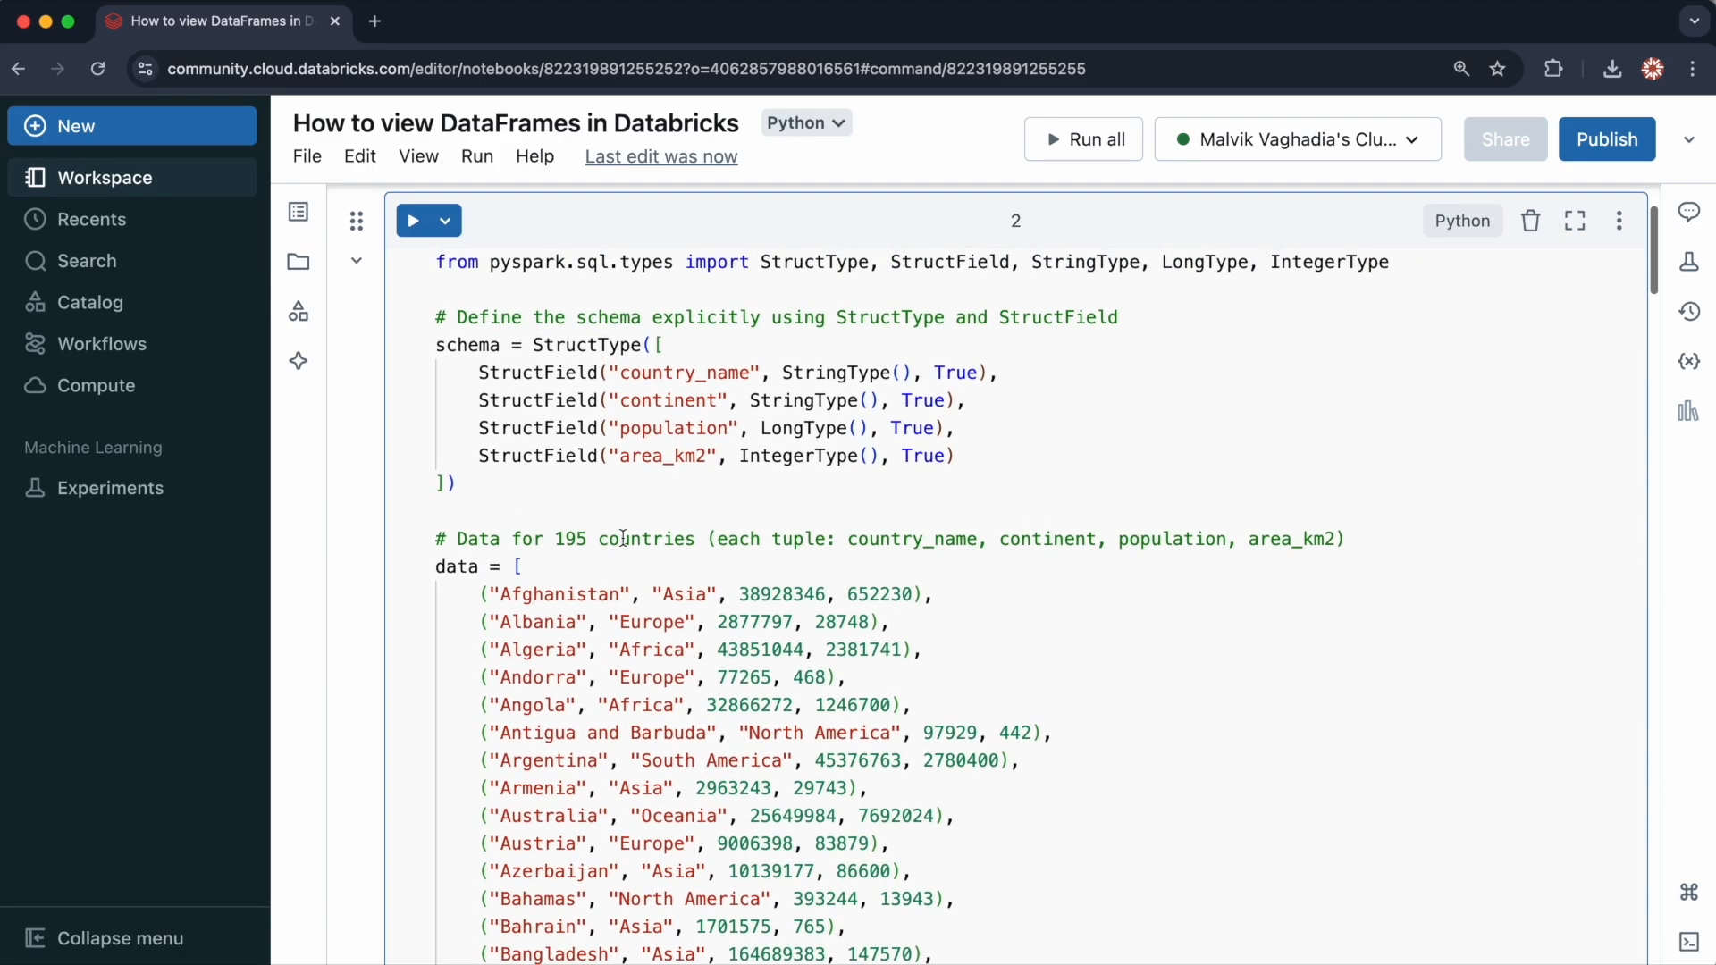
mouse_move(655, 369)
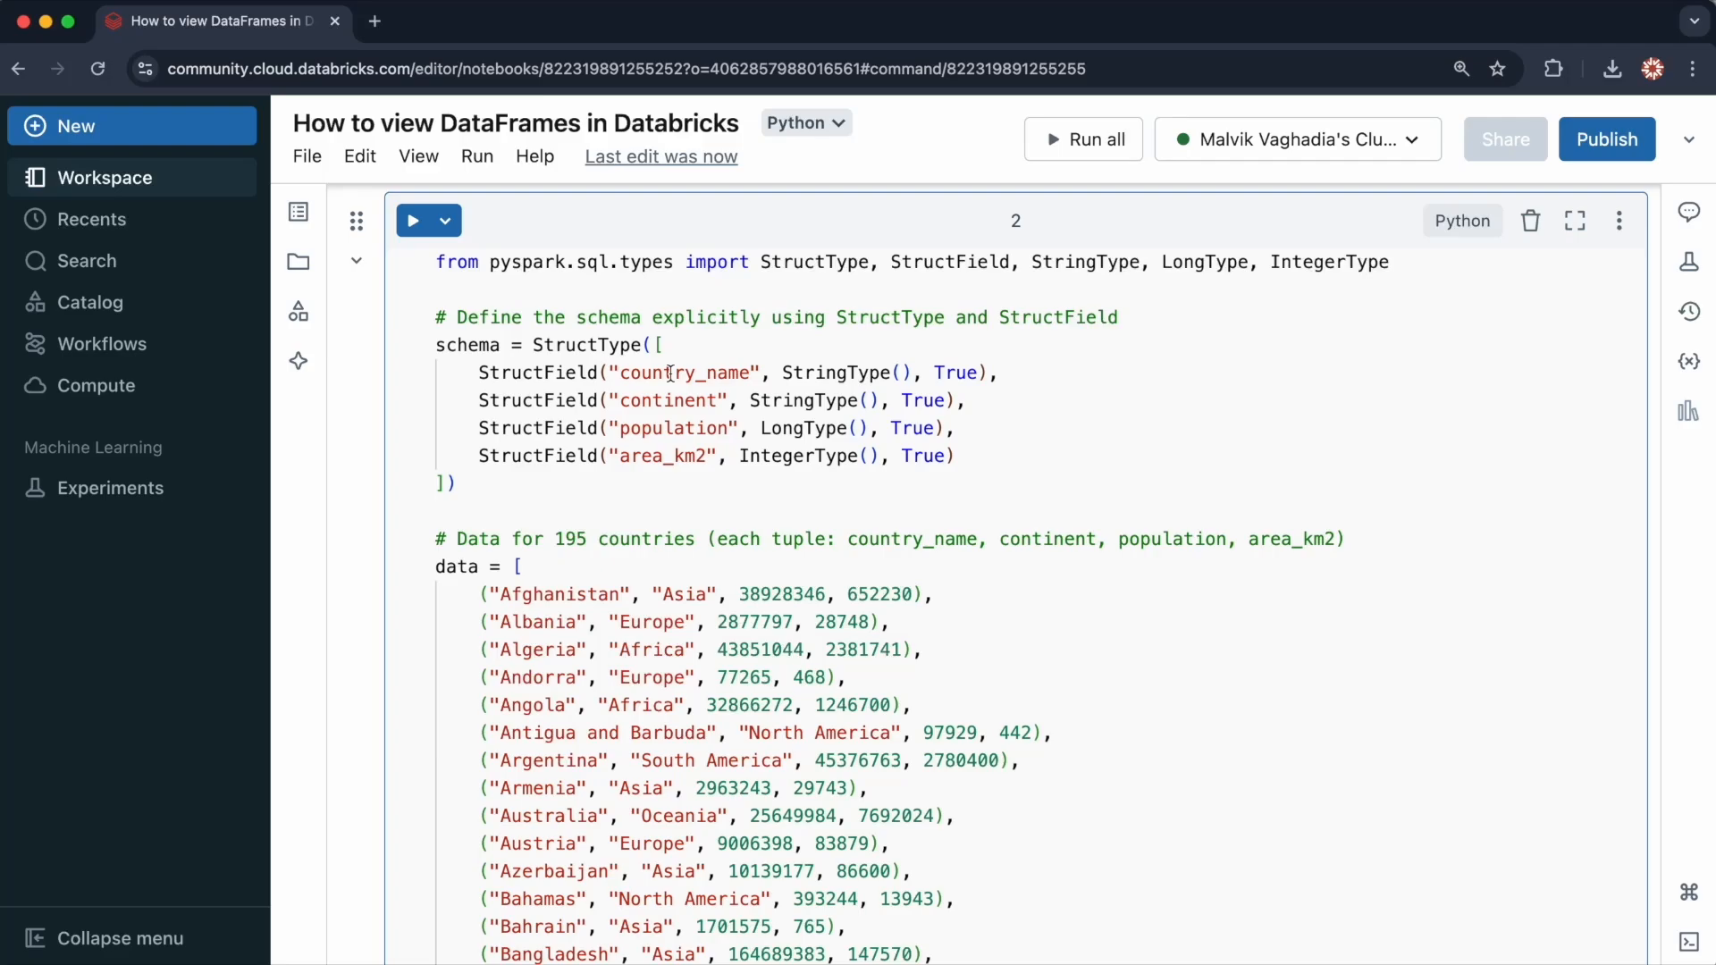
double_click(665, 399)
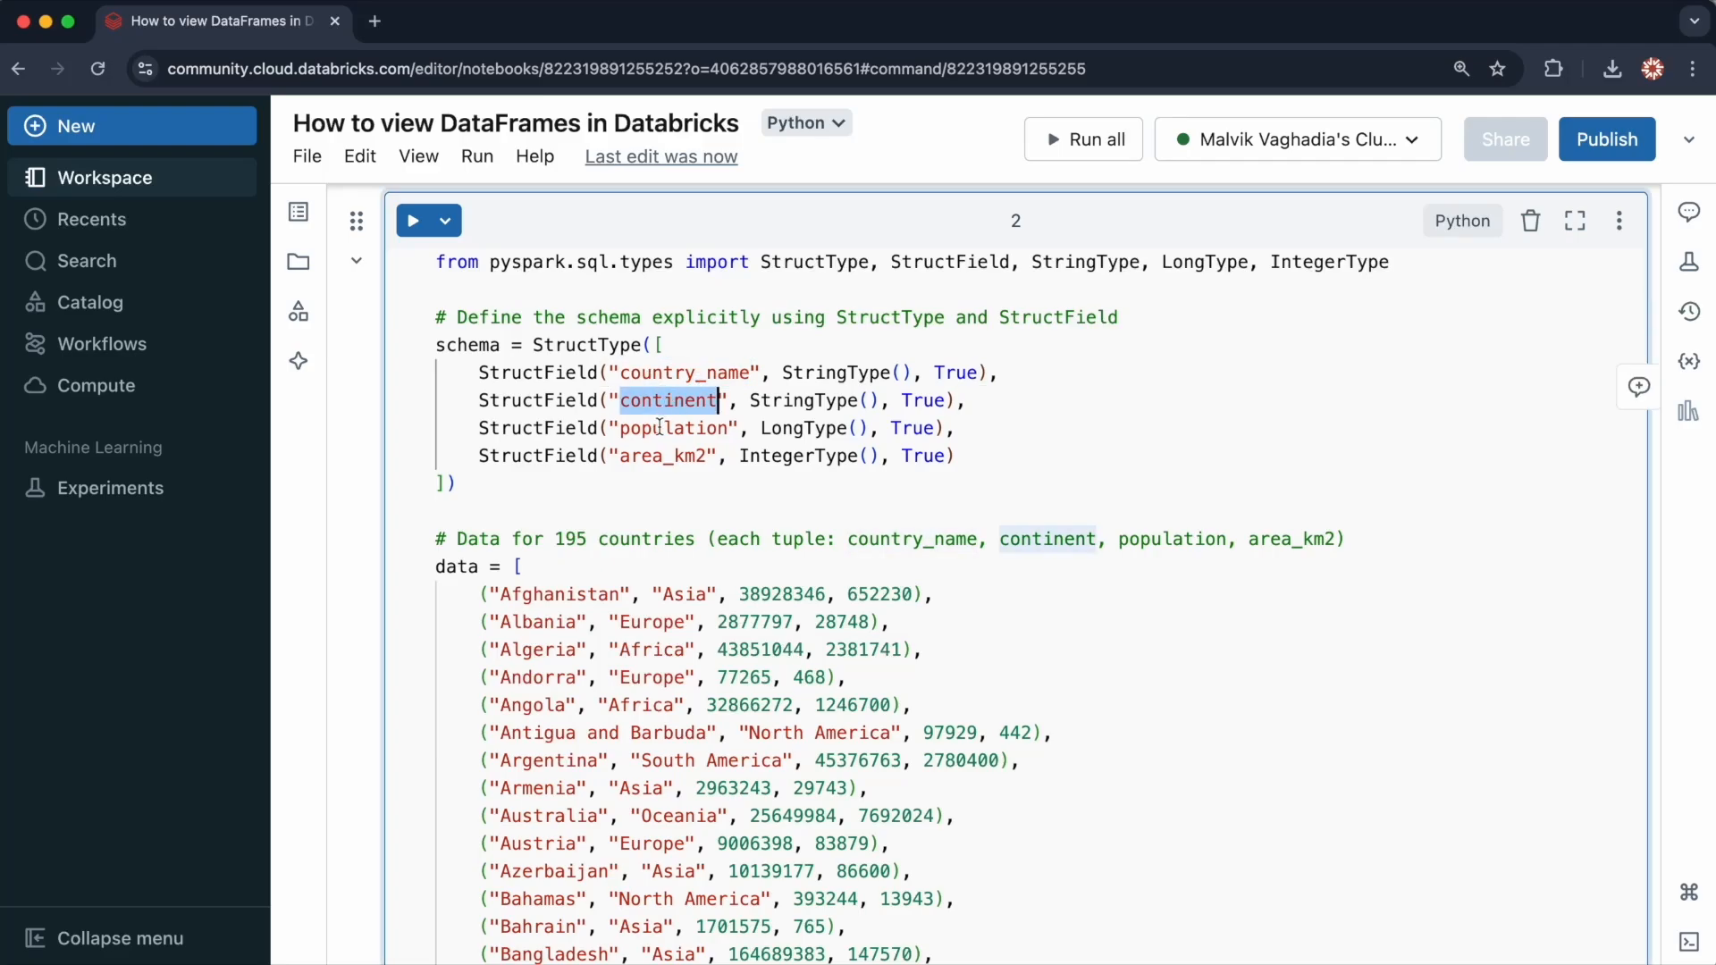
double_click(670, 428)
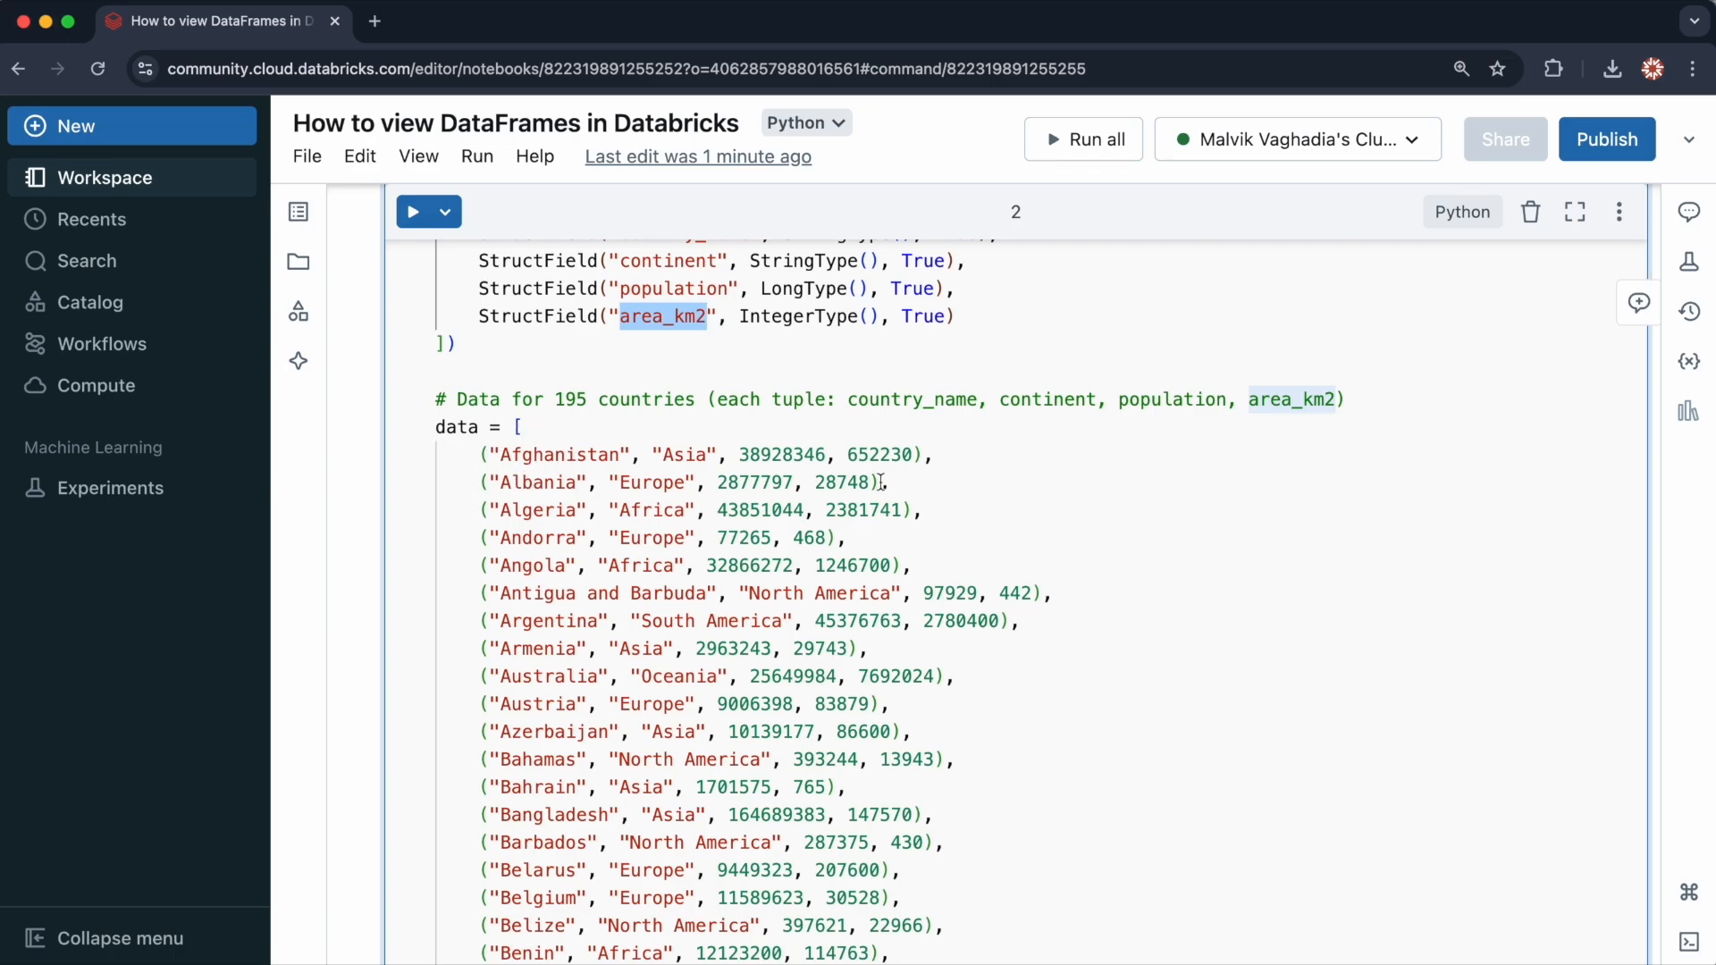
scroll("down", 3)
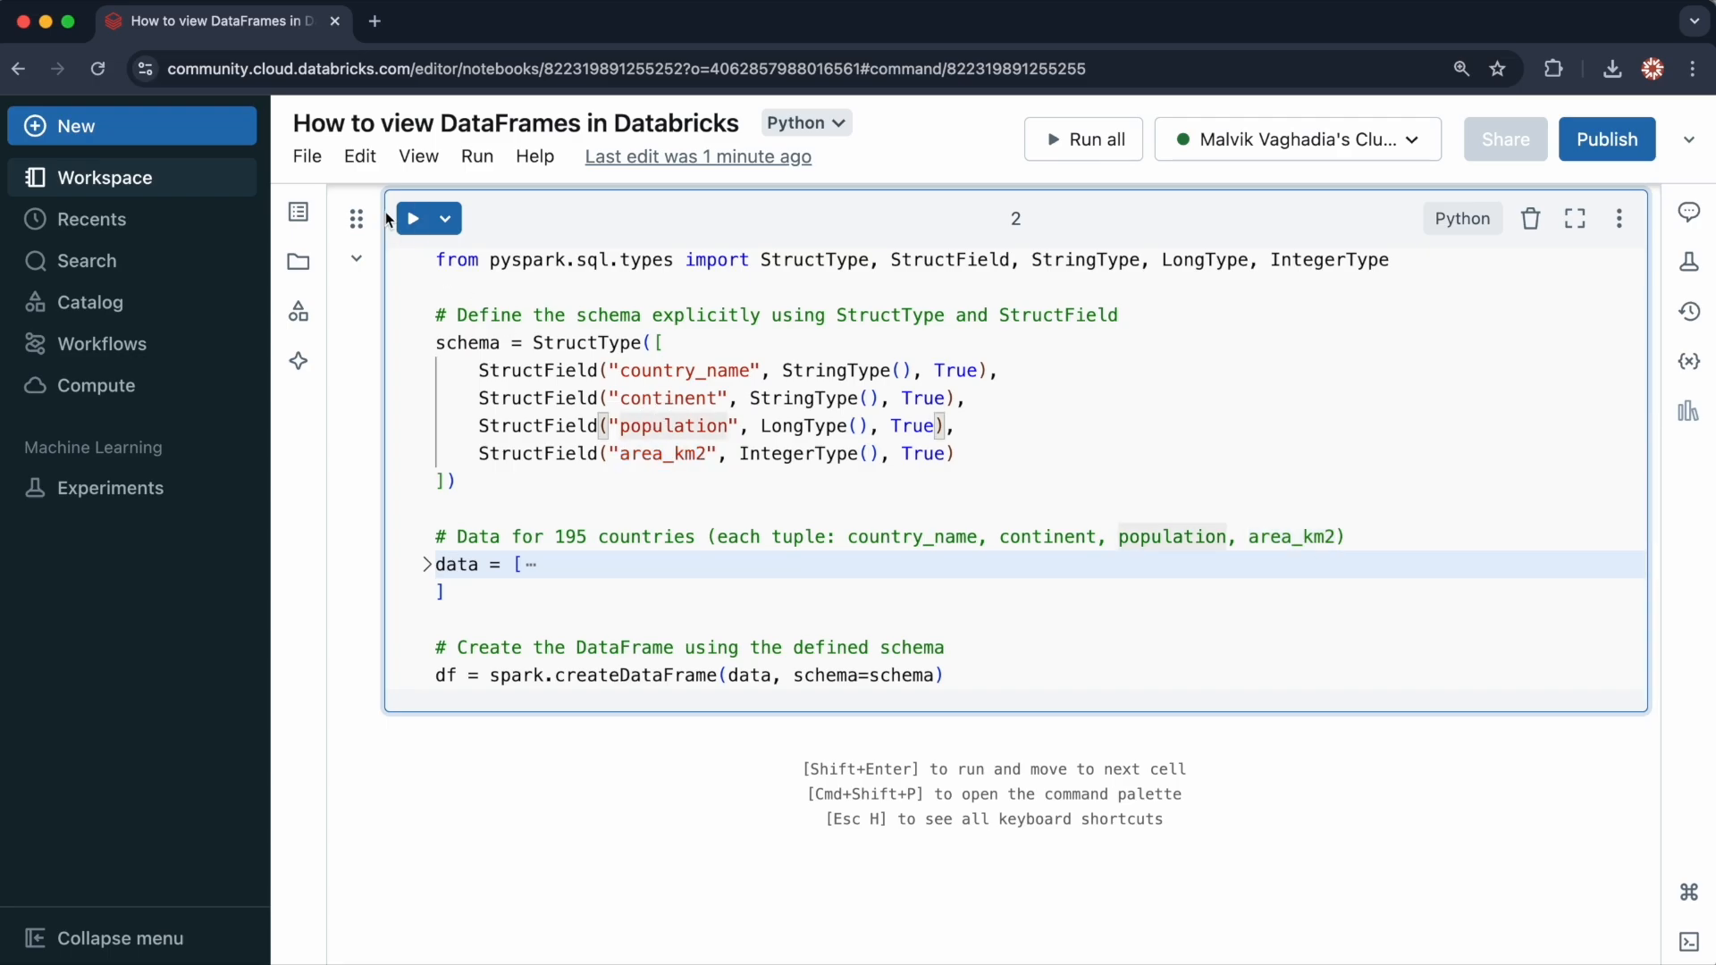
Step: Run the DataFrame creation cell, then run df.show() in a new code cell below
left_click(413, 219)
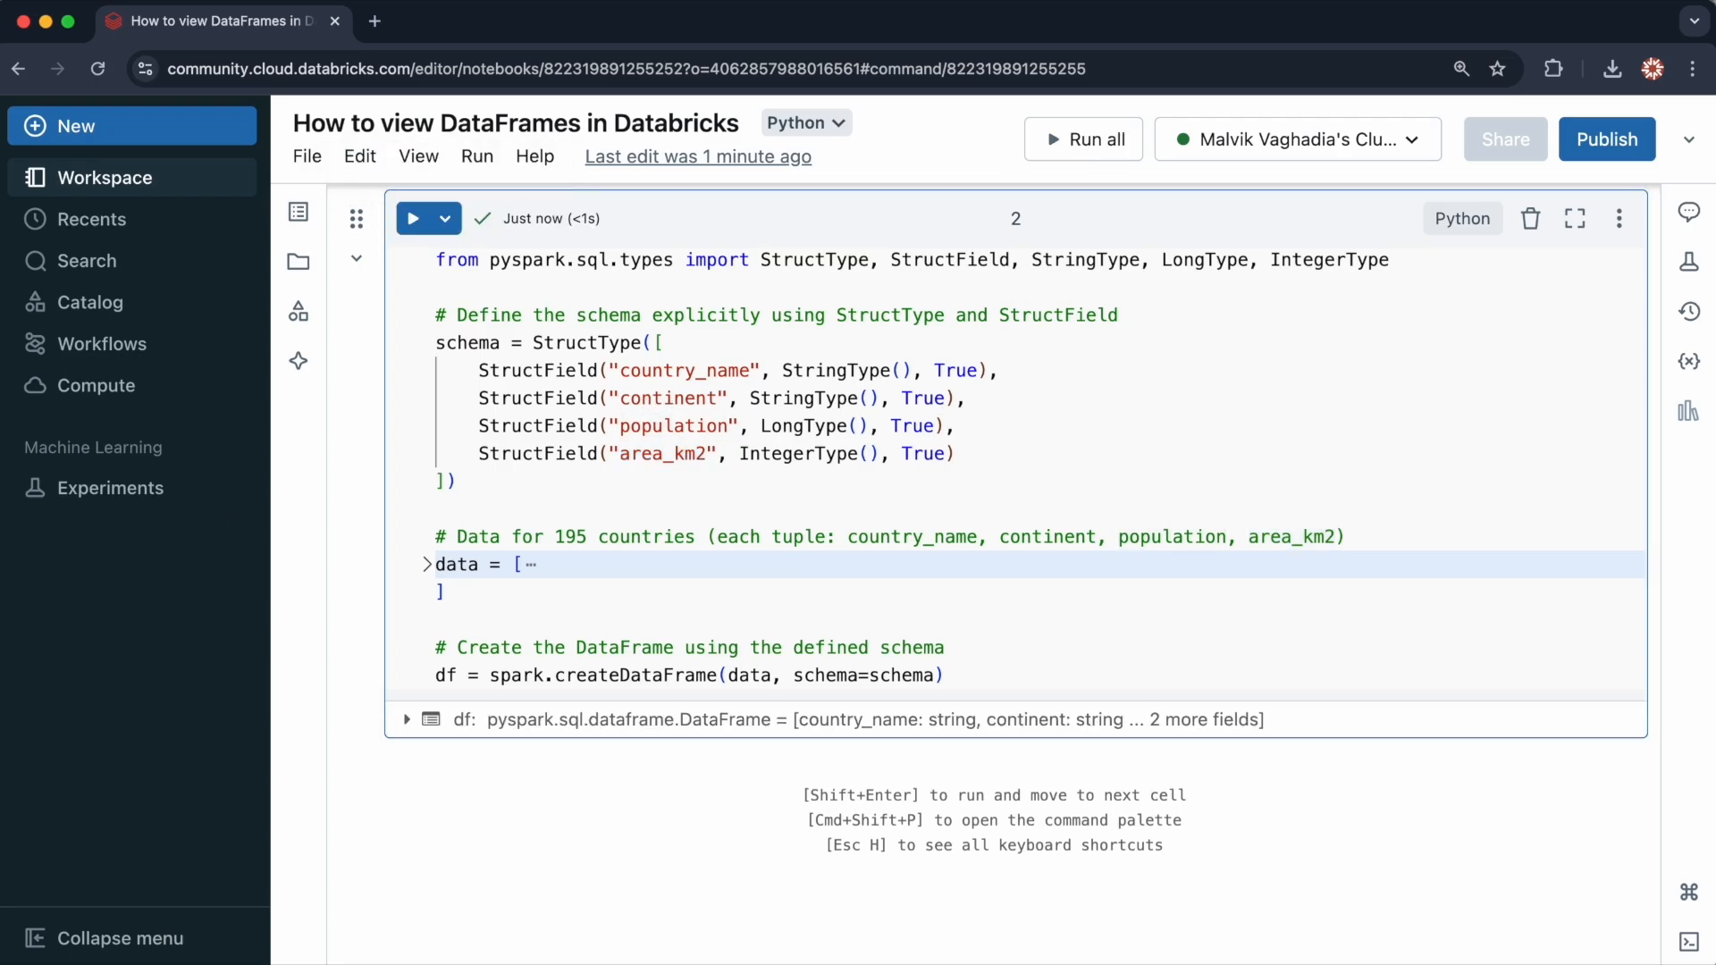
mouse_move(448, 673)
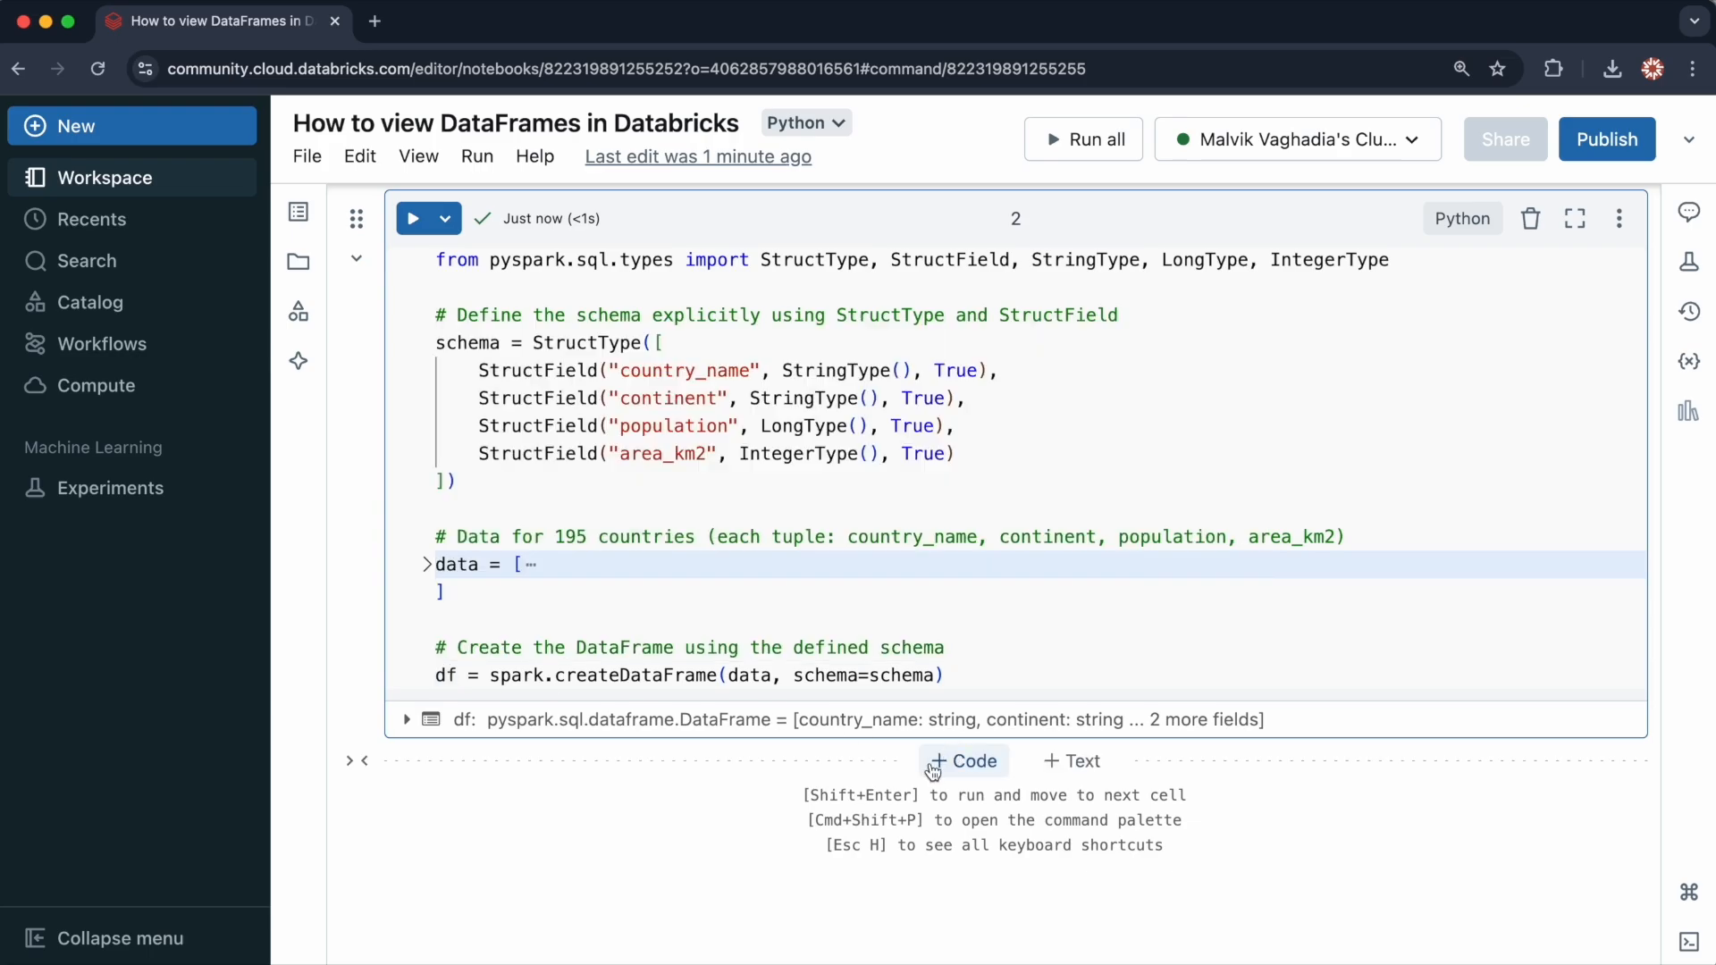
left_click(960, 761)
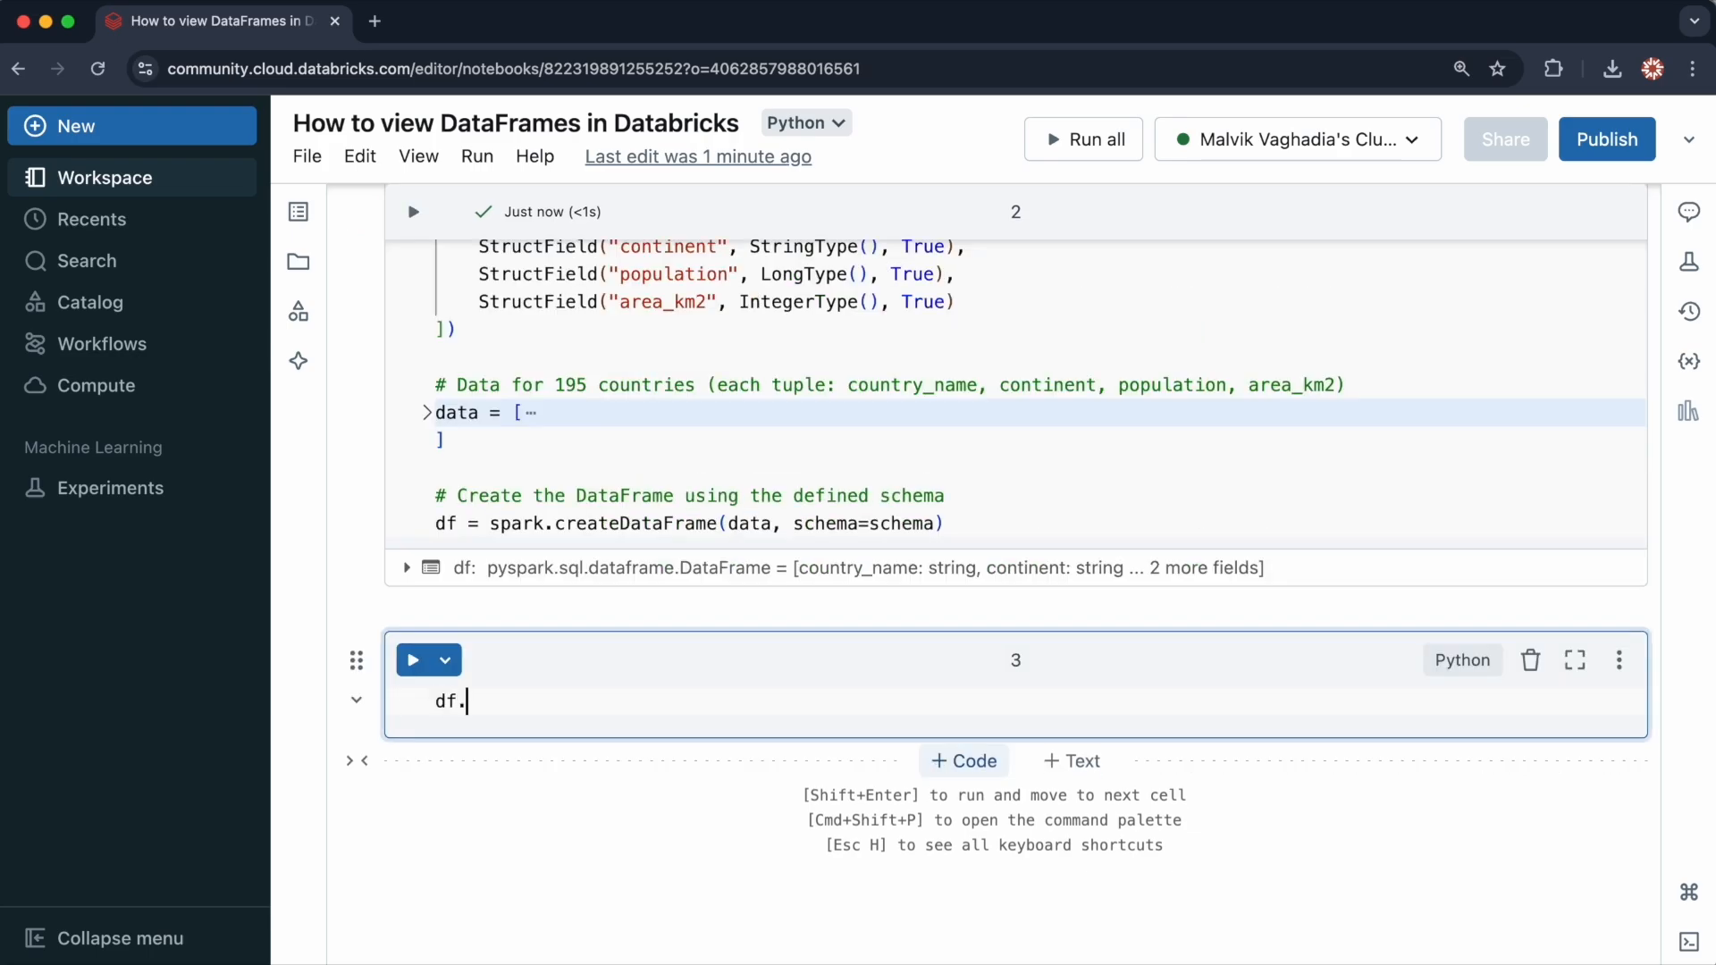
type("show()")
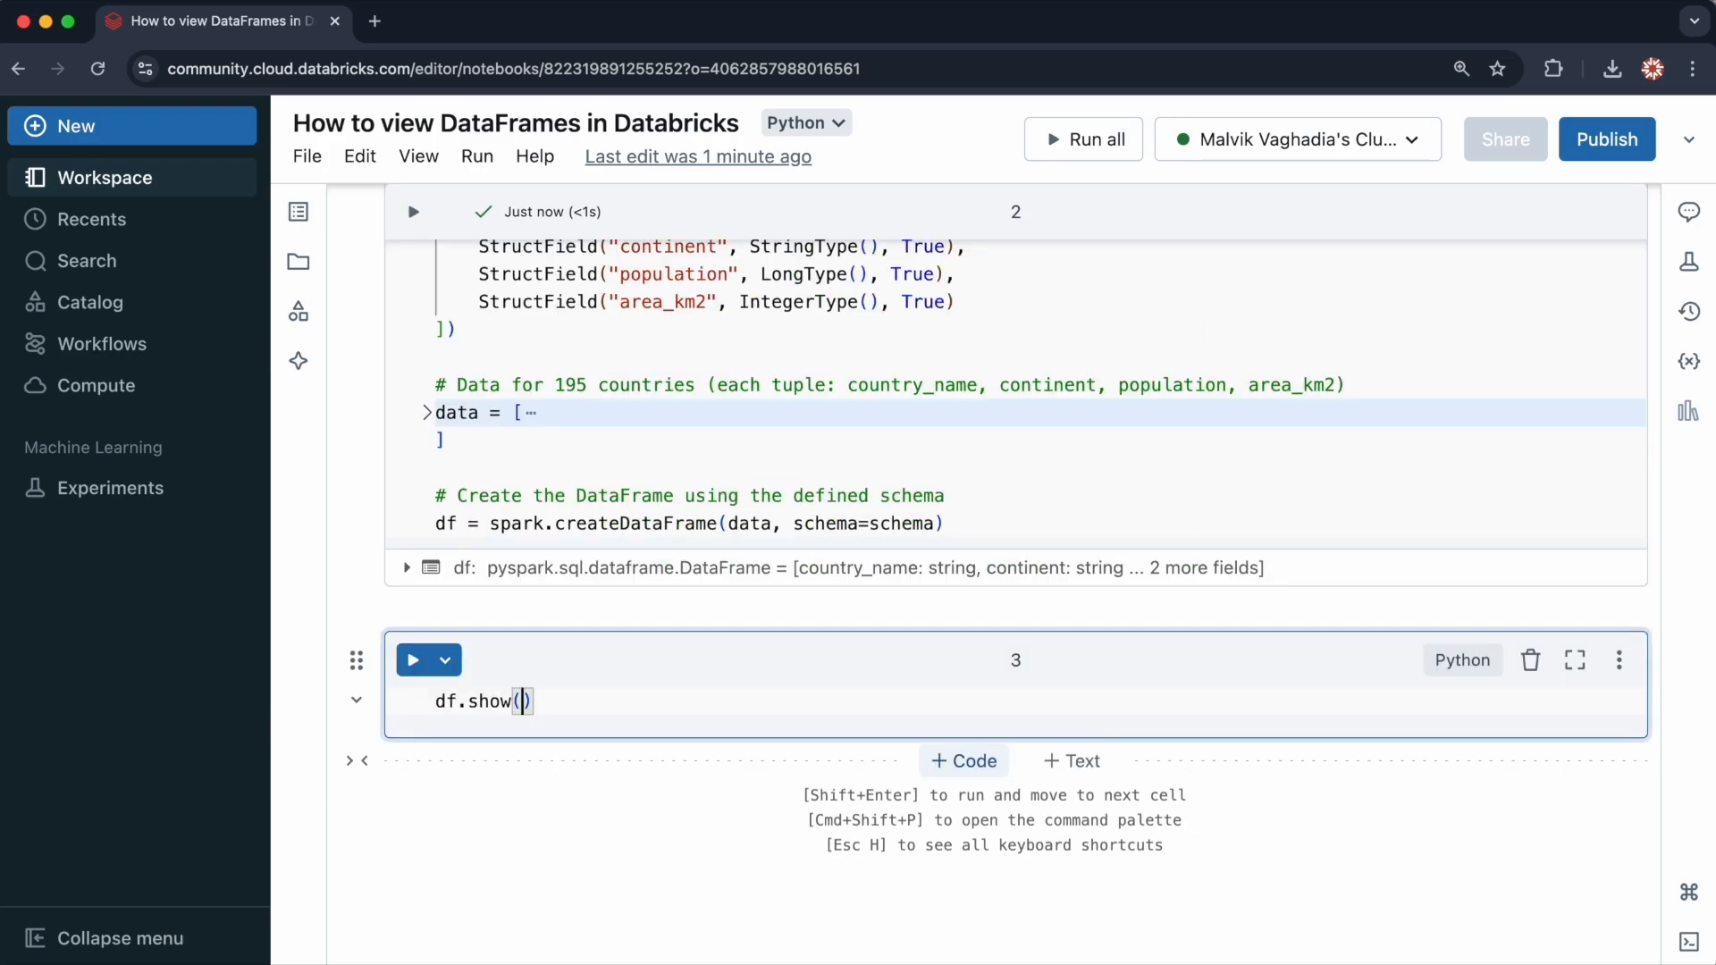
left_click(413, 659)
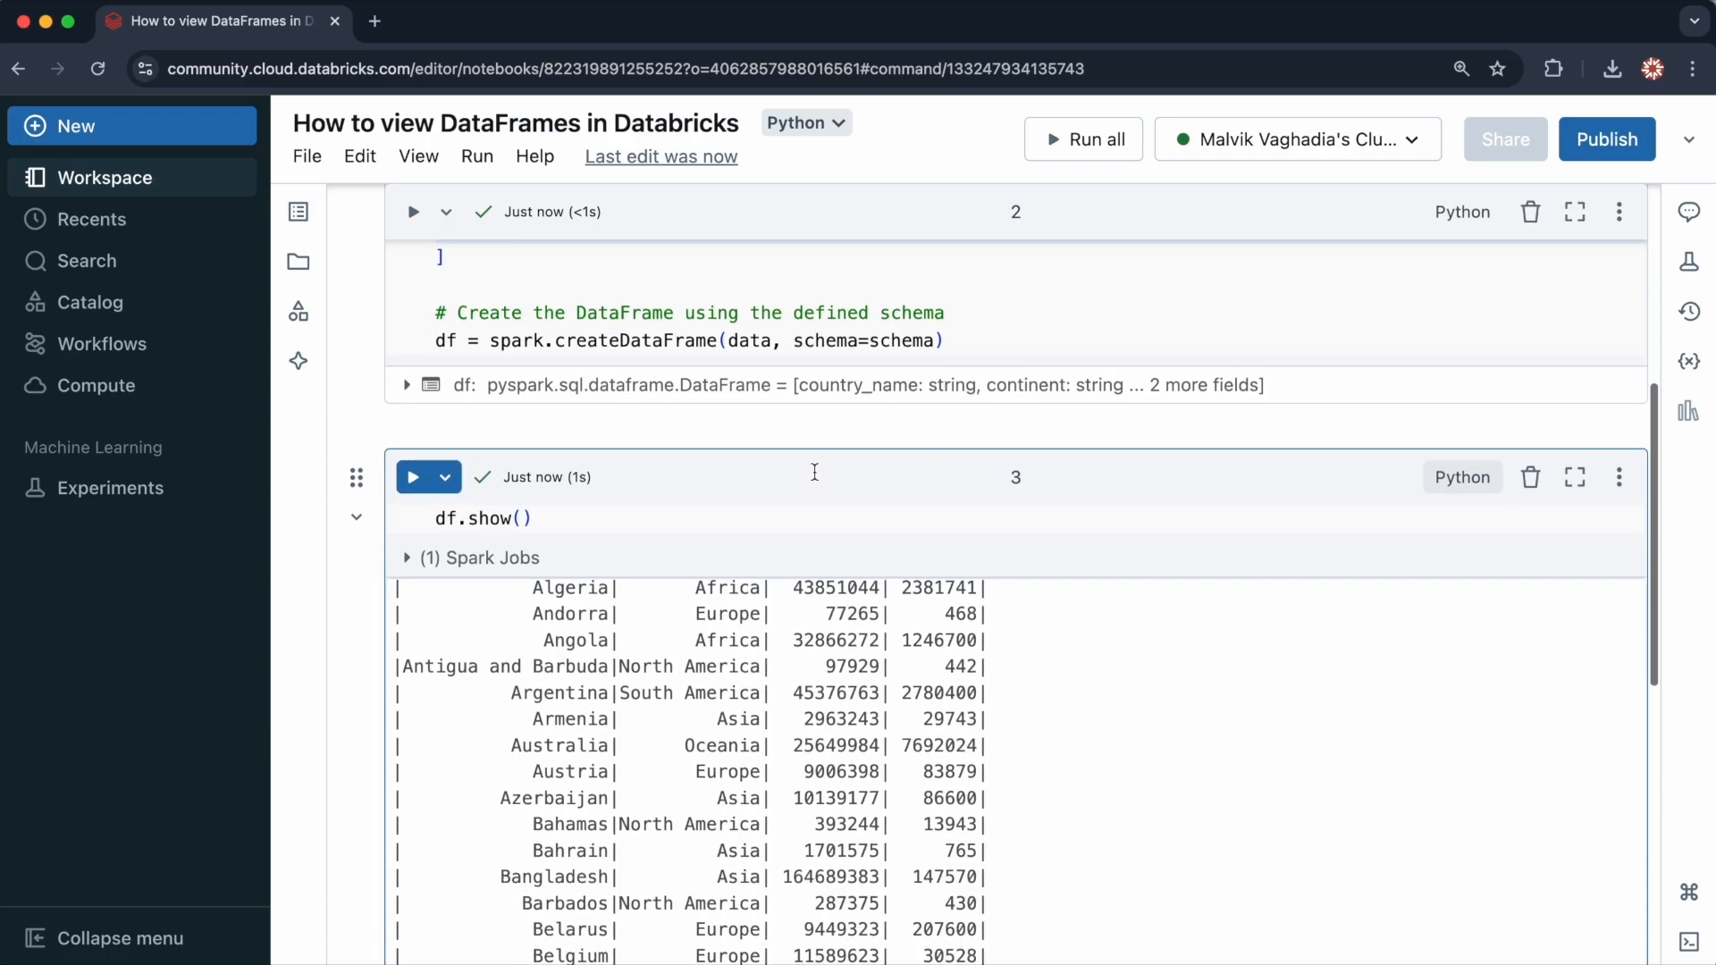
scroll("down", 3)
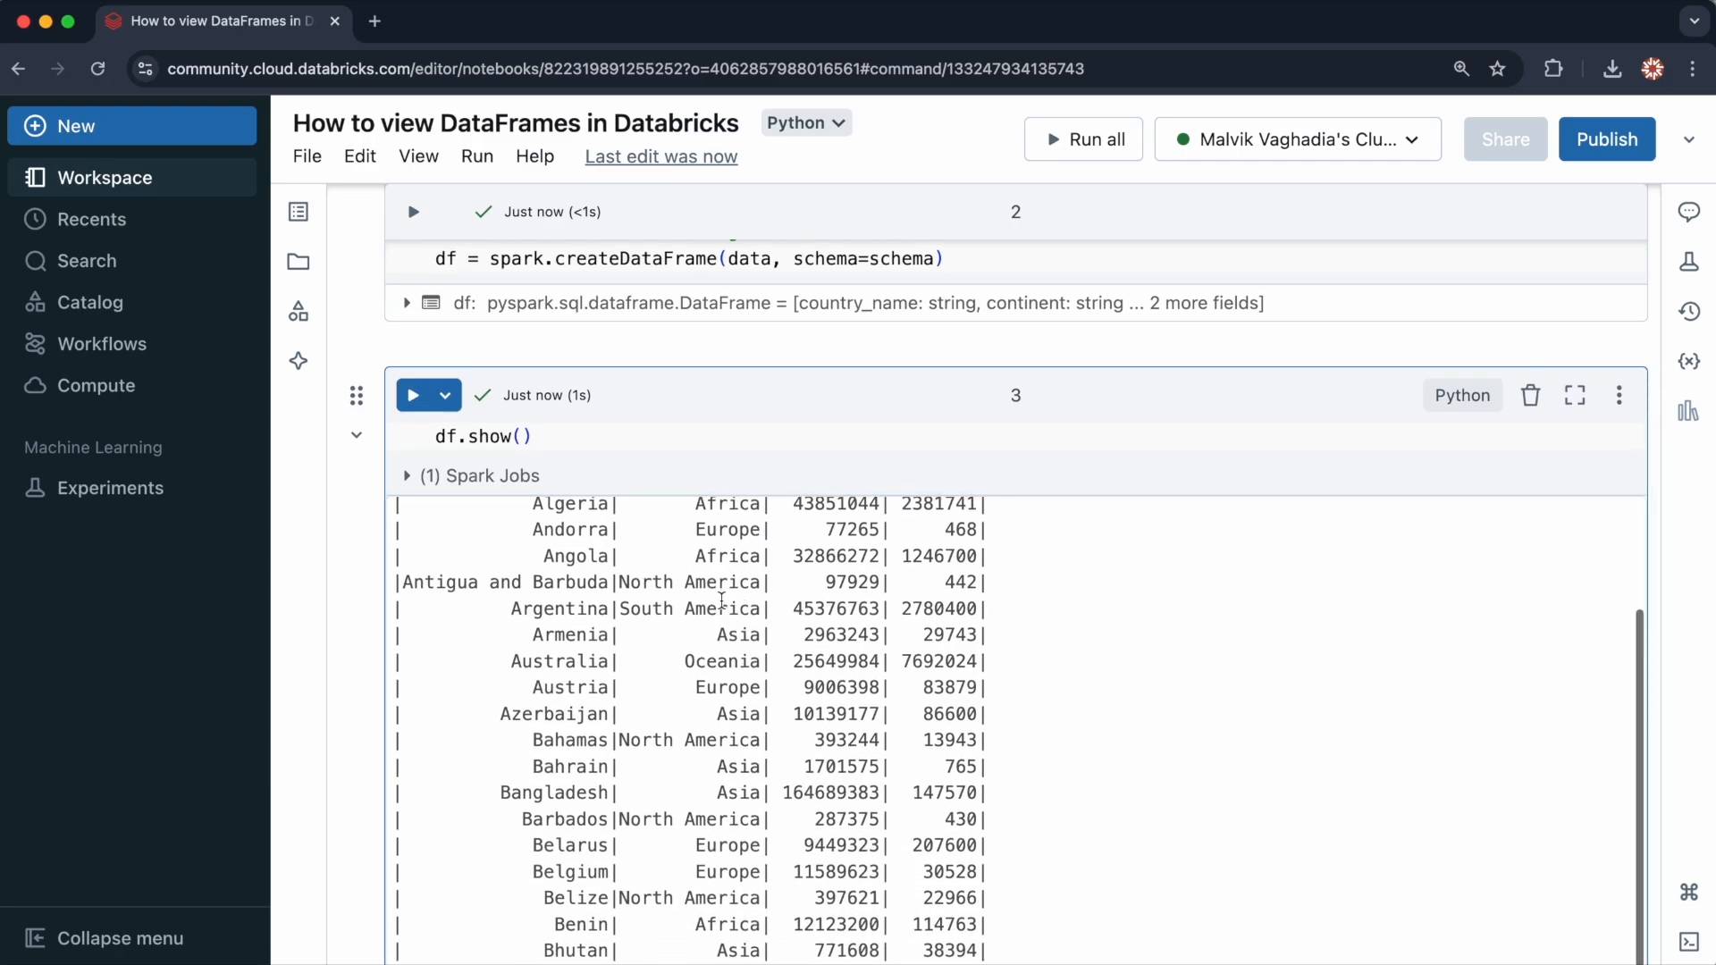
scroll("down", 3)
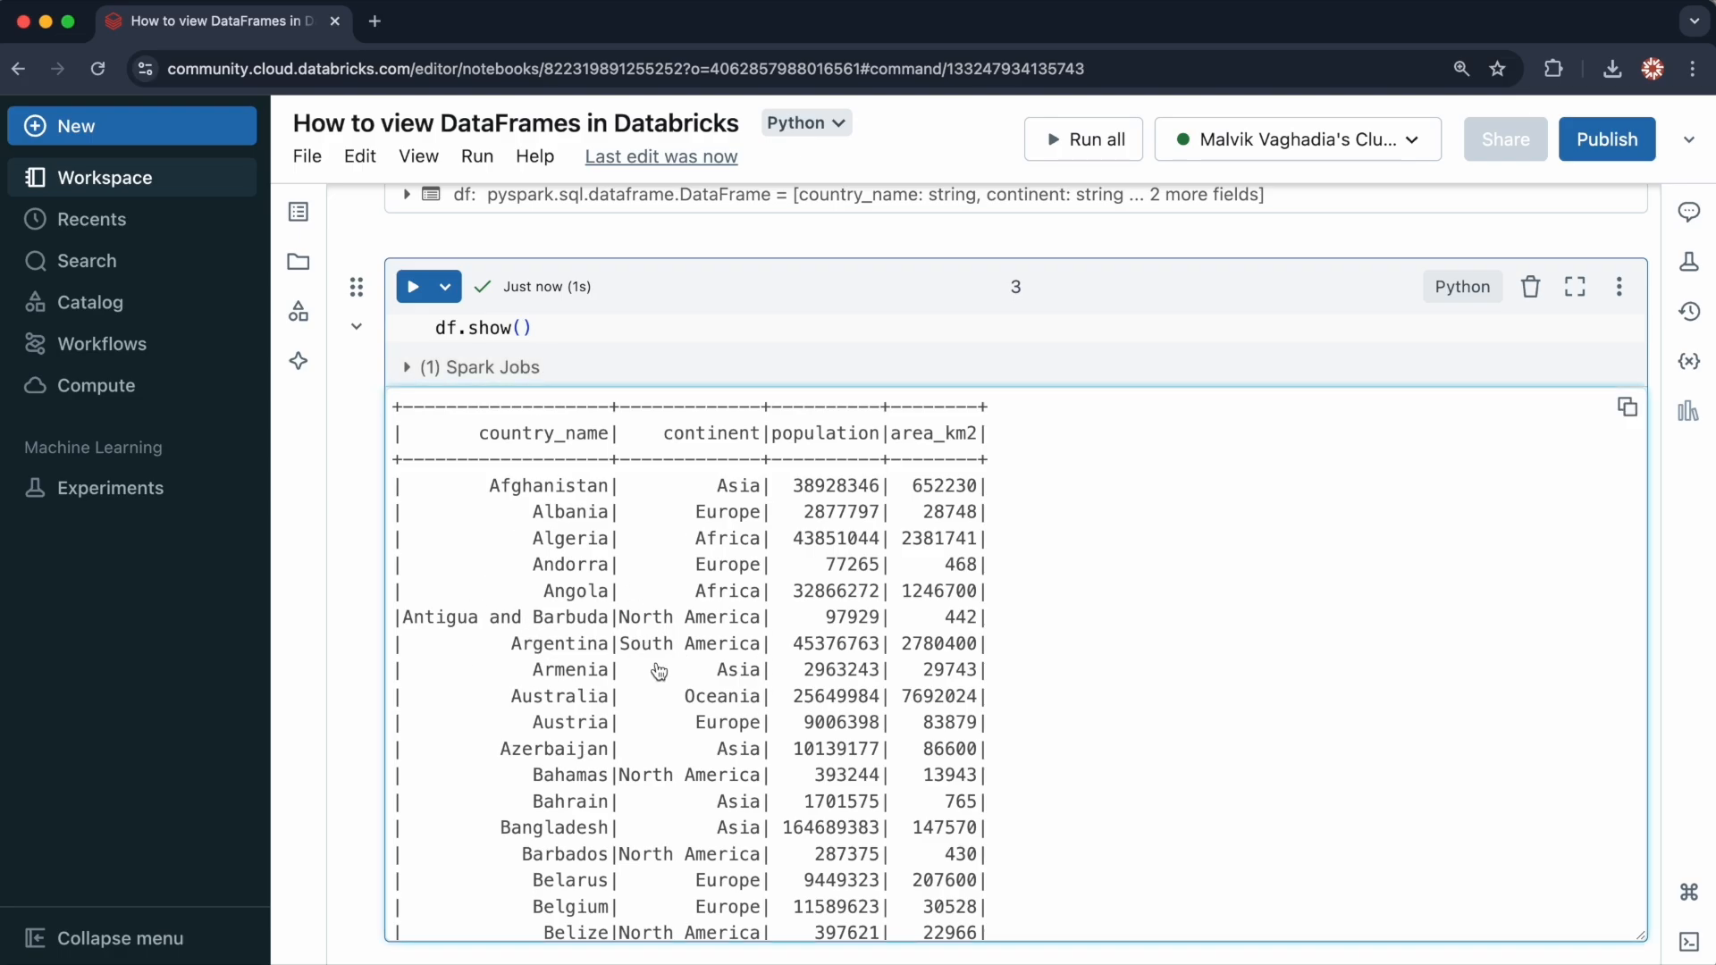
Step: Change the call to df.show(n=200) and rerun the cell
left_click(518, 327)
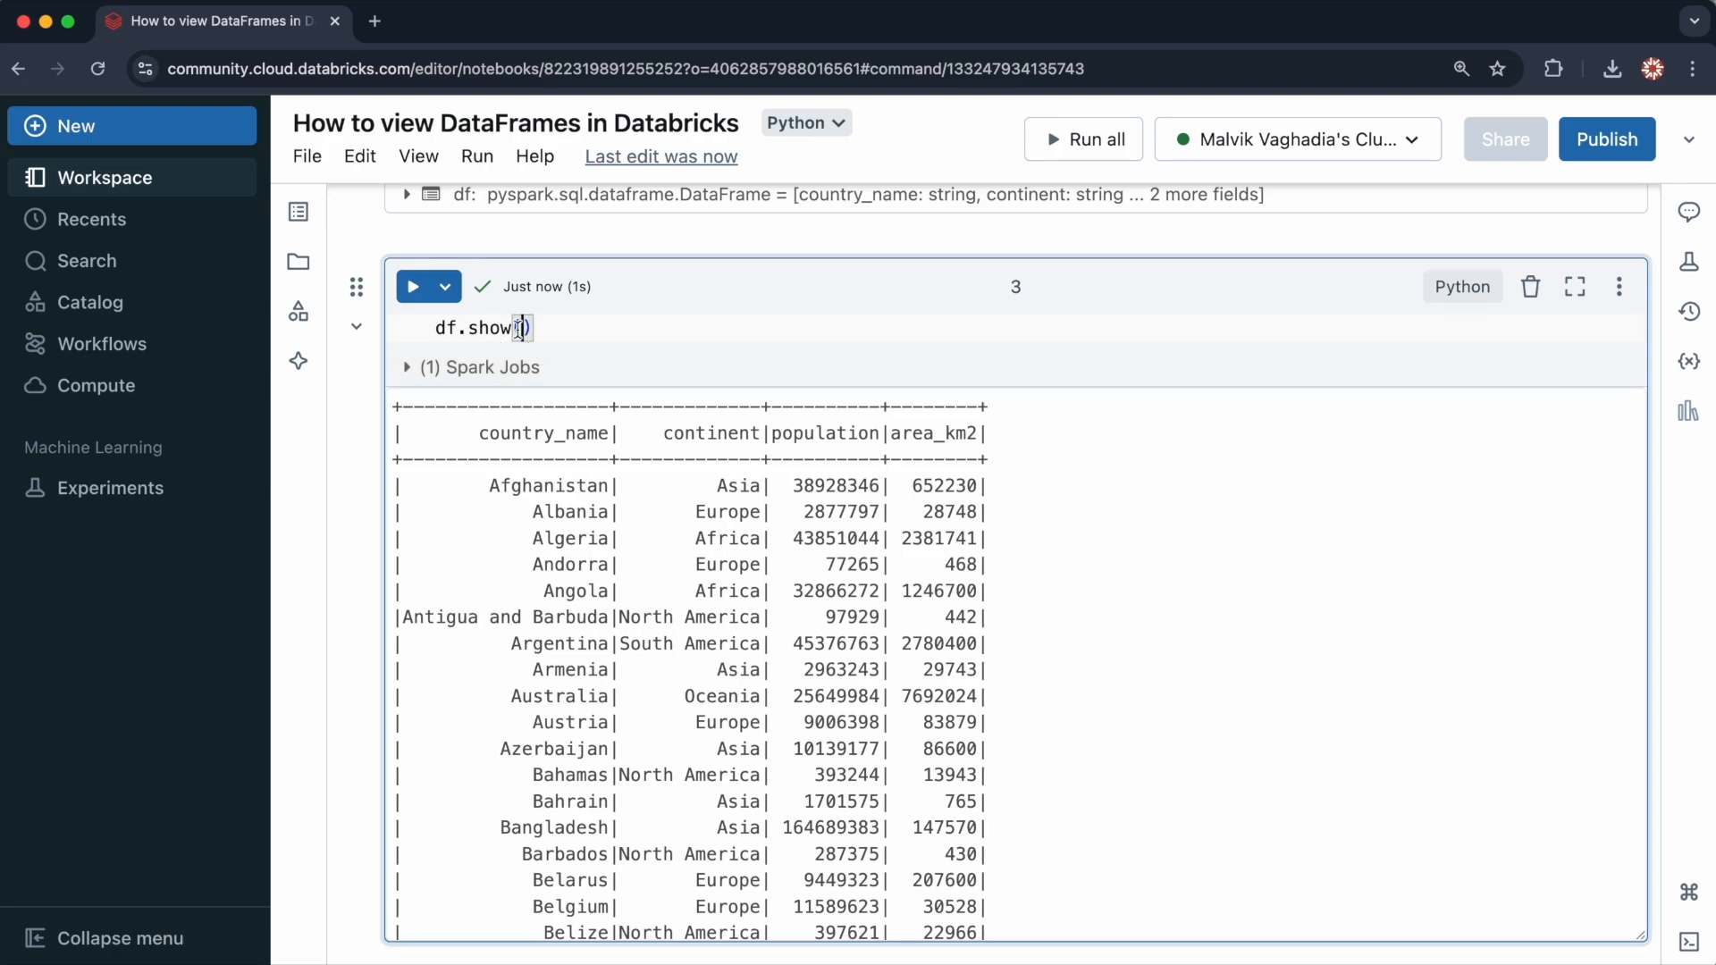
type("n=")
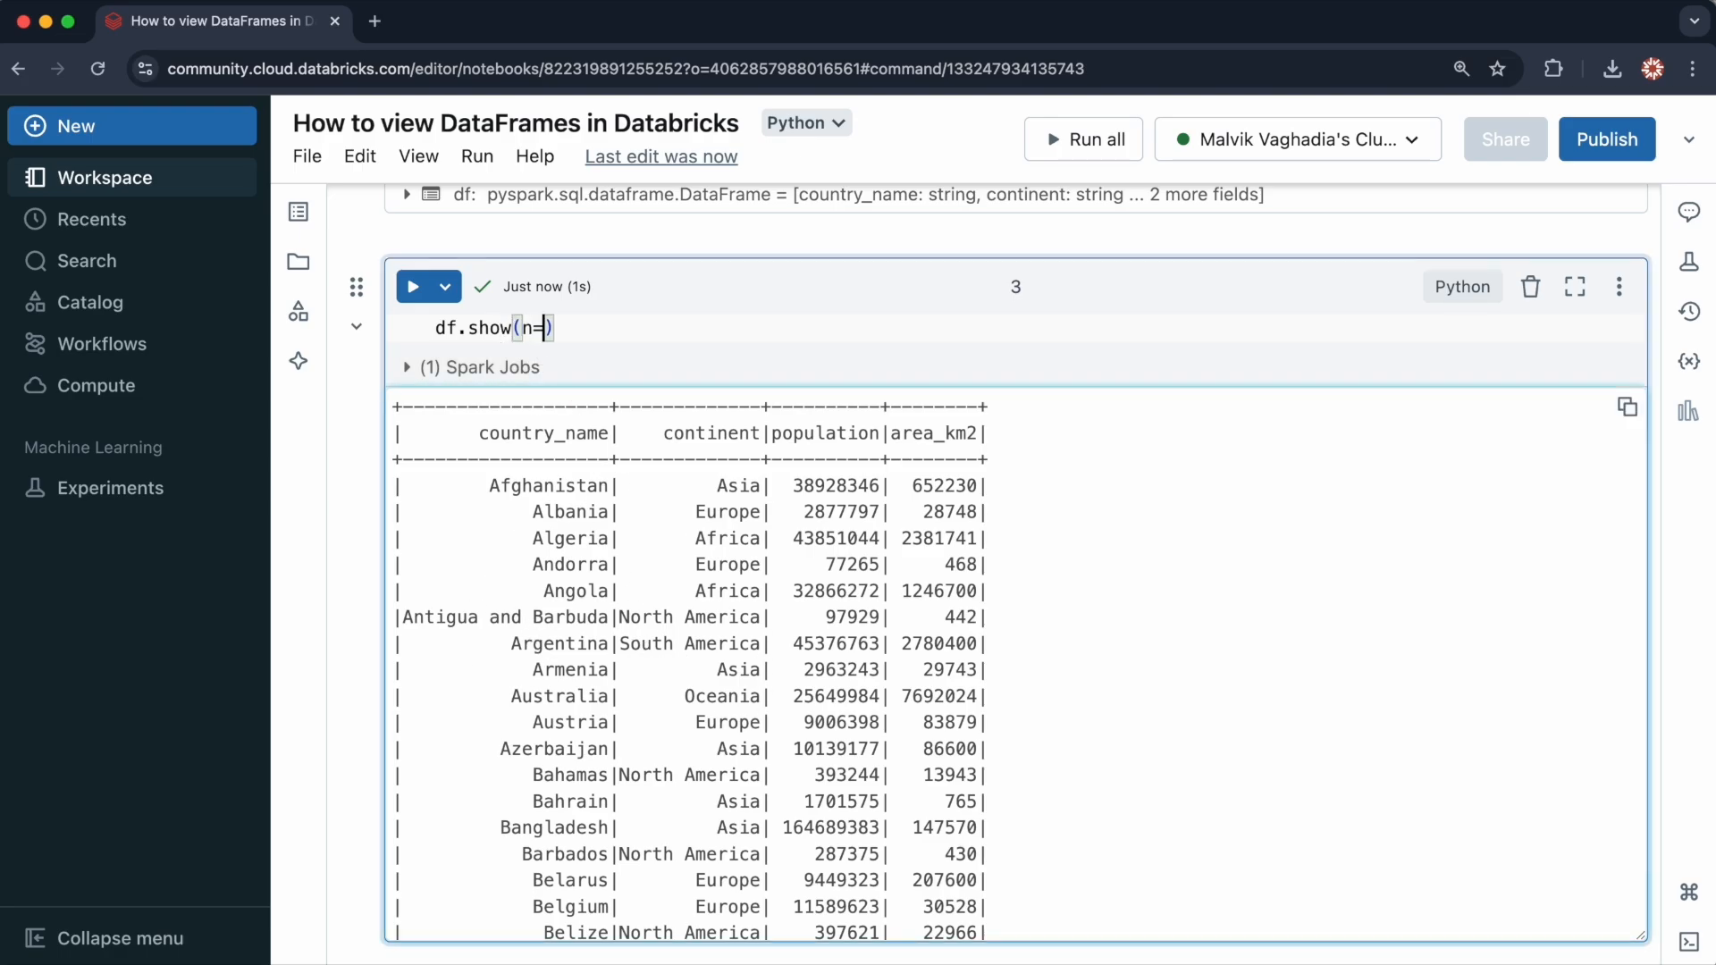
type("200")
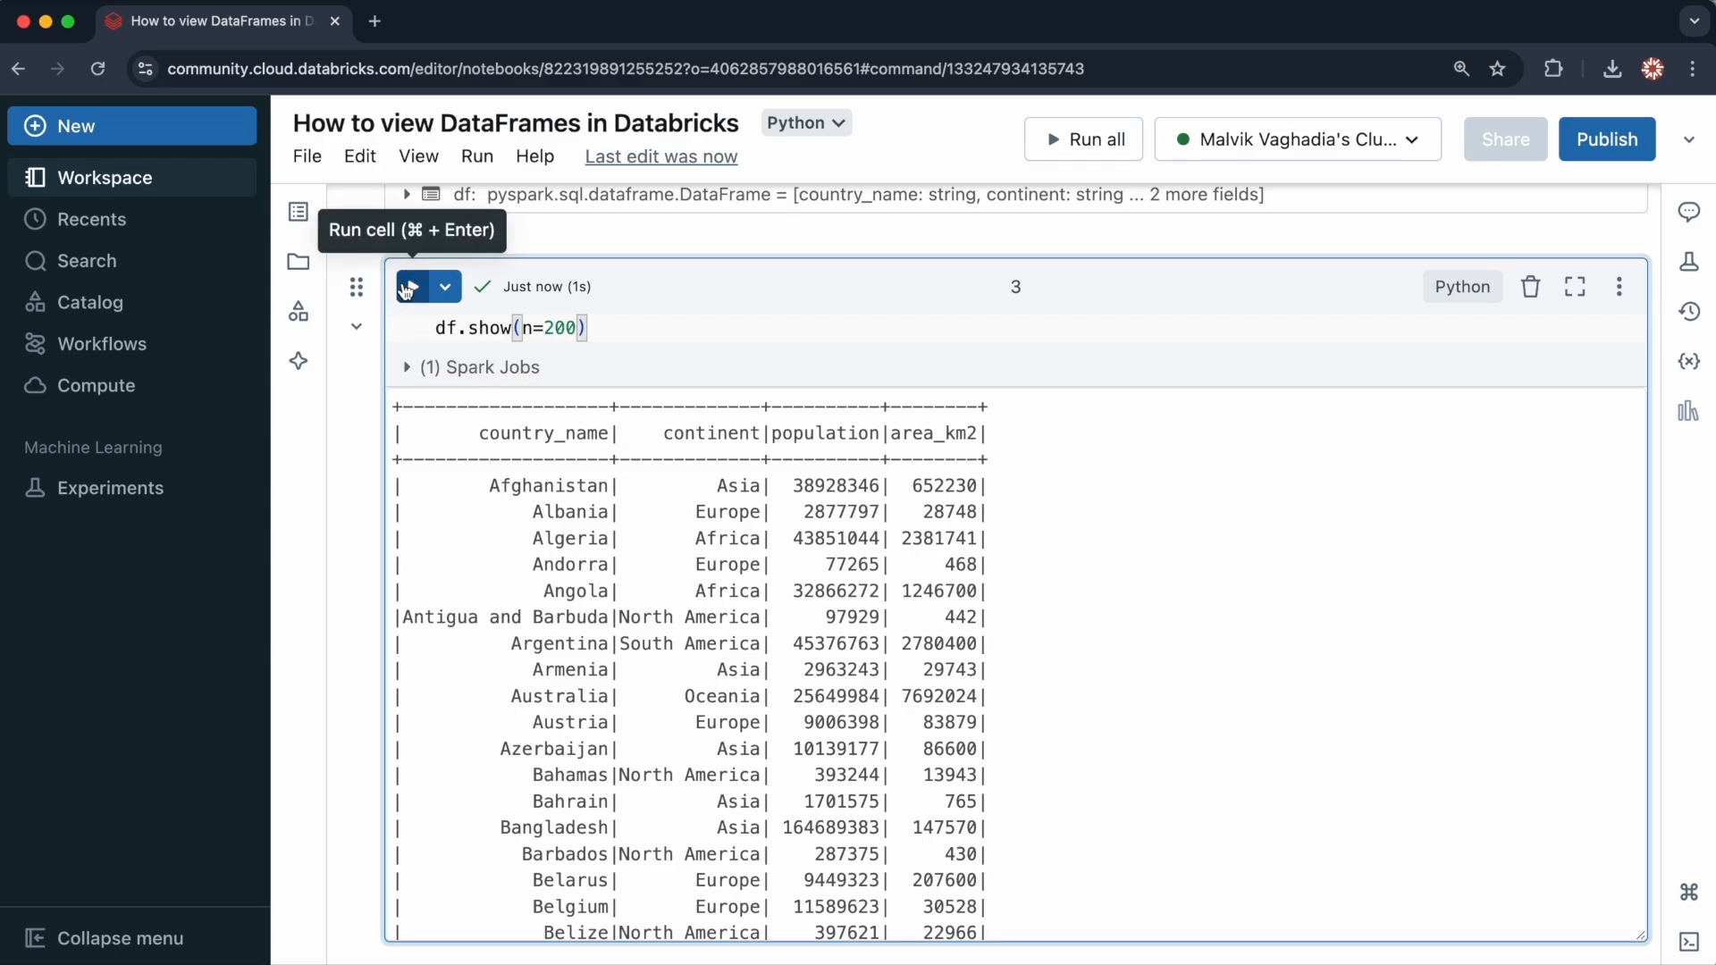
left_click(419, 287)
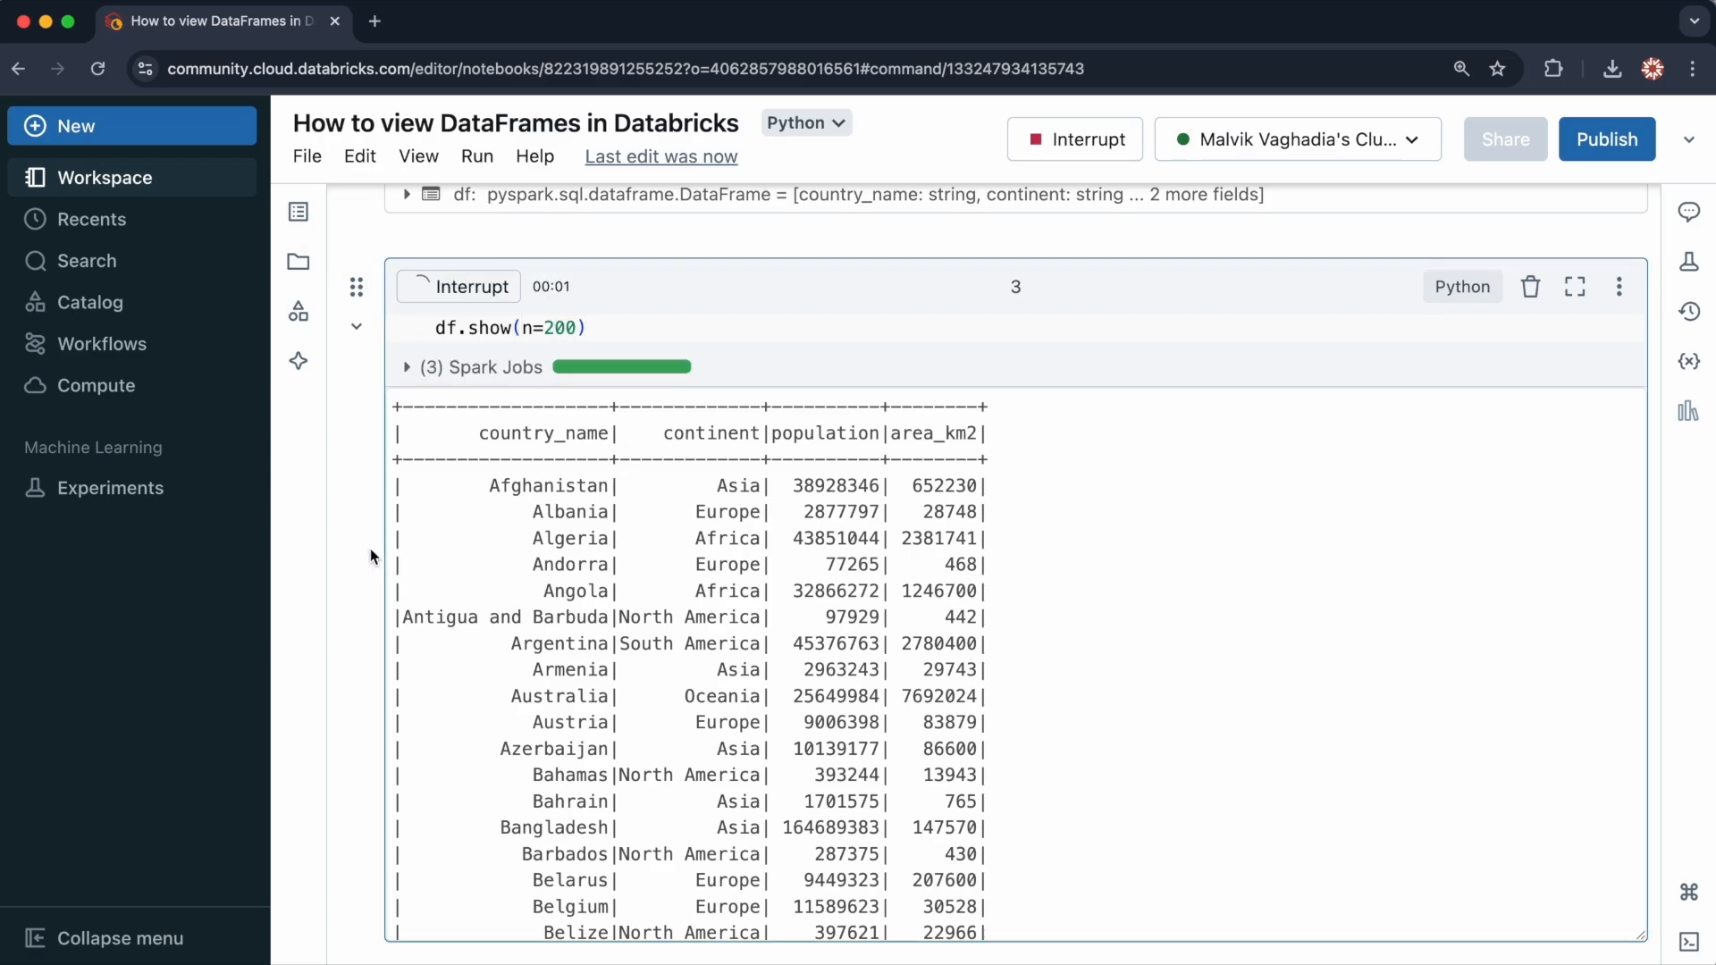
scroll("down", 3)
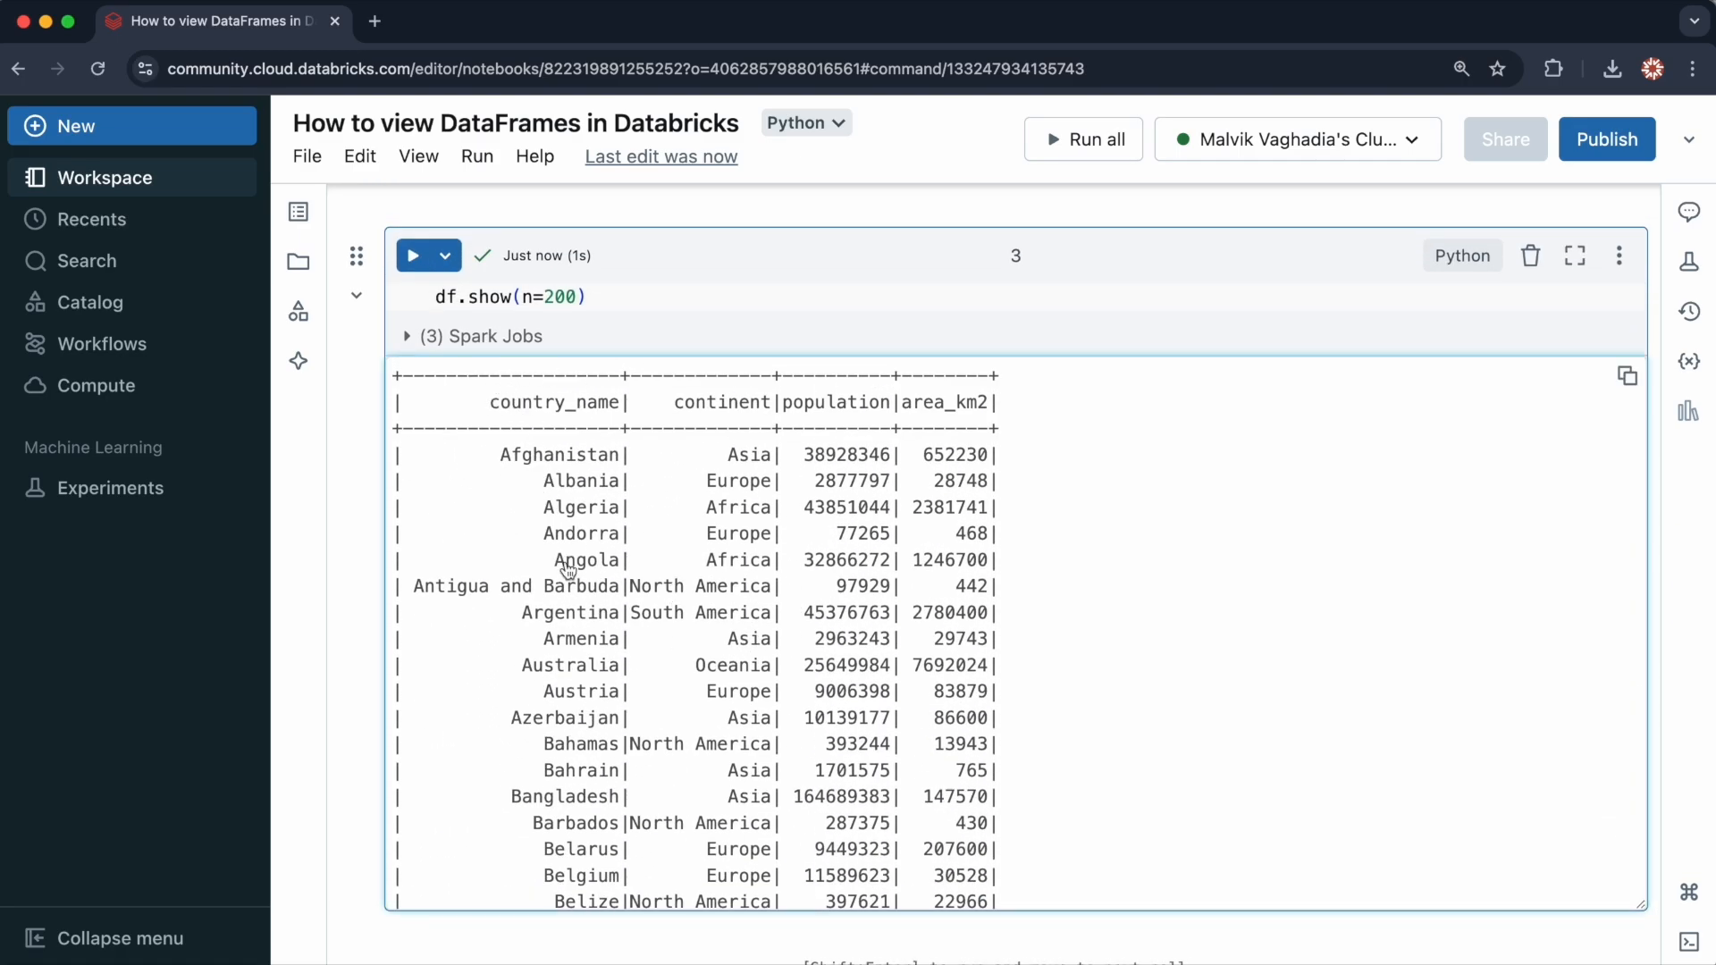
mouse_move(528, 381)
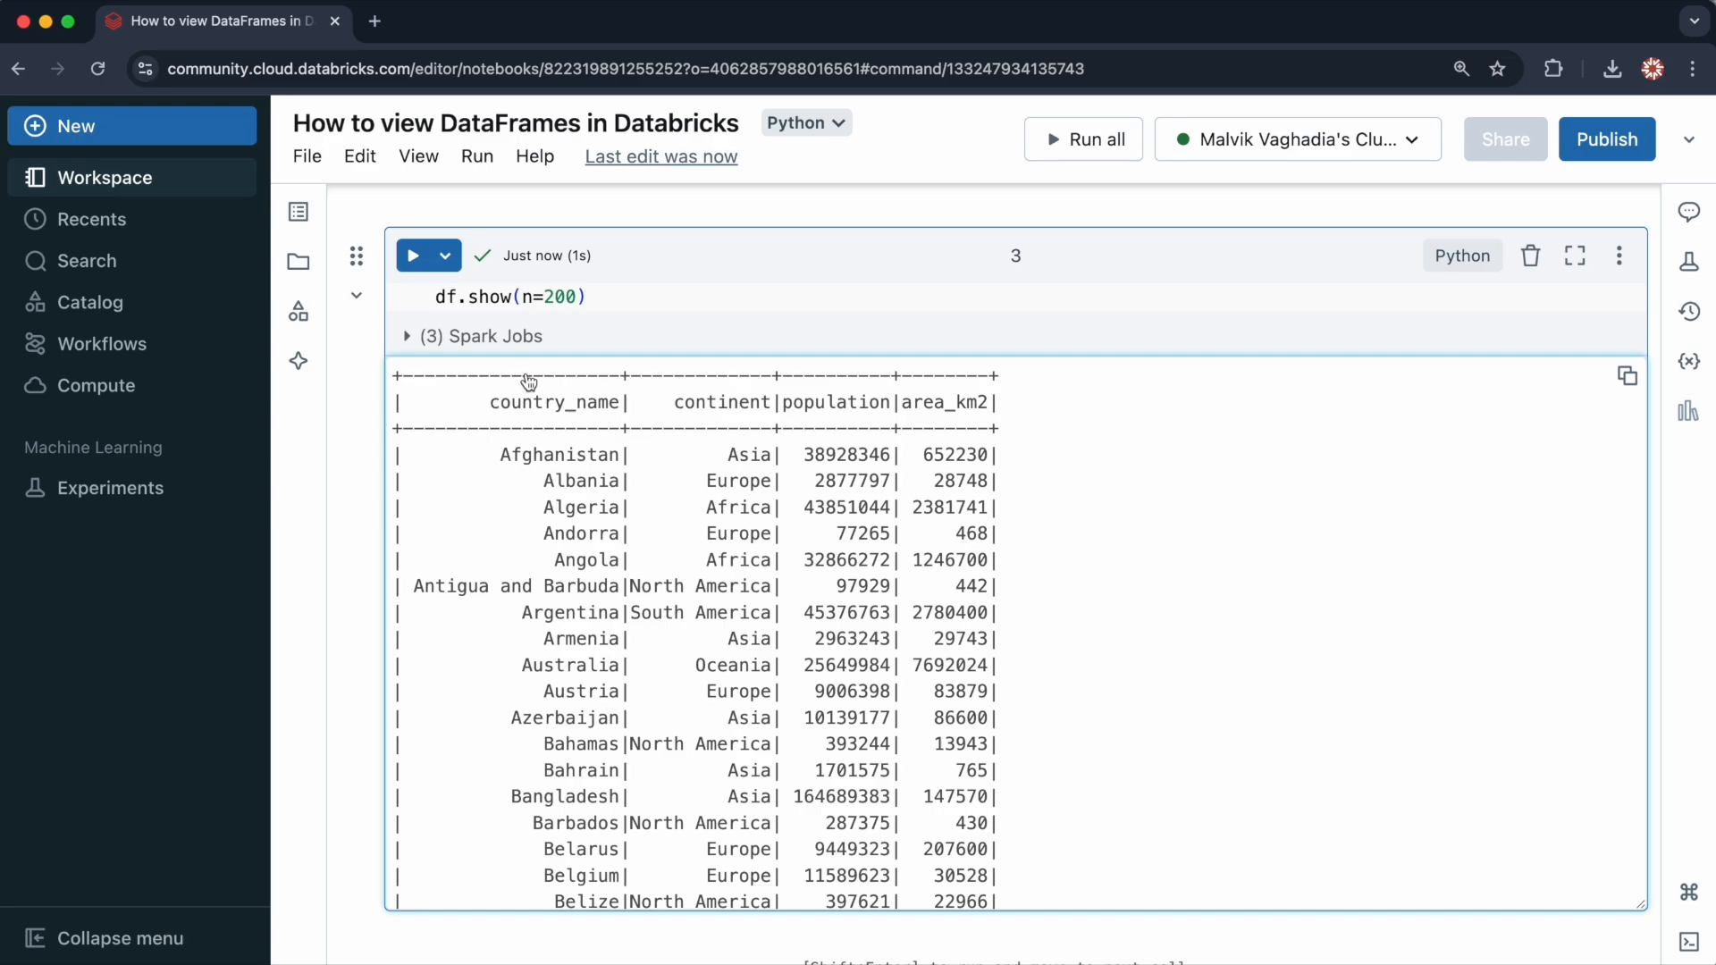
mouse_move(557, 501)
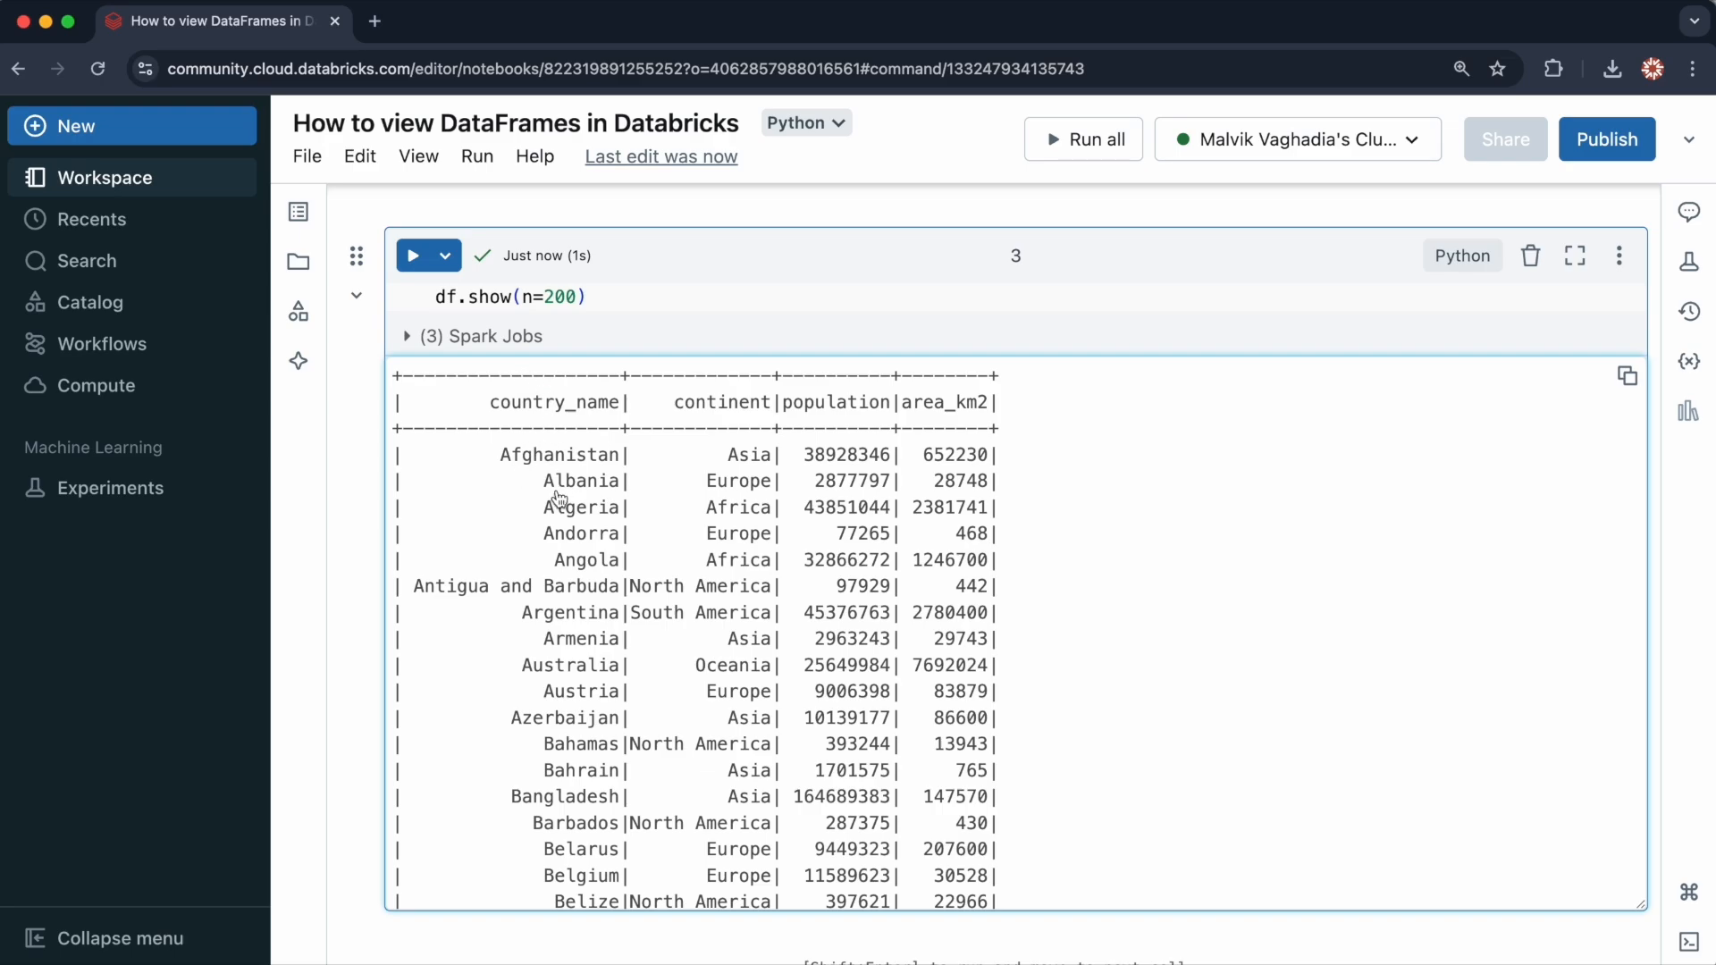
mouse_move(528, 601)
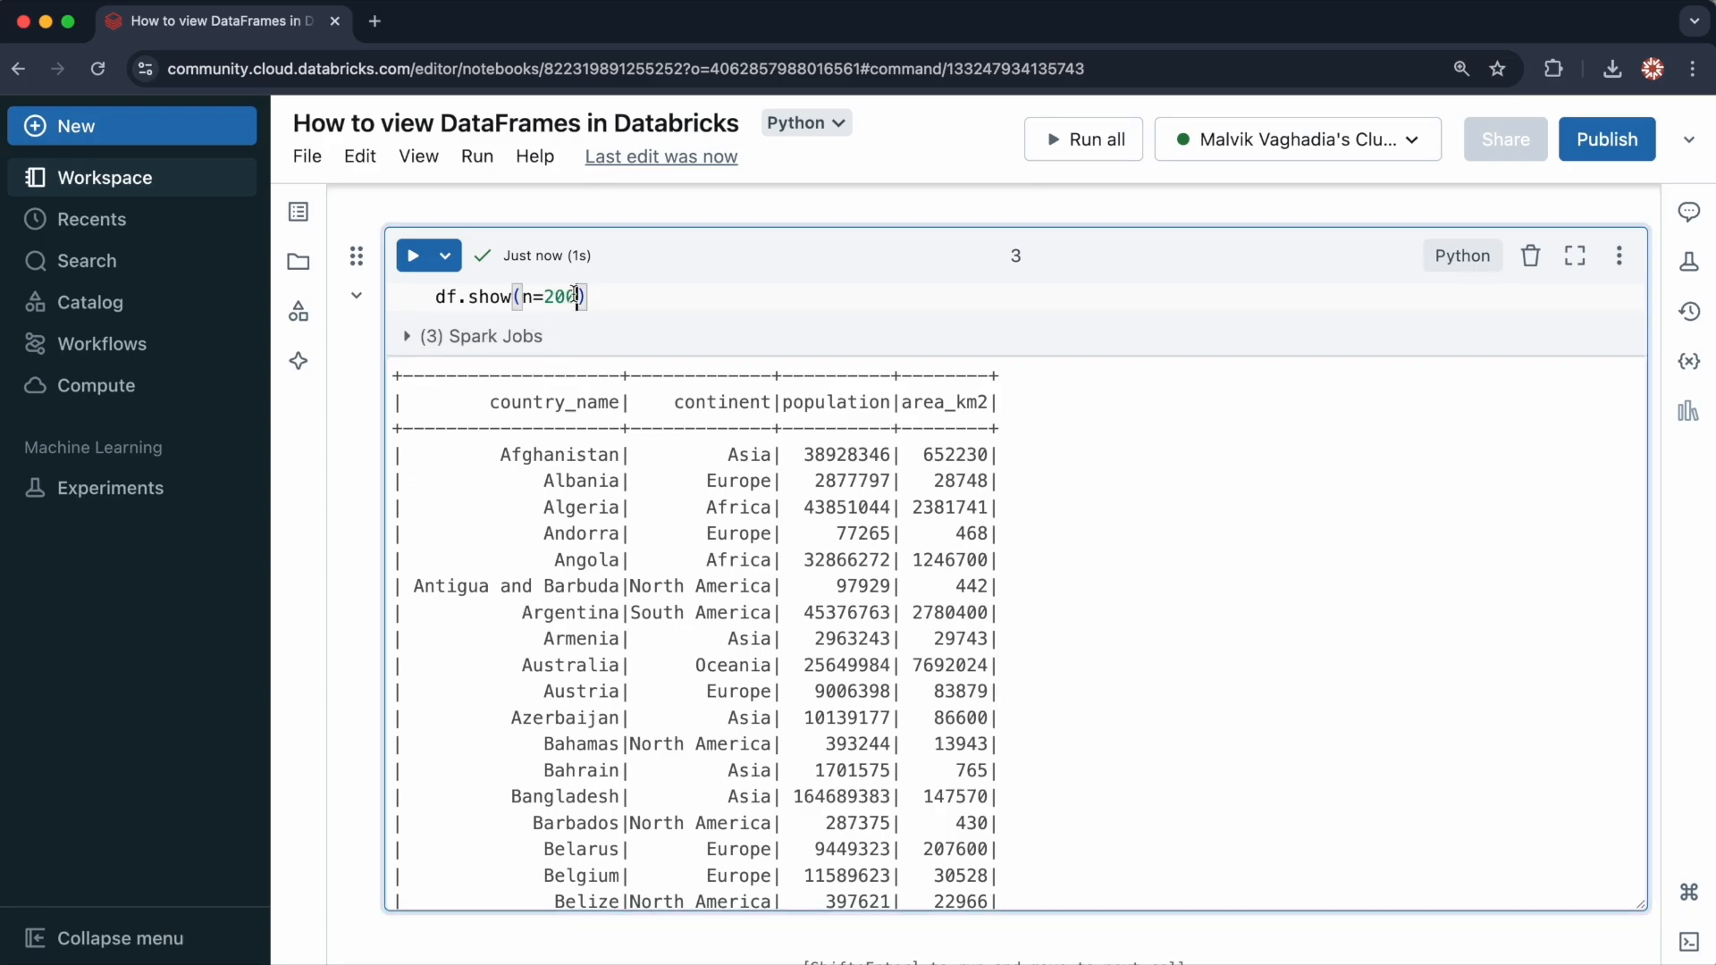
Step: Add truncate=False to the show() call and rerun to print untruncated values
type(", truncate")
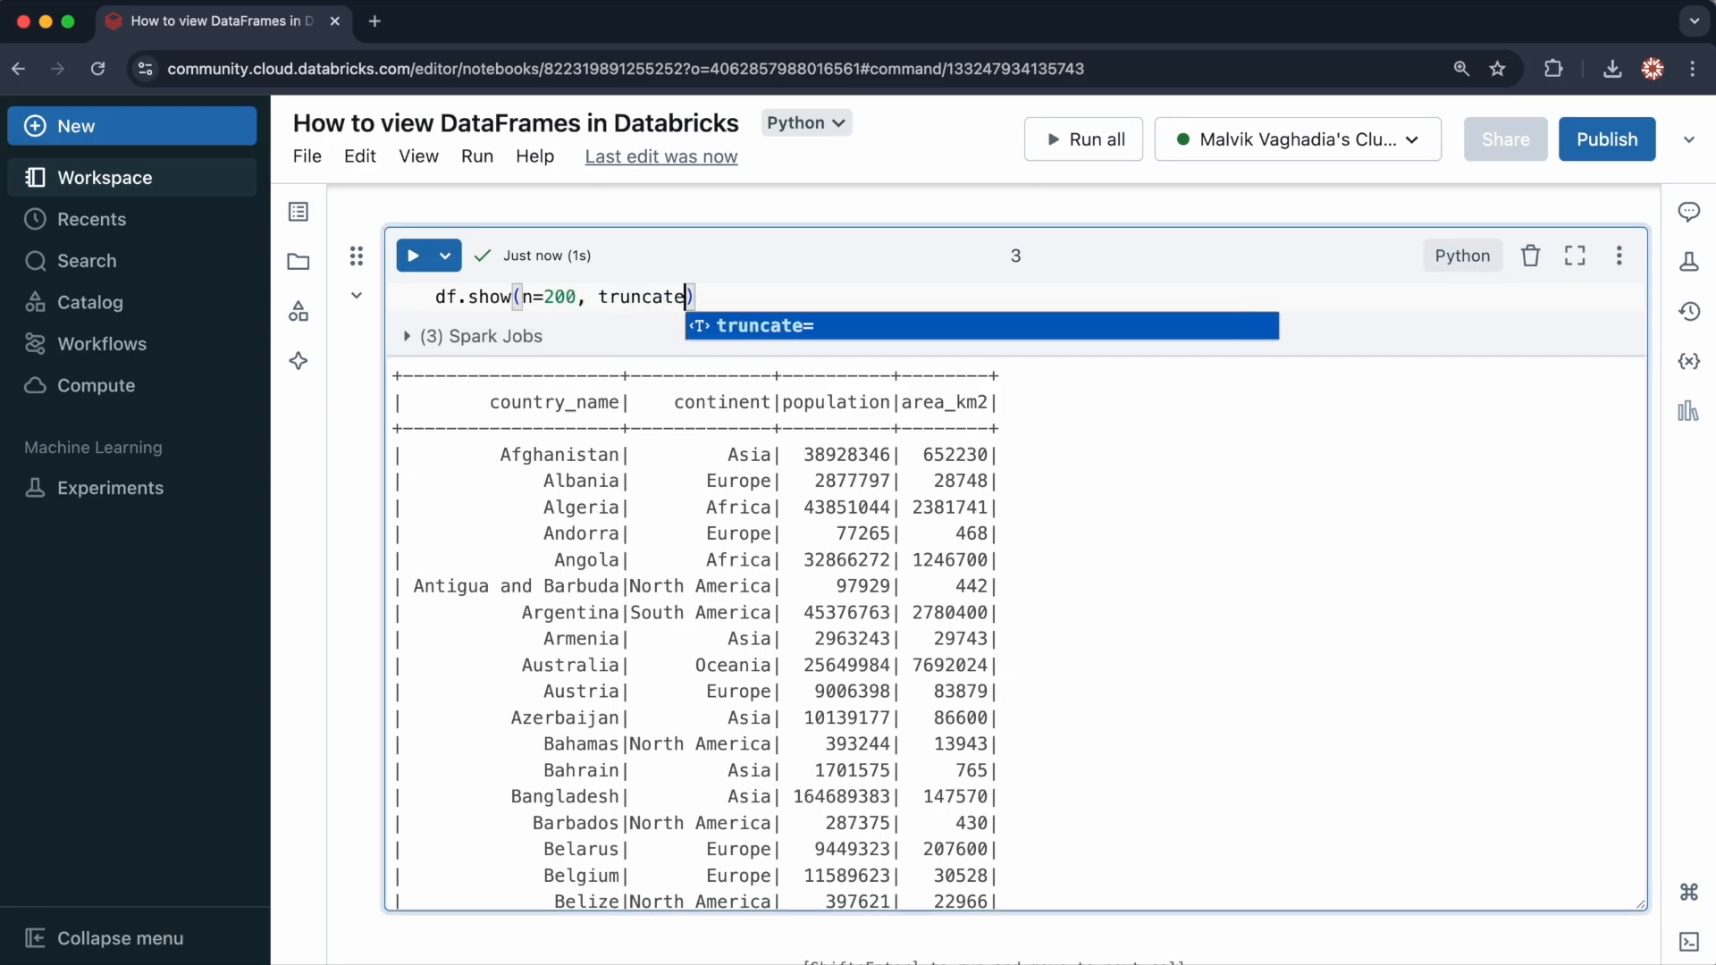
type("=False")
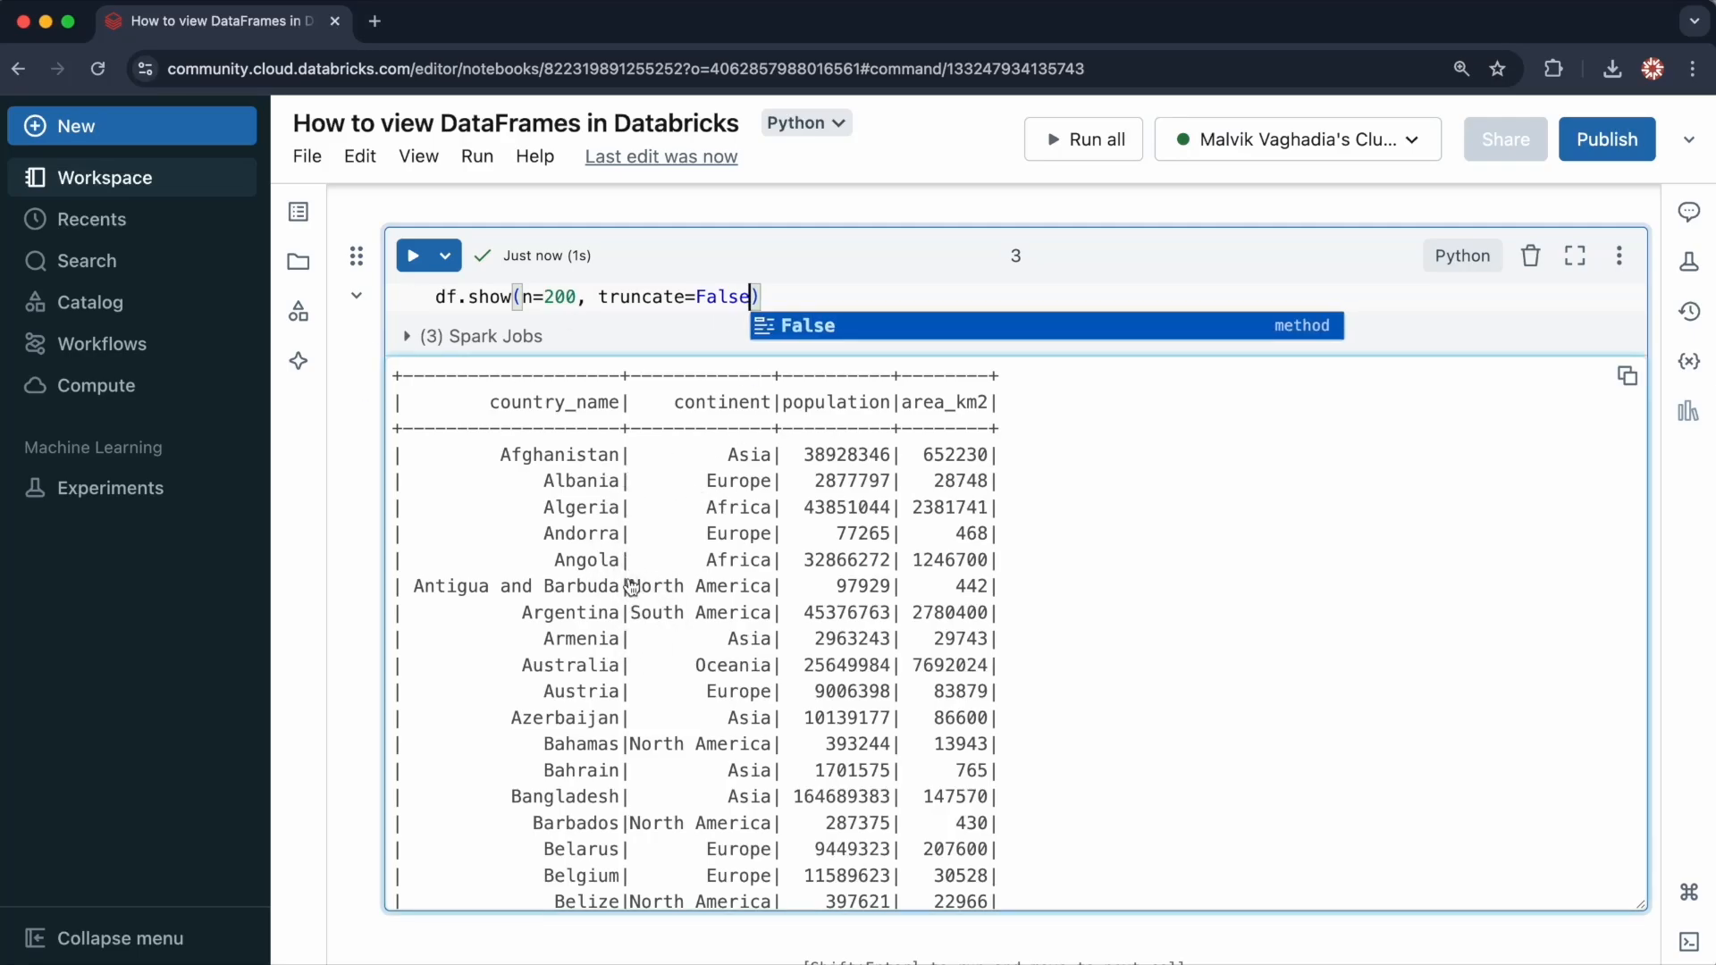
left_click(411, 254)
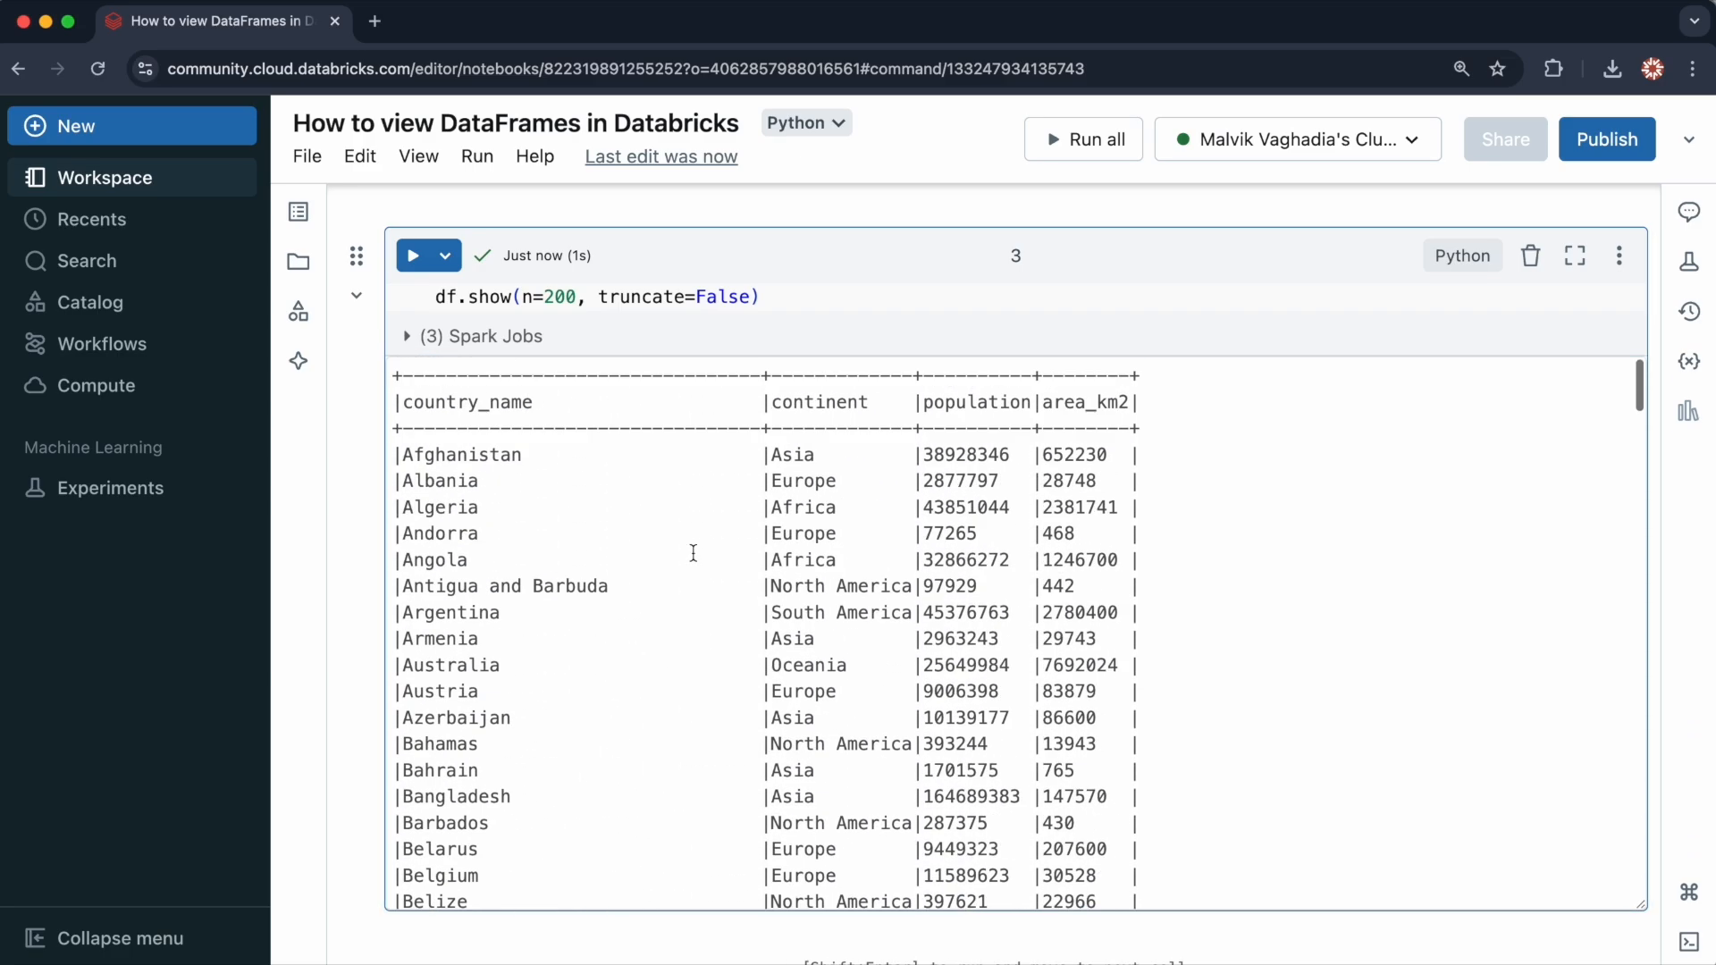
Step: Replace False with 2 and review the two-character output
double_click(725, 297)
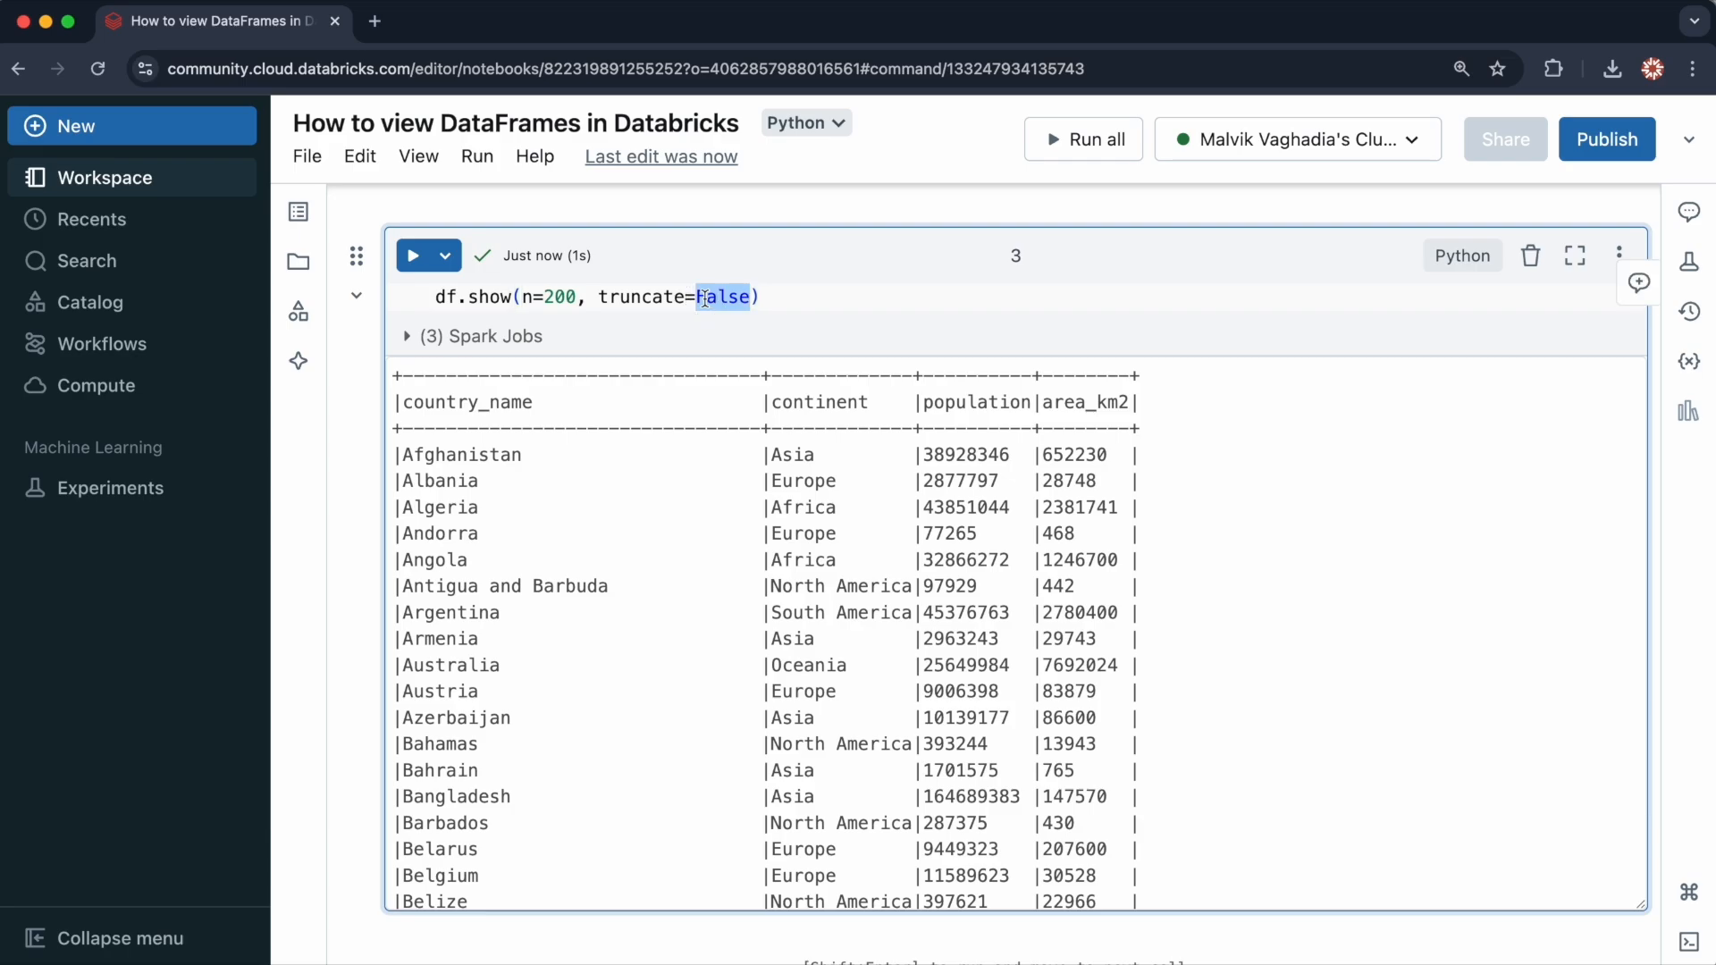
type("2")
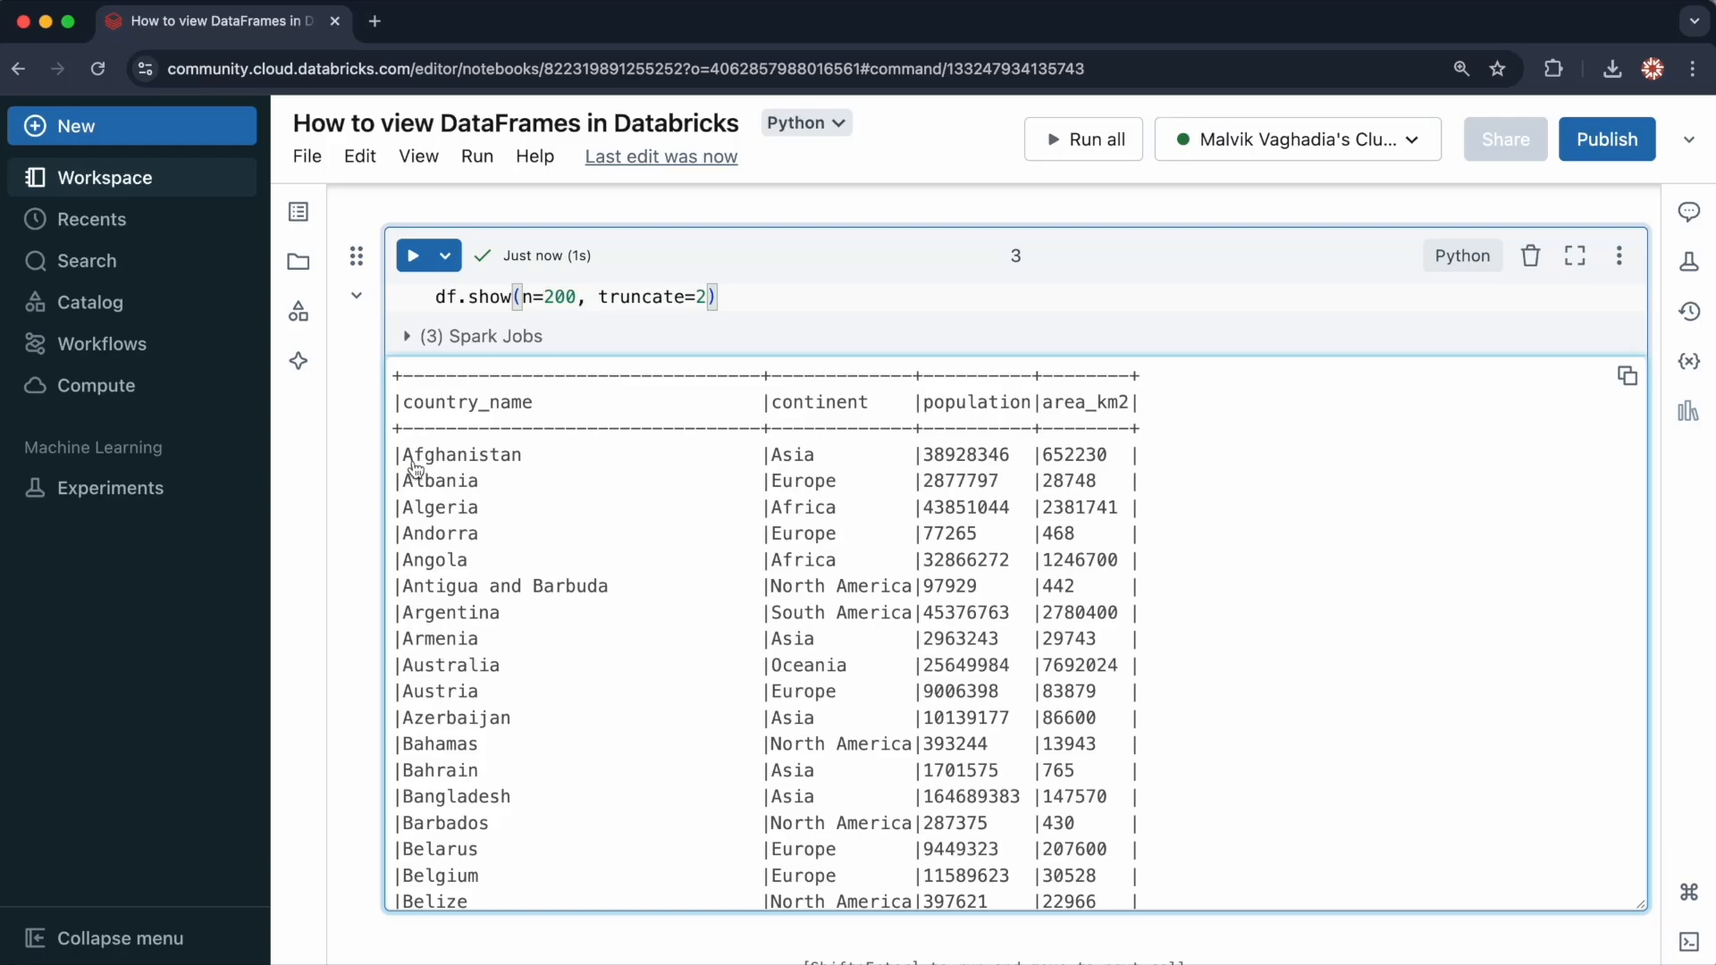
mouse_move(411, 255)
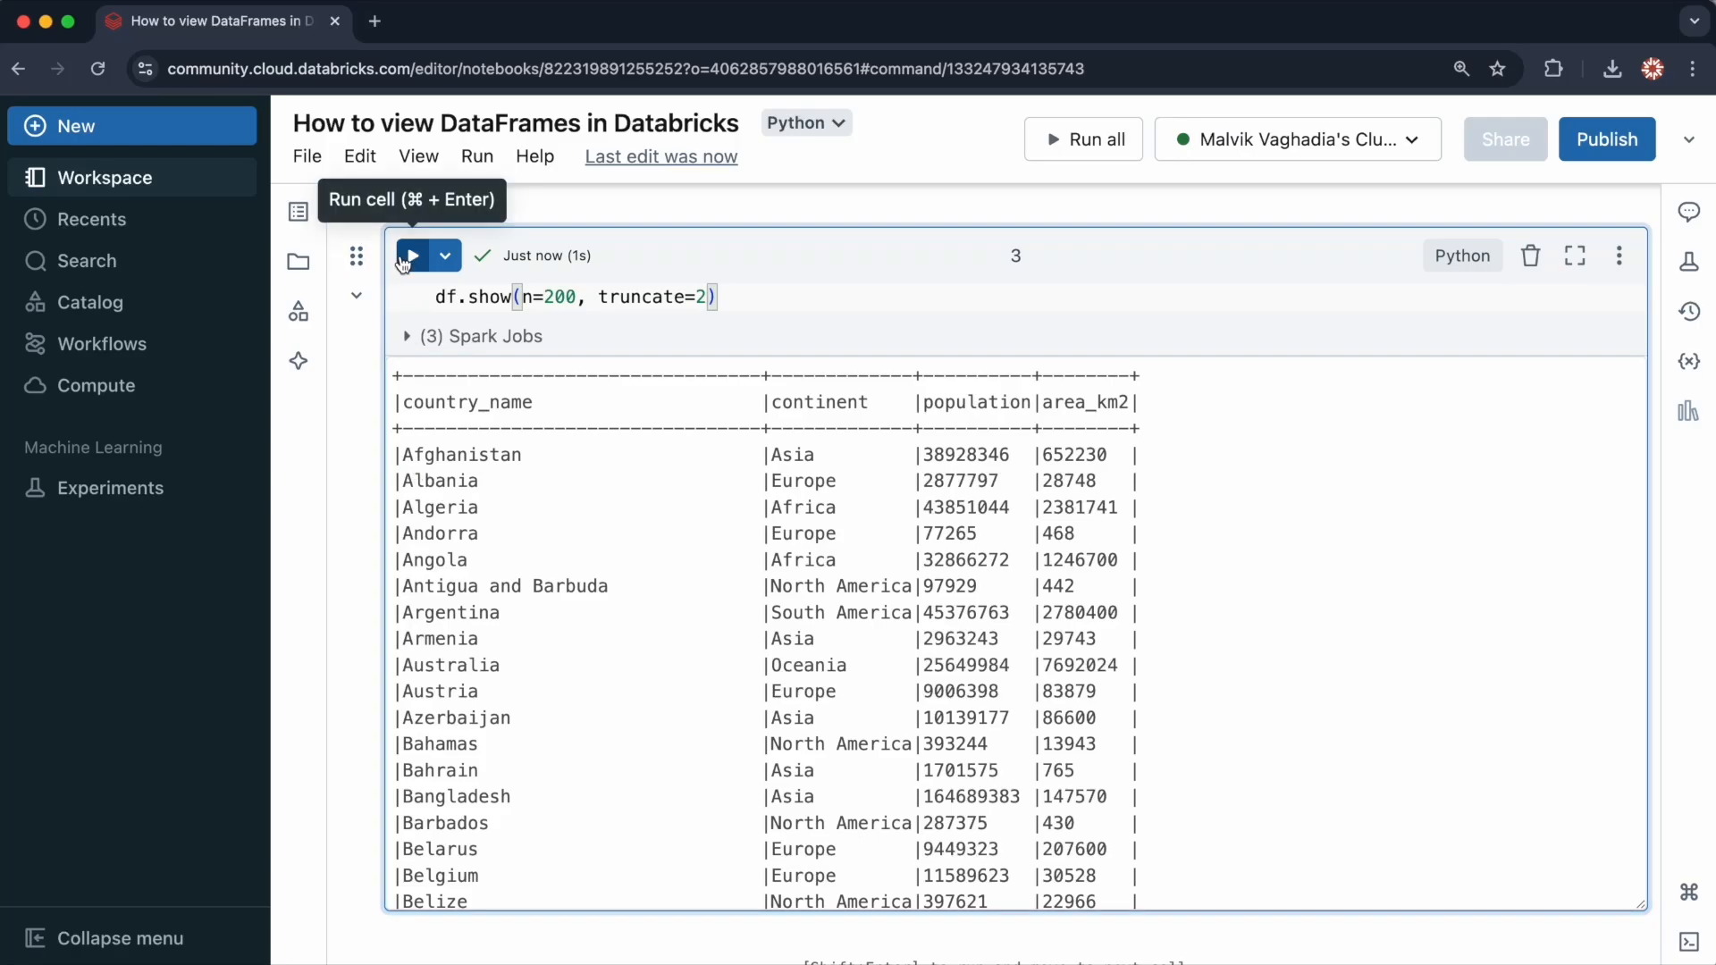
scroll("down", 3)
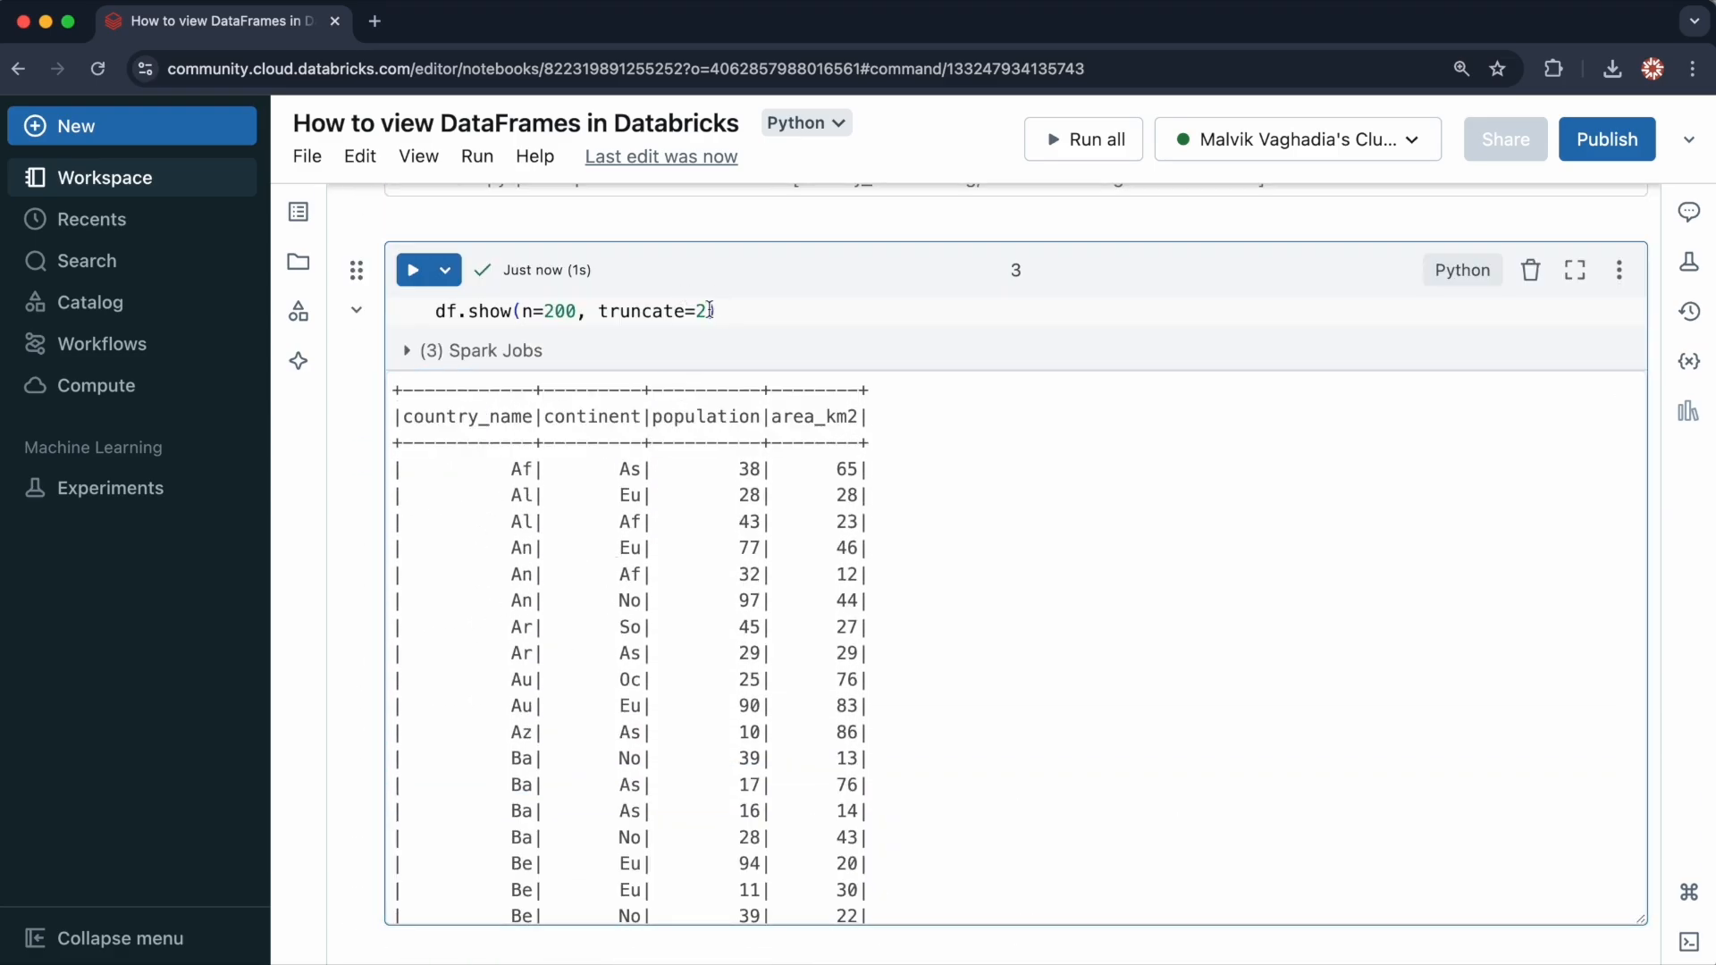
Step: Add vertical=True to the show() call
type(", ve")
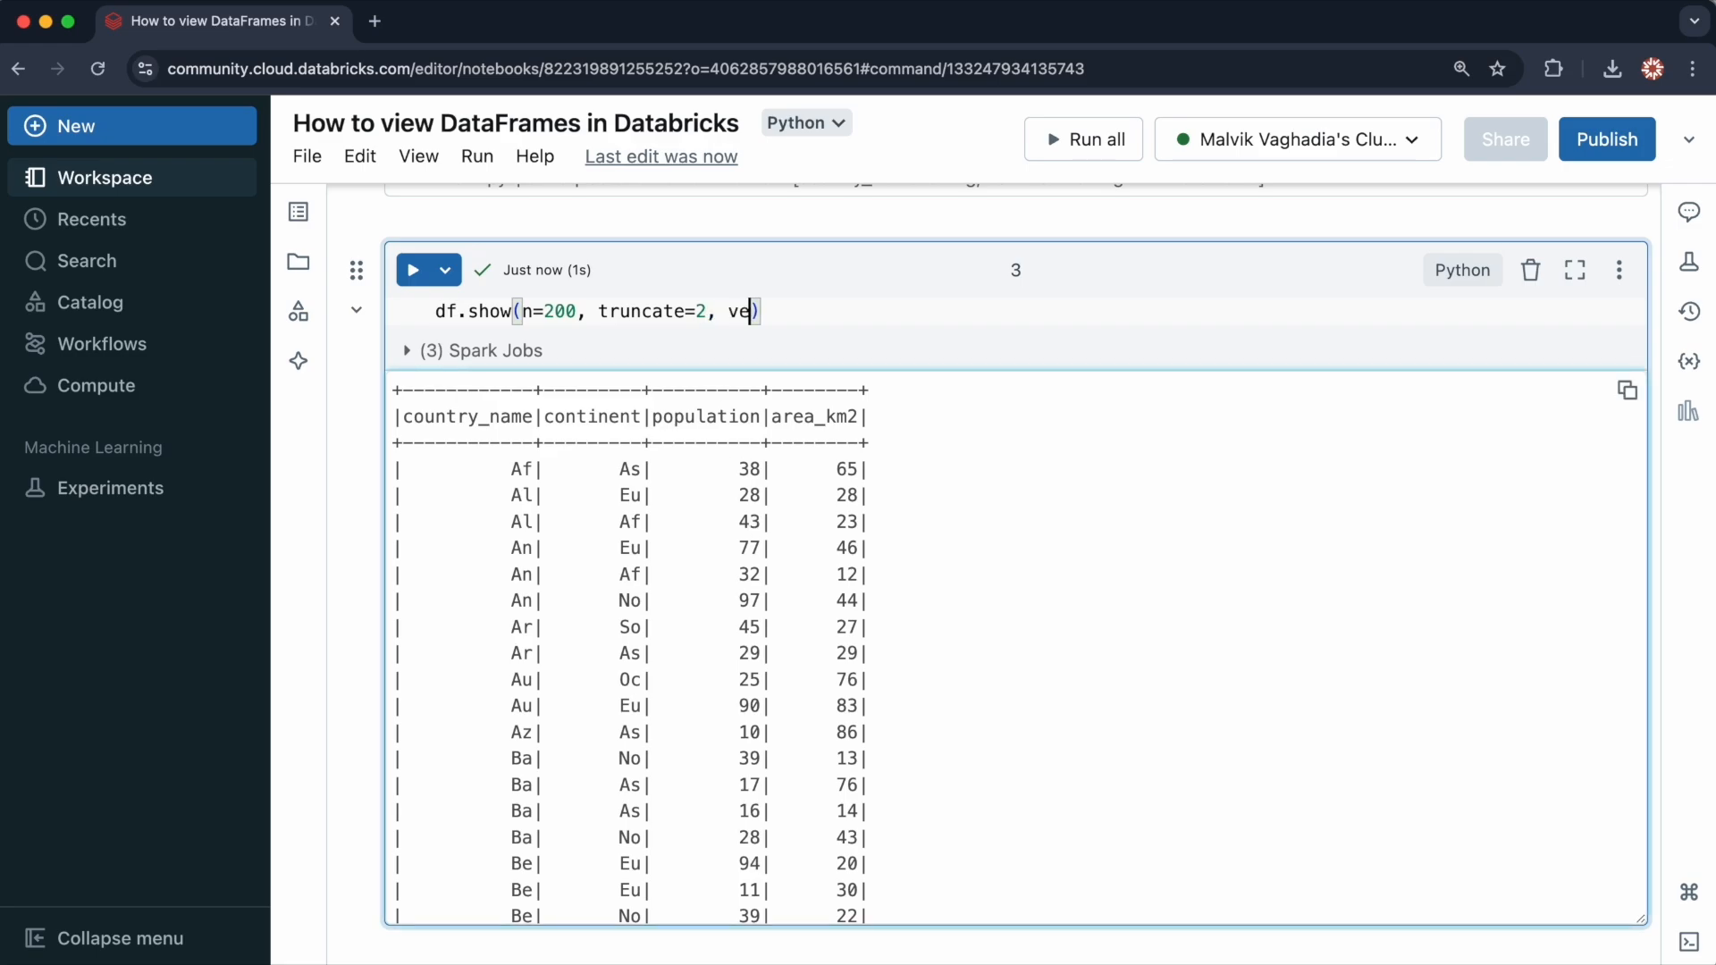
type("rtical")
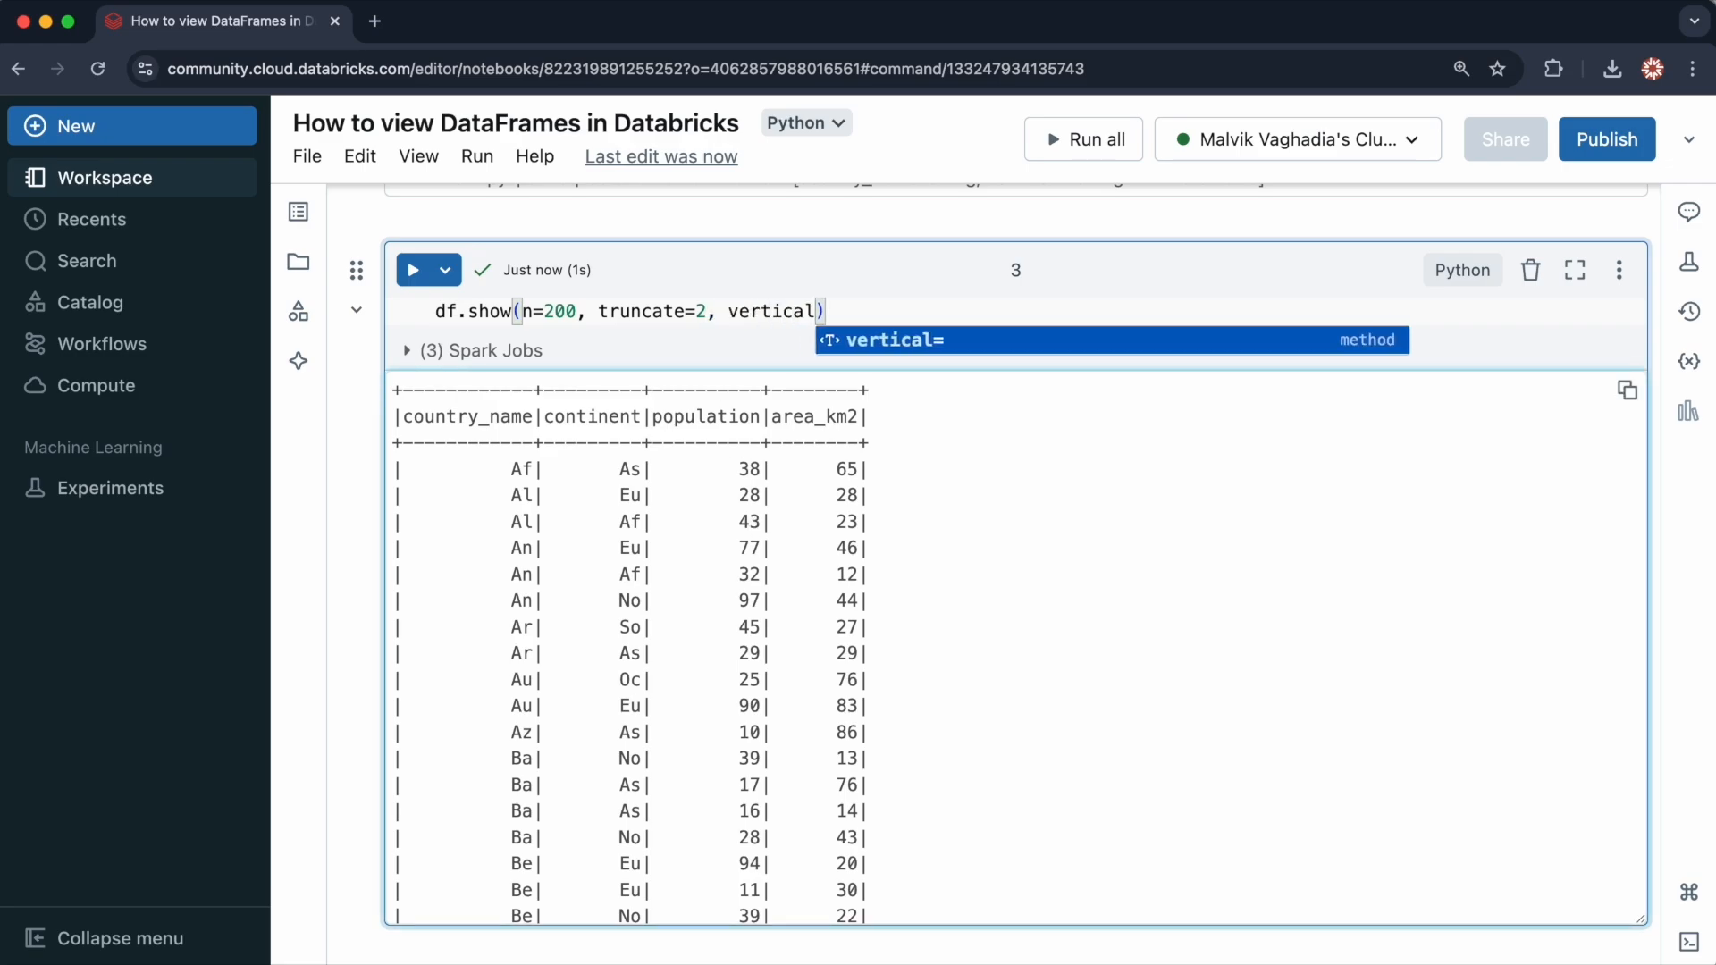
type("True")
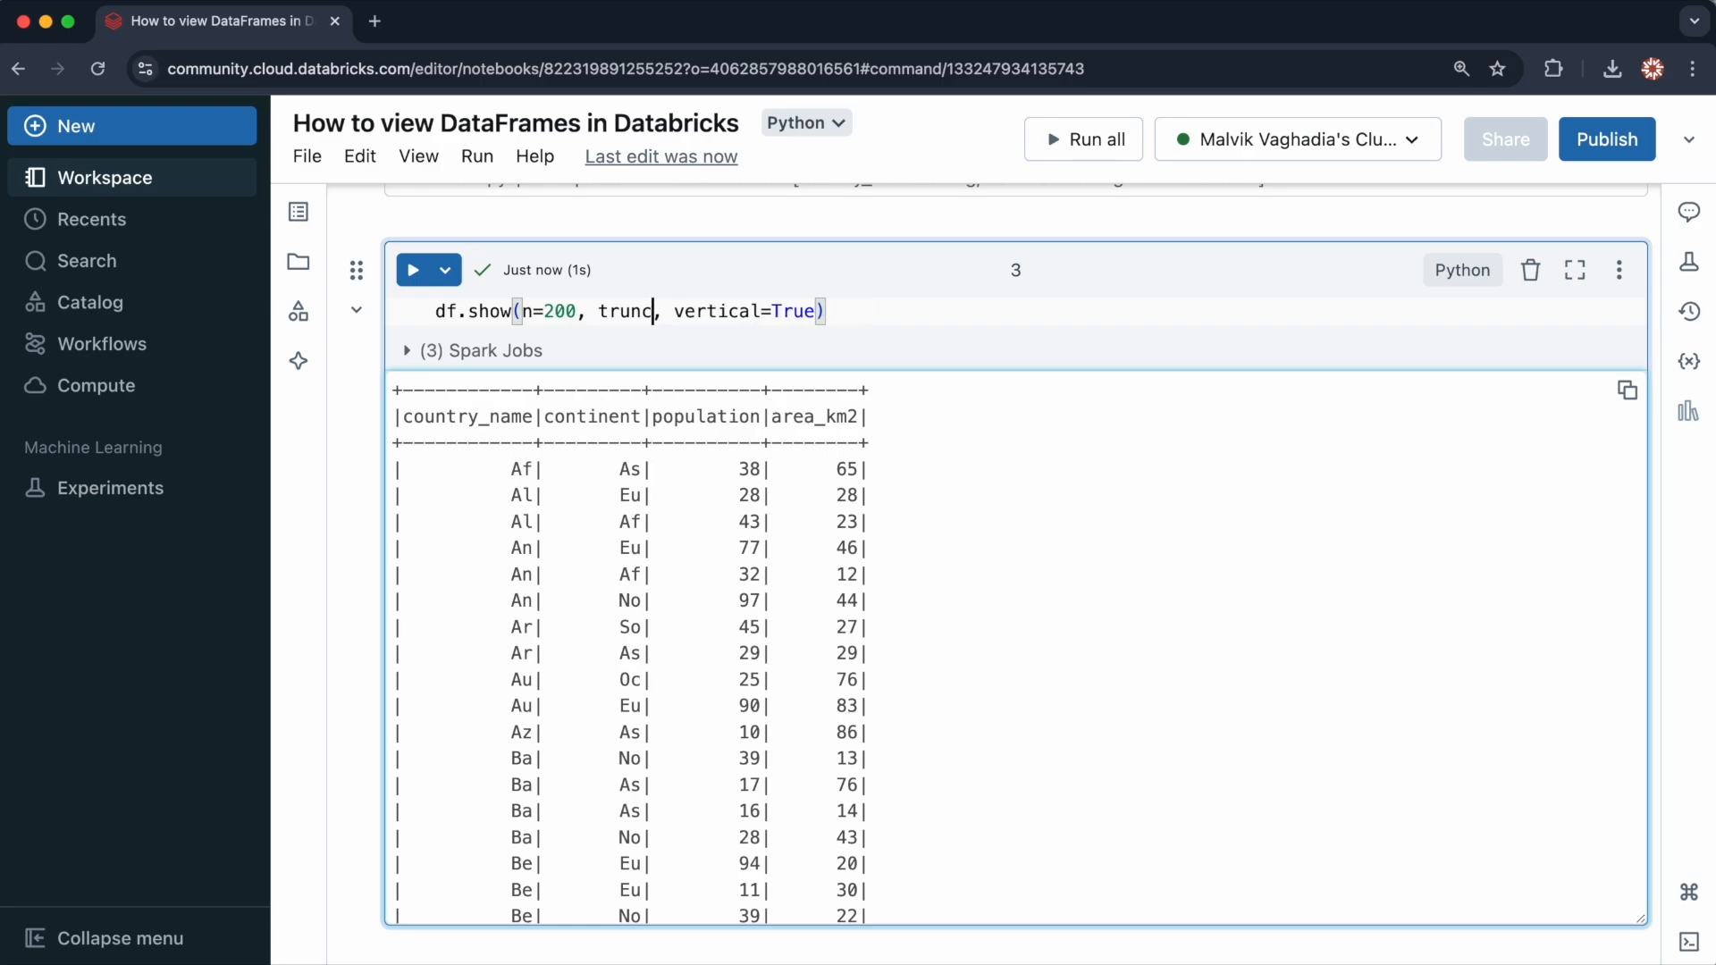
Step: Remove the n=200 and truncate=2 arguments, rerun, and select the remaining argument
key("Backspace")
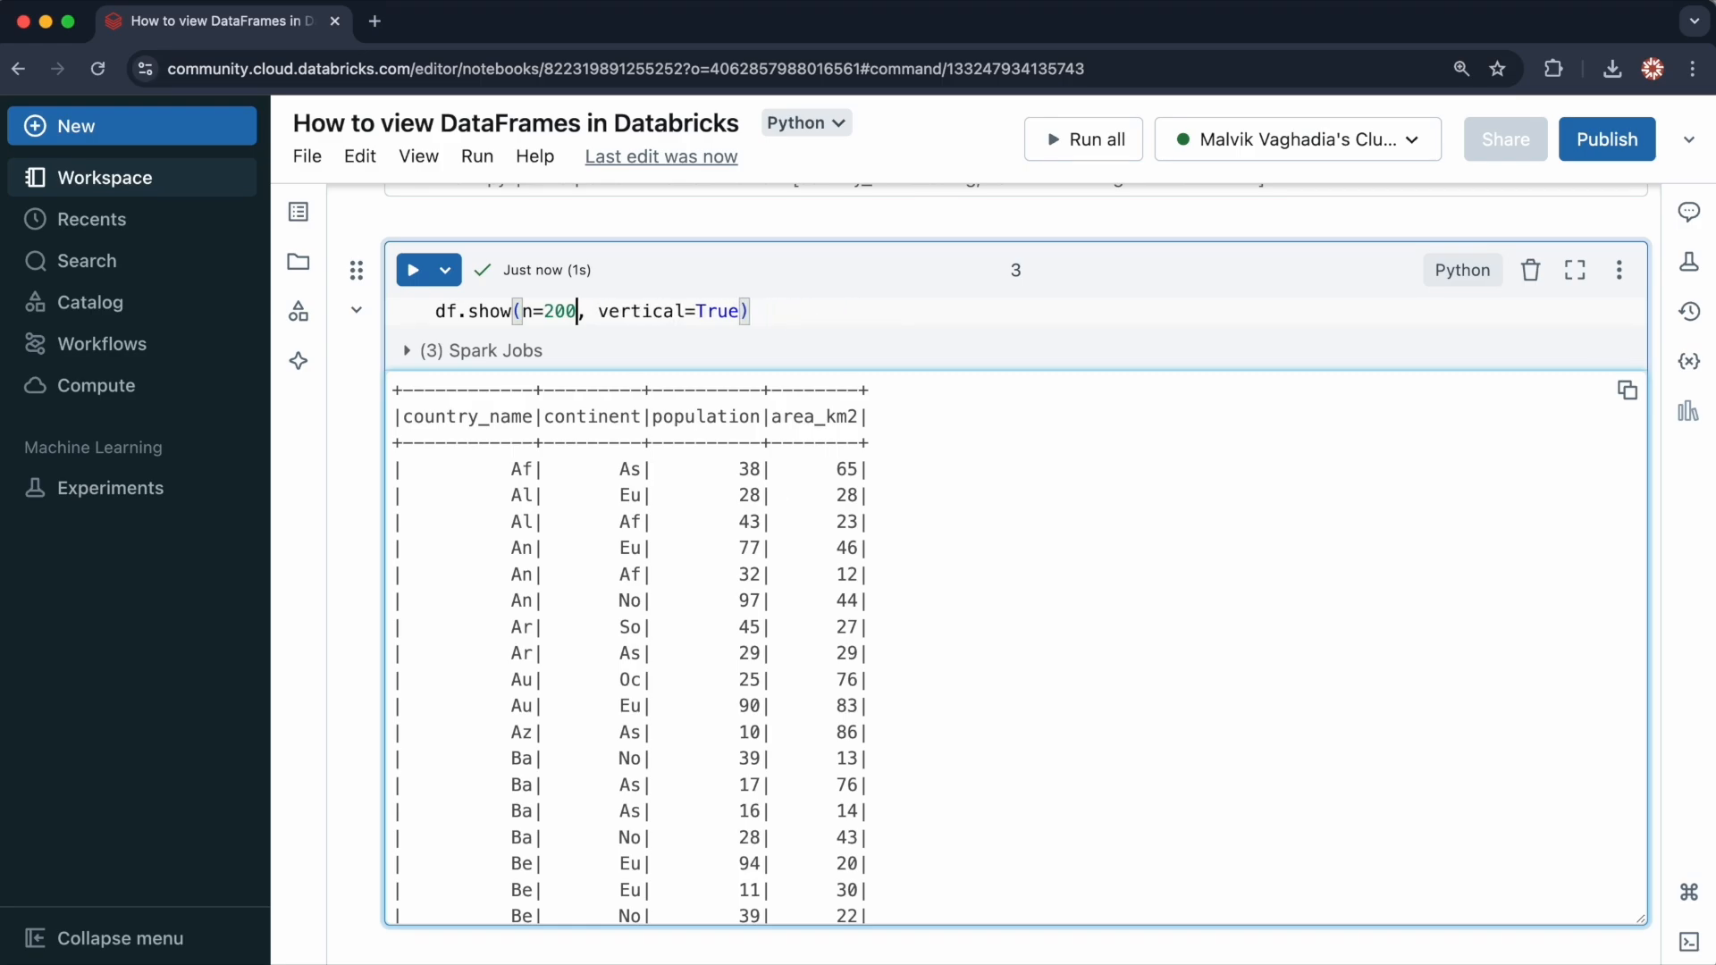
key("Backspace")
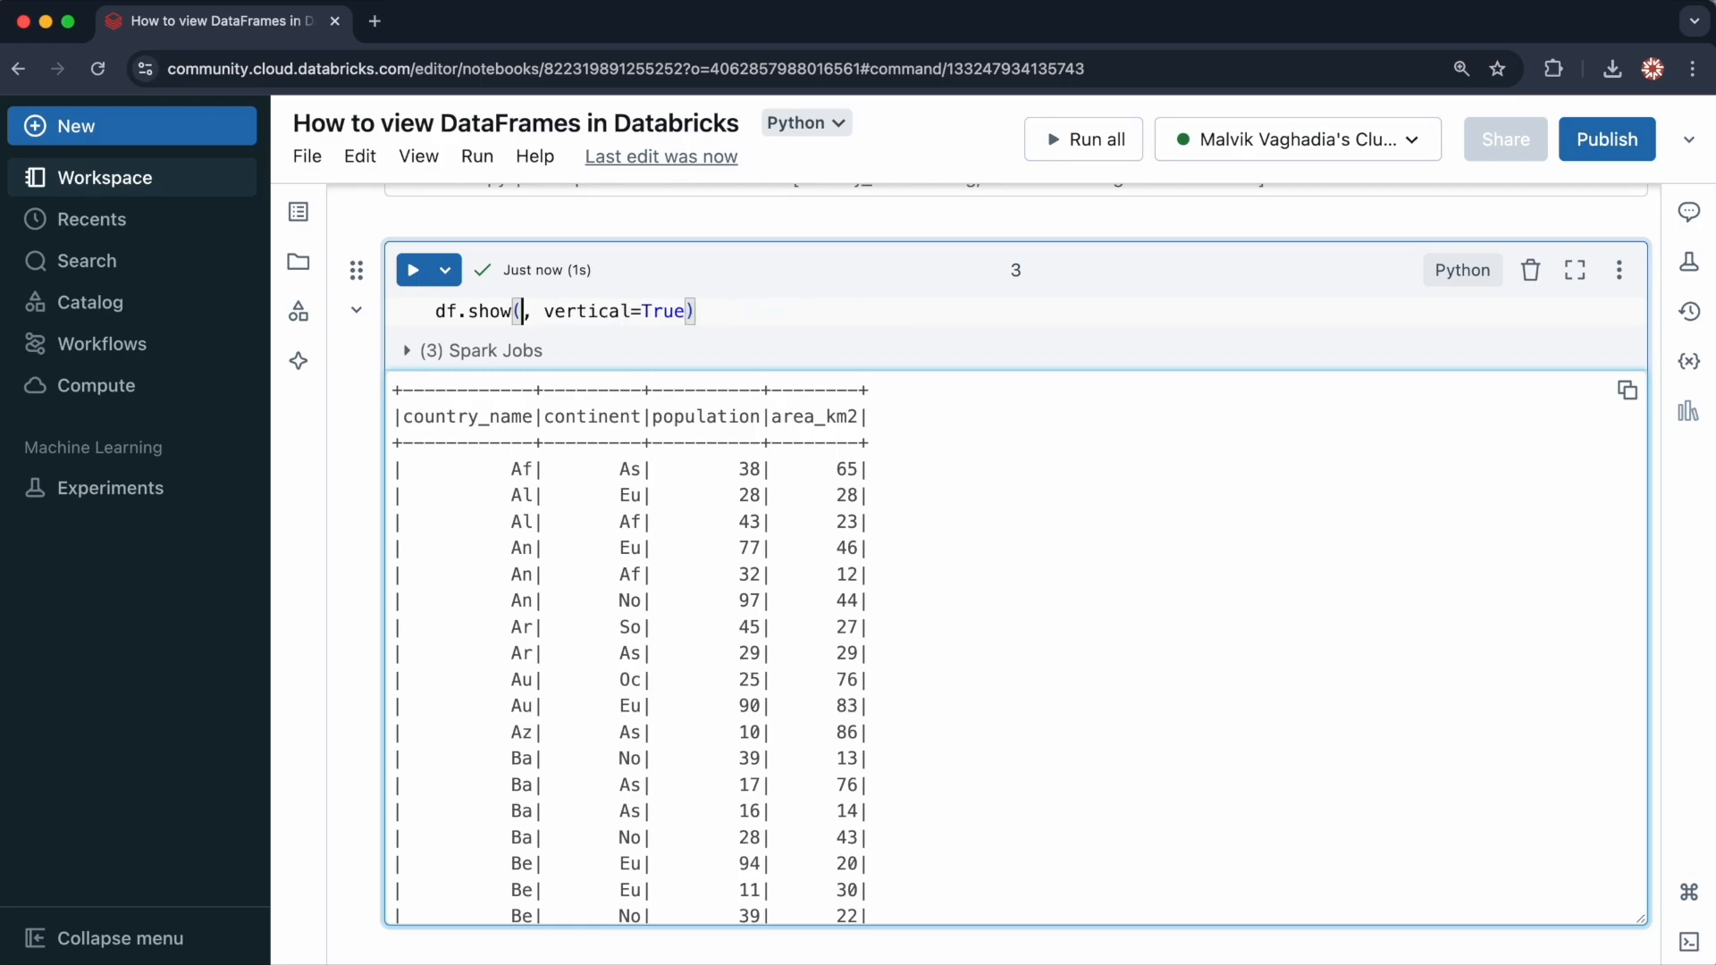
key("Backspace")
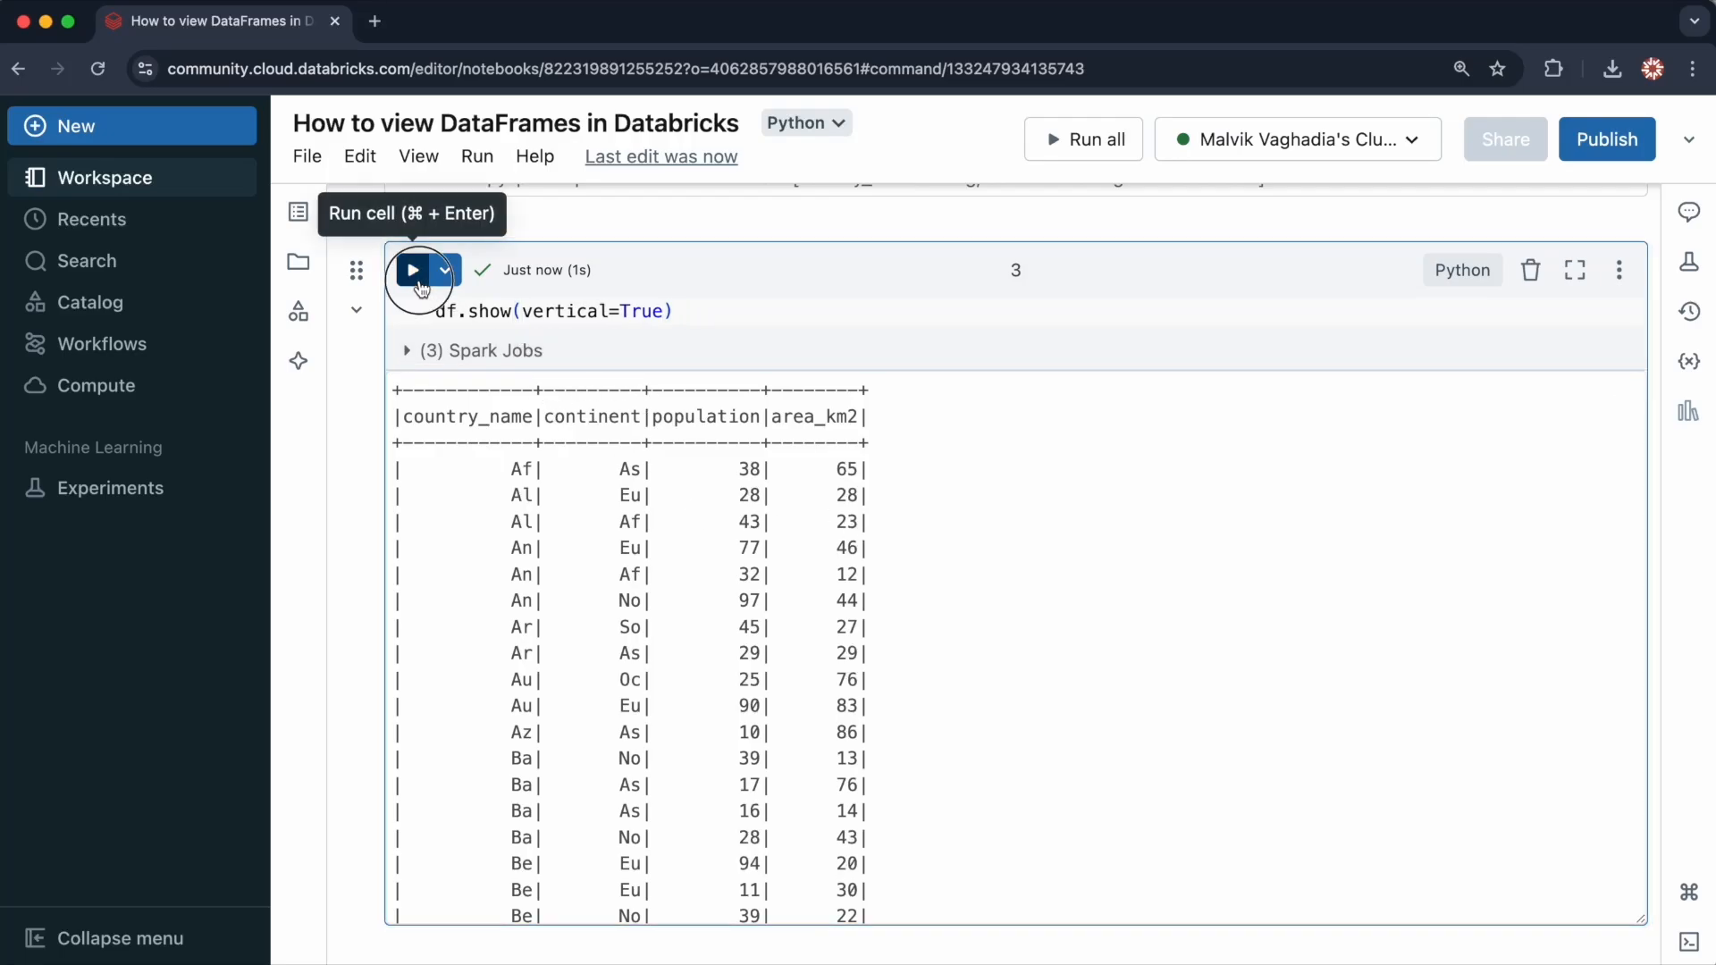
left_click(413, 269)
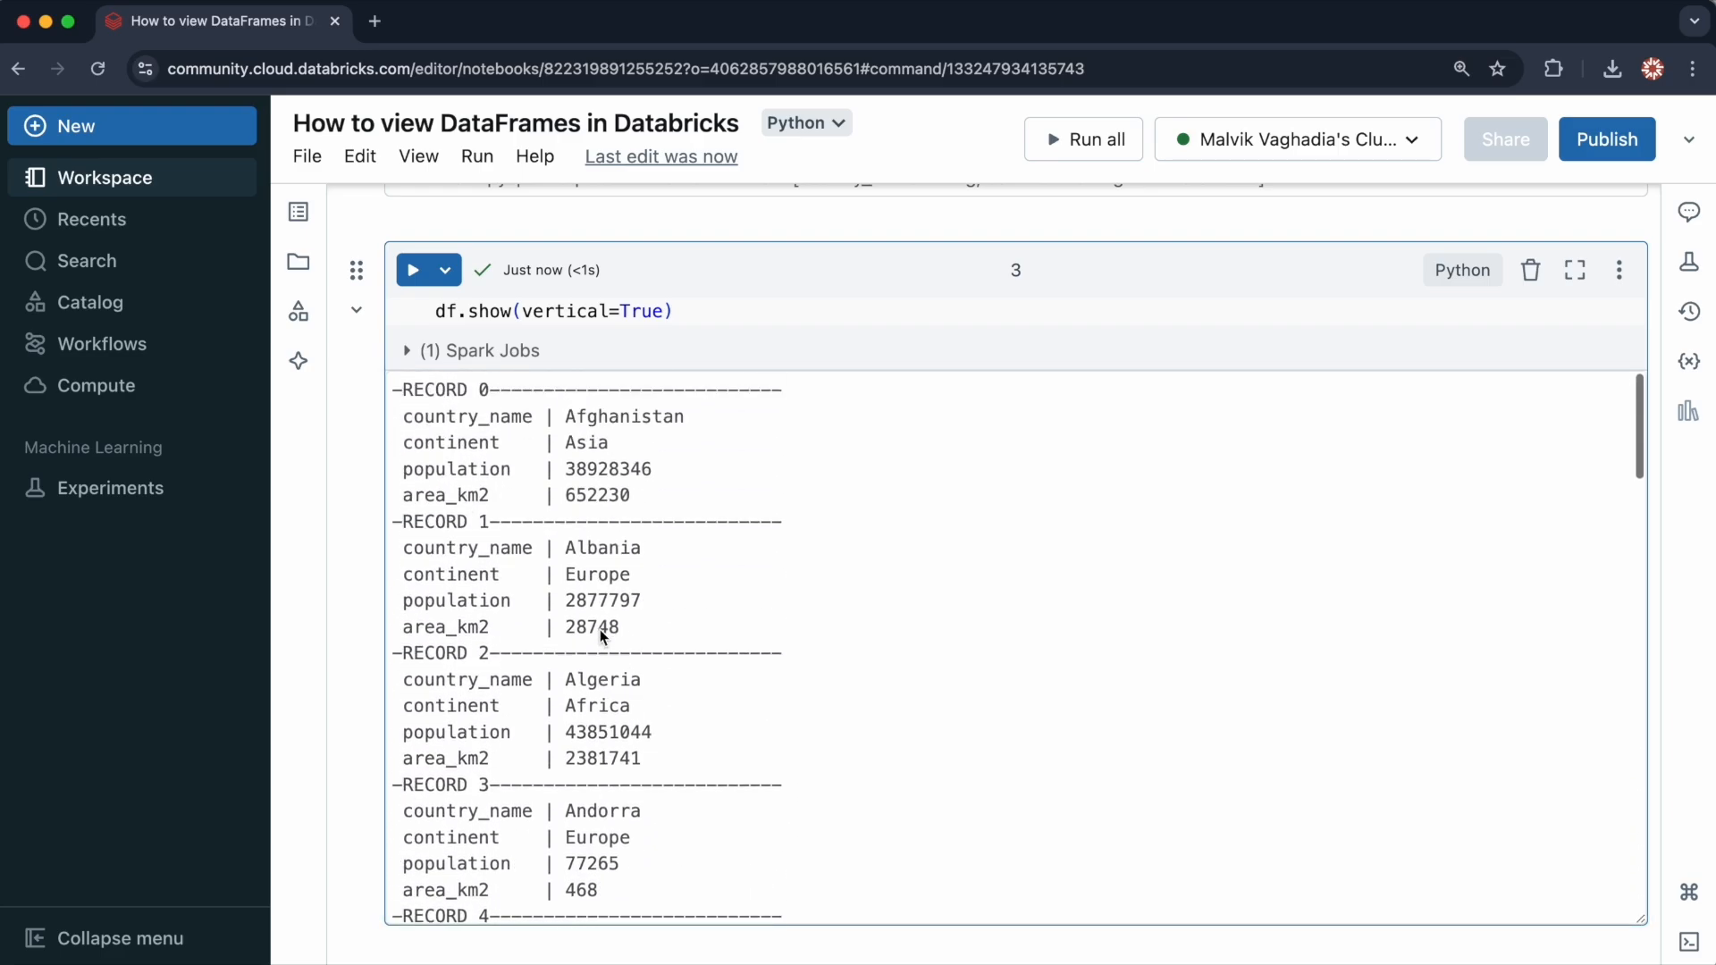
double_click(611, 312)
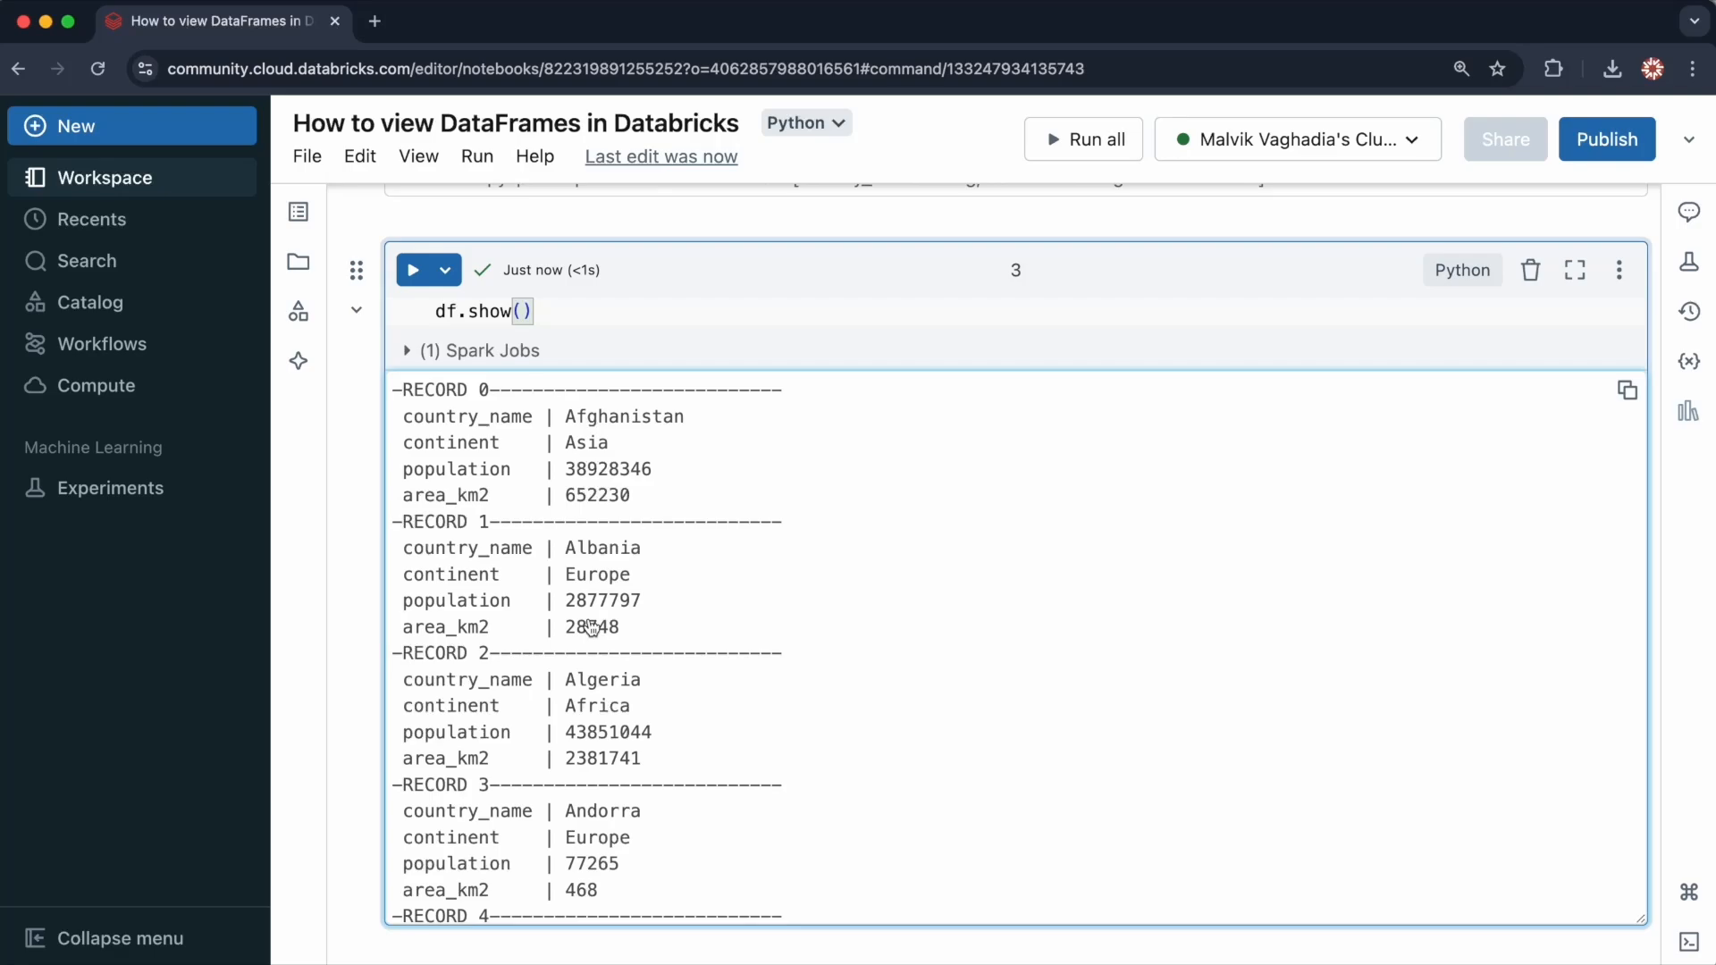
mouse_move(537, 408)
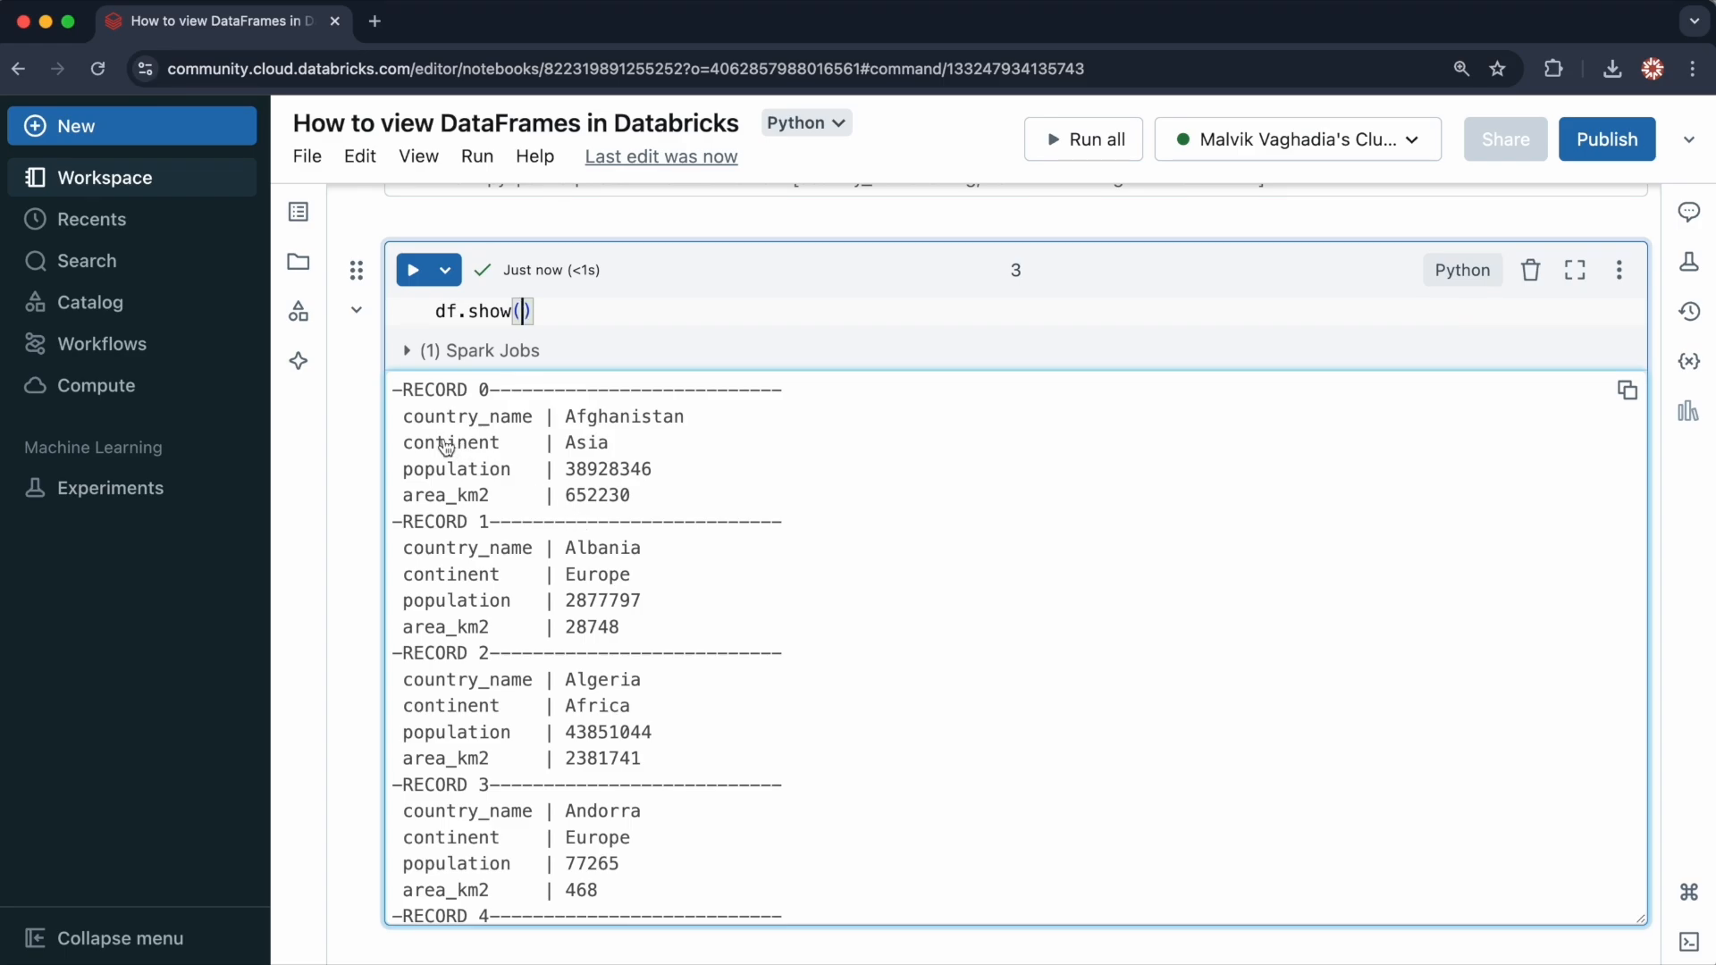
Step: Run display(df) in a new cell and sort the table by population, largest first
scroll("down", 3)
type("d")
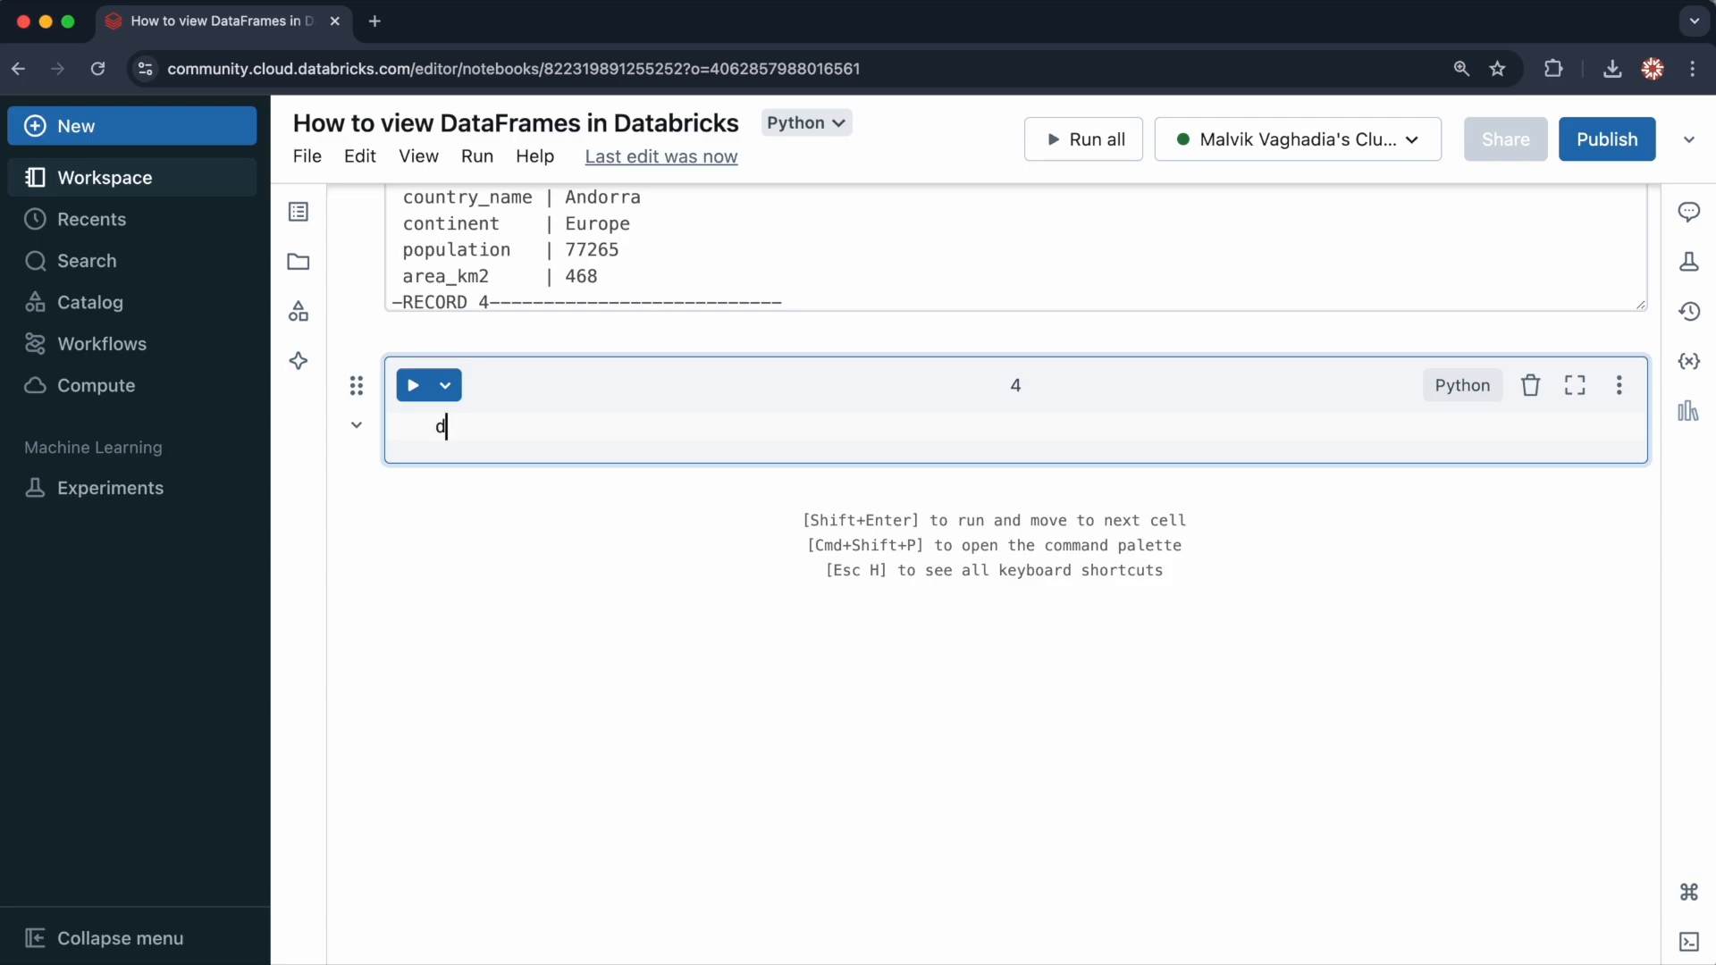
type("isplay(df)")
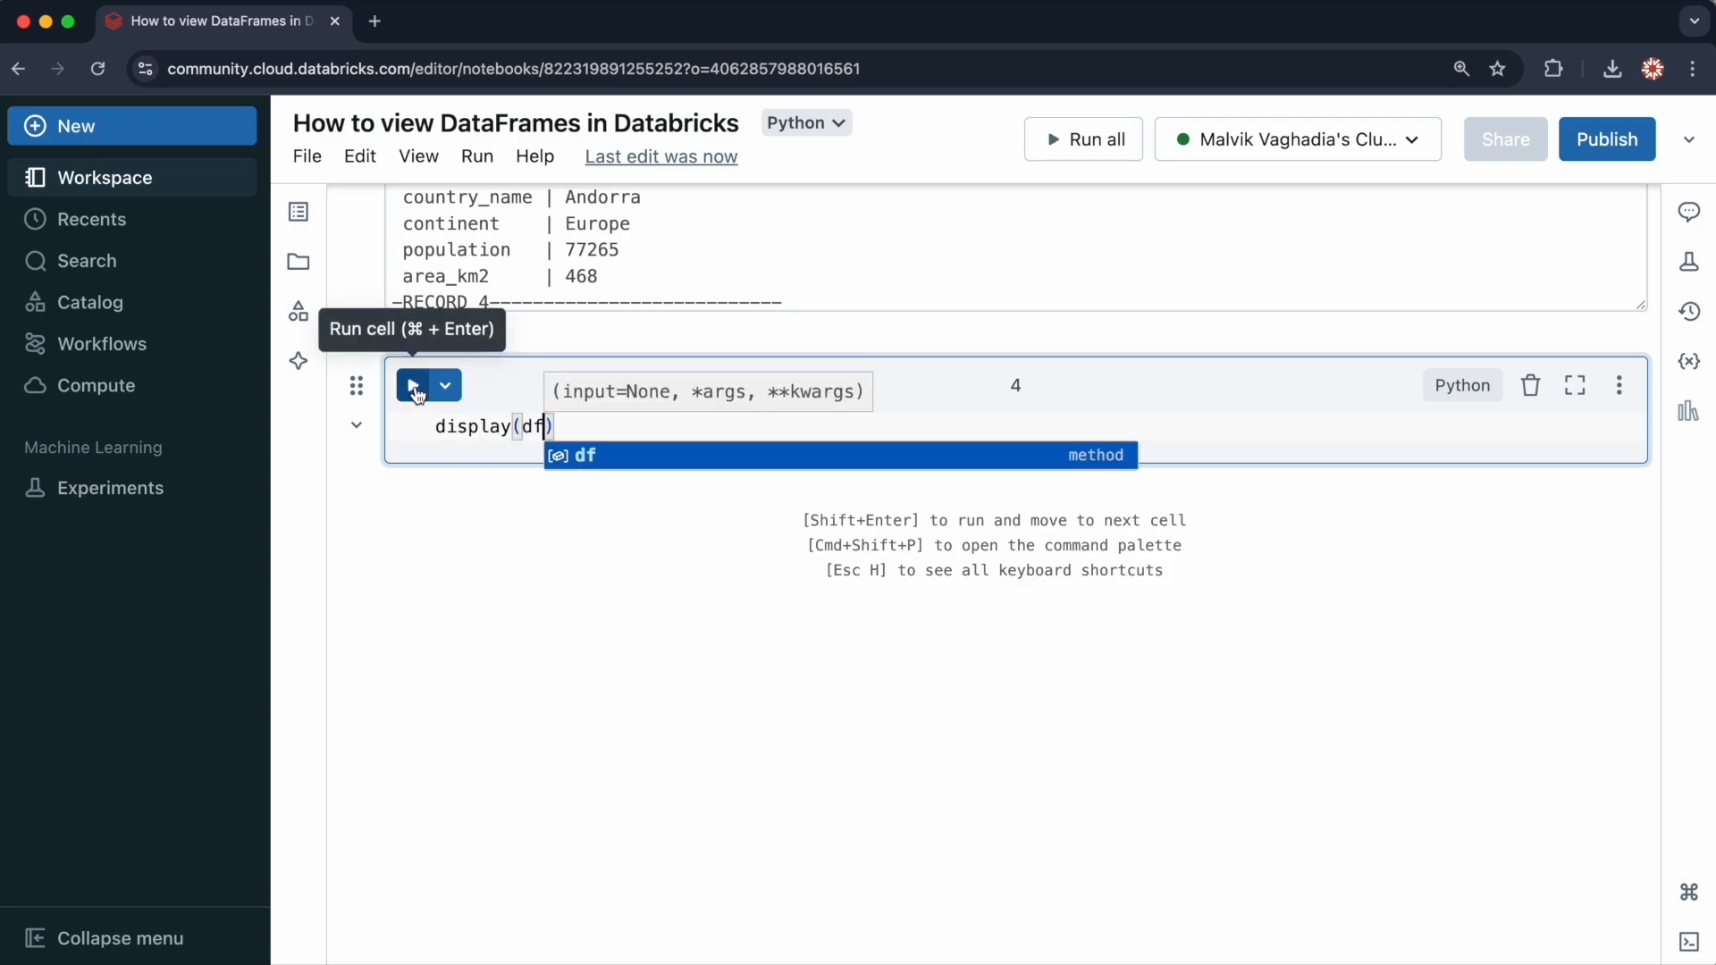
left_click(418, 385)
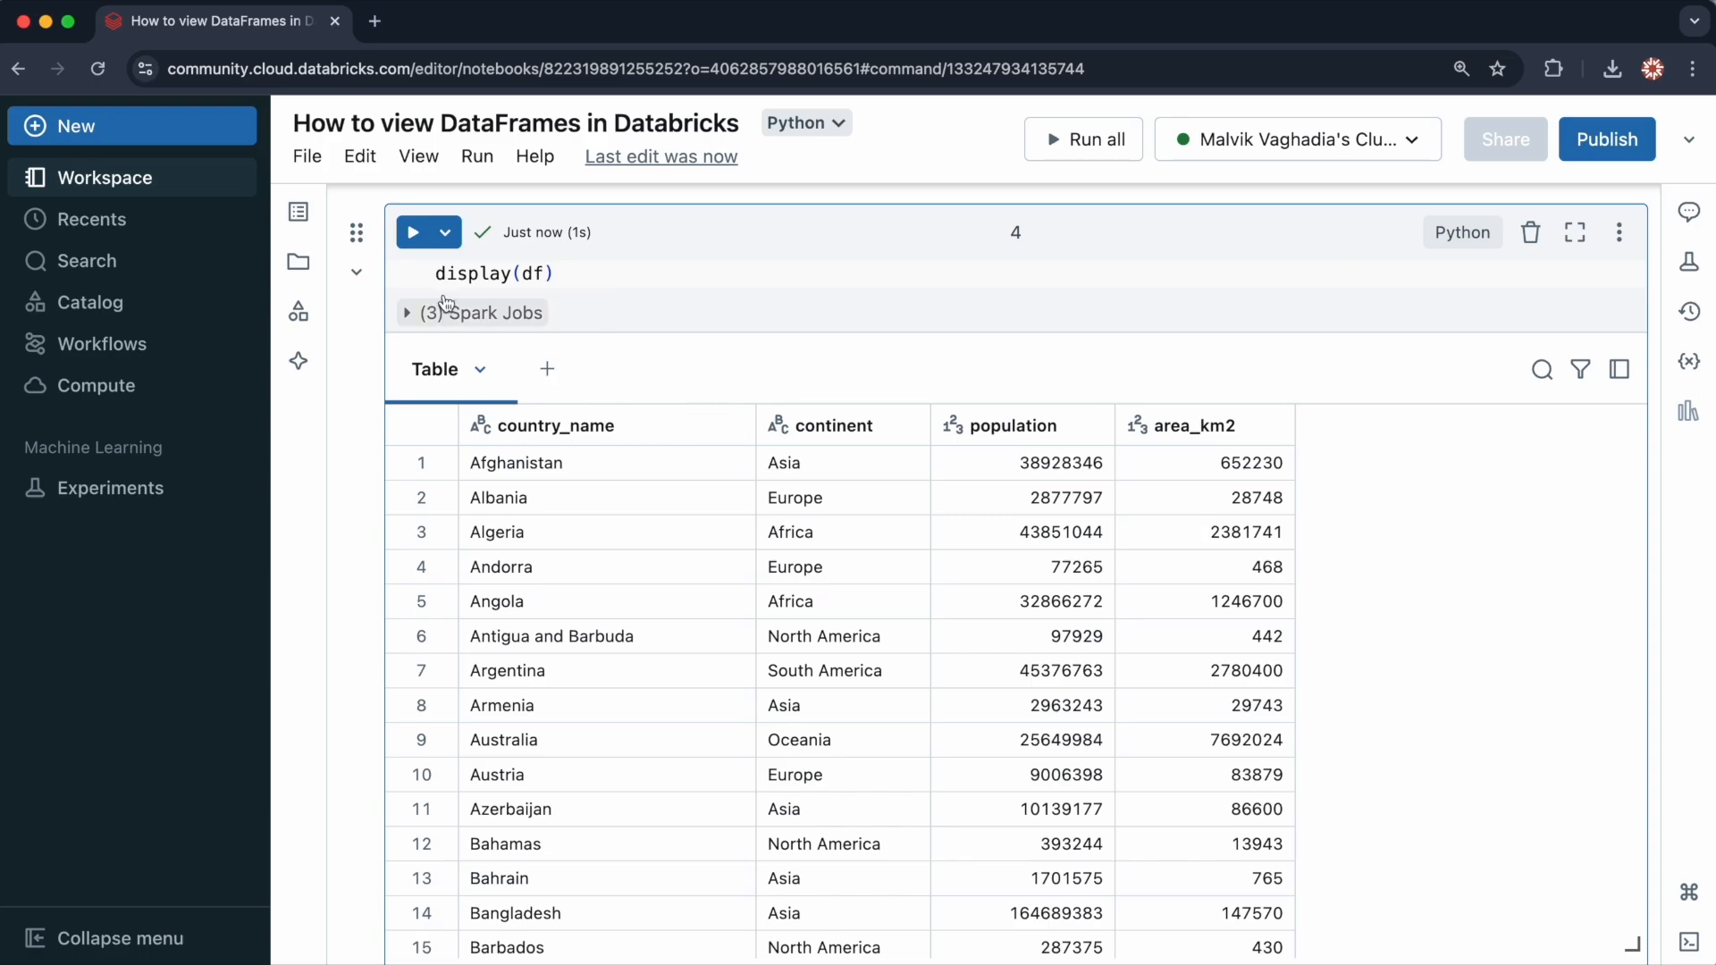
mouse_move(493, 501)
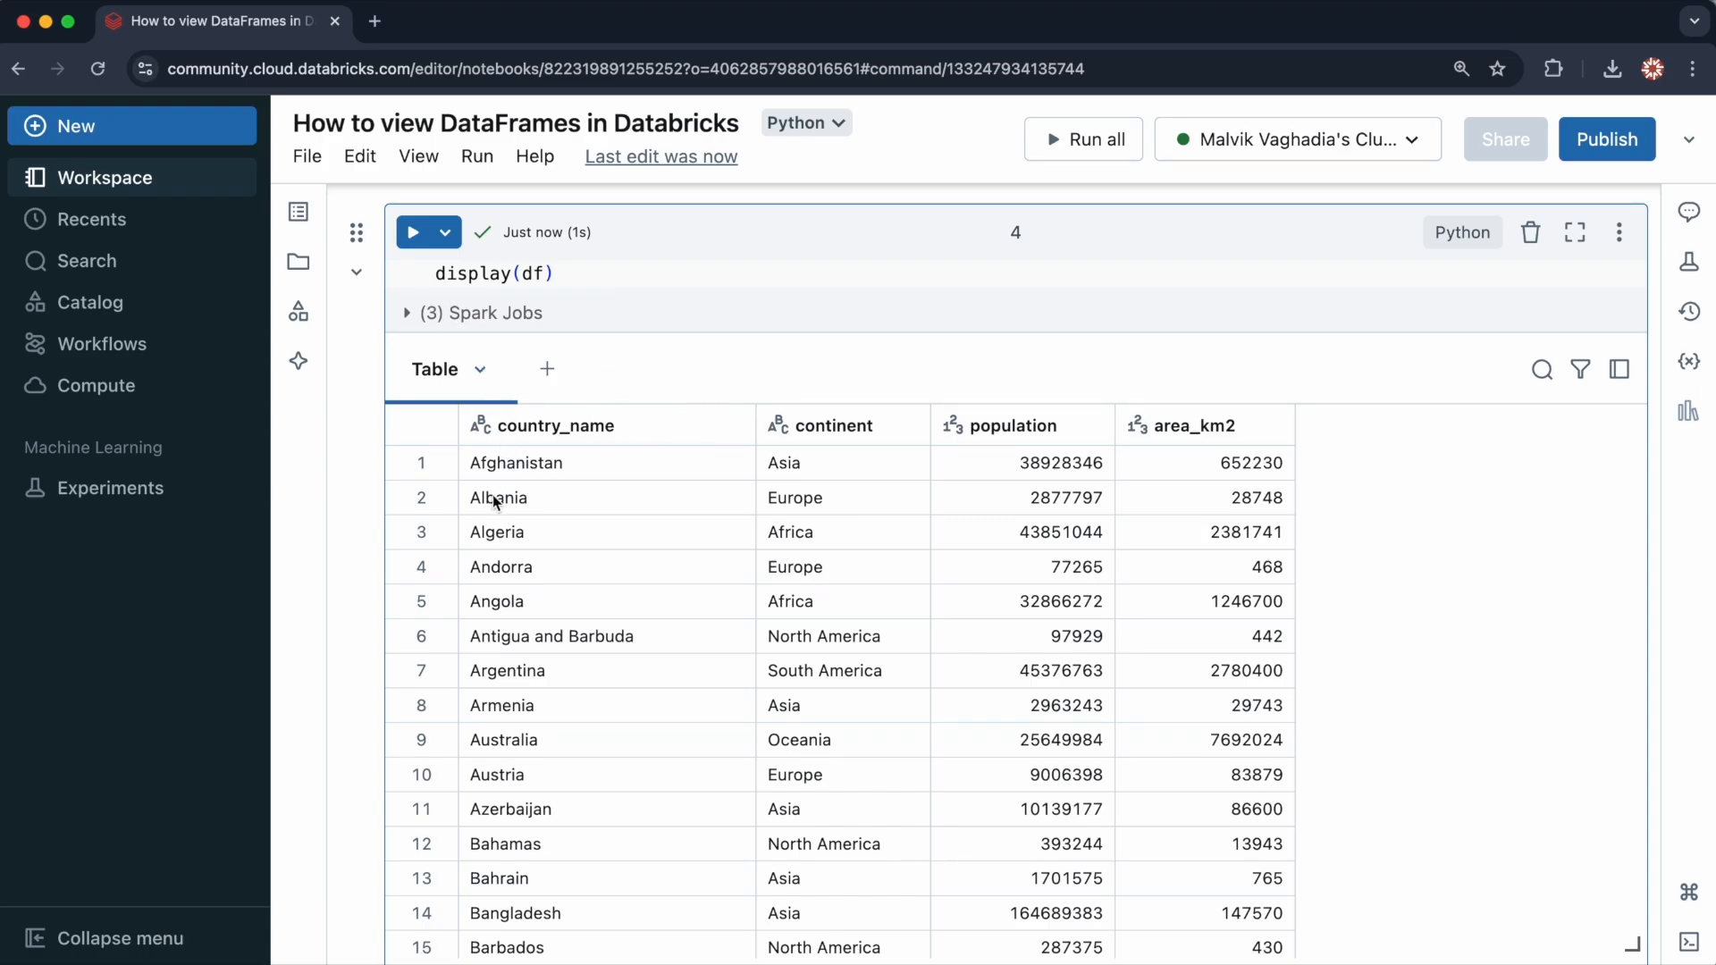
mouse_move(737, 594)
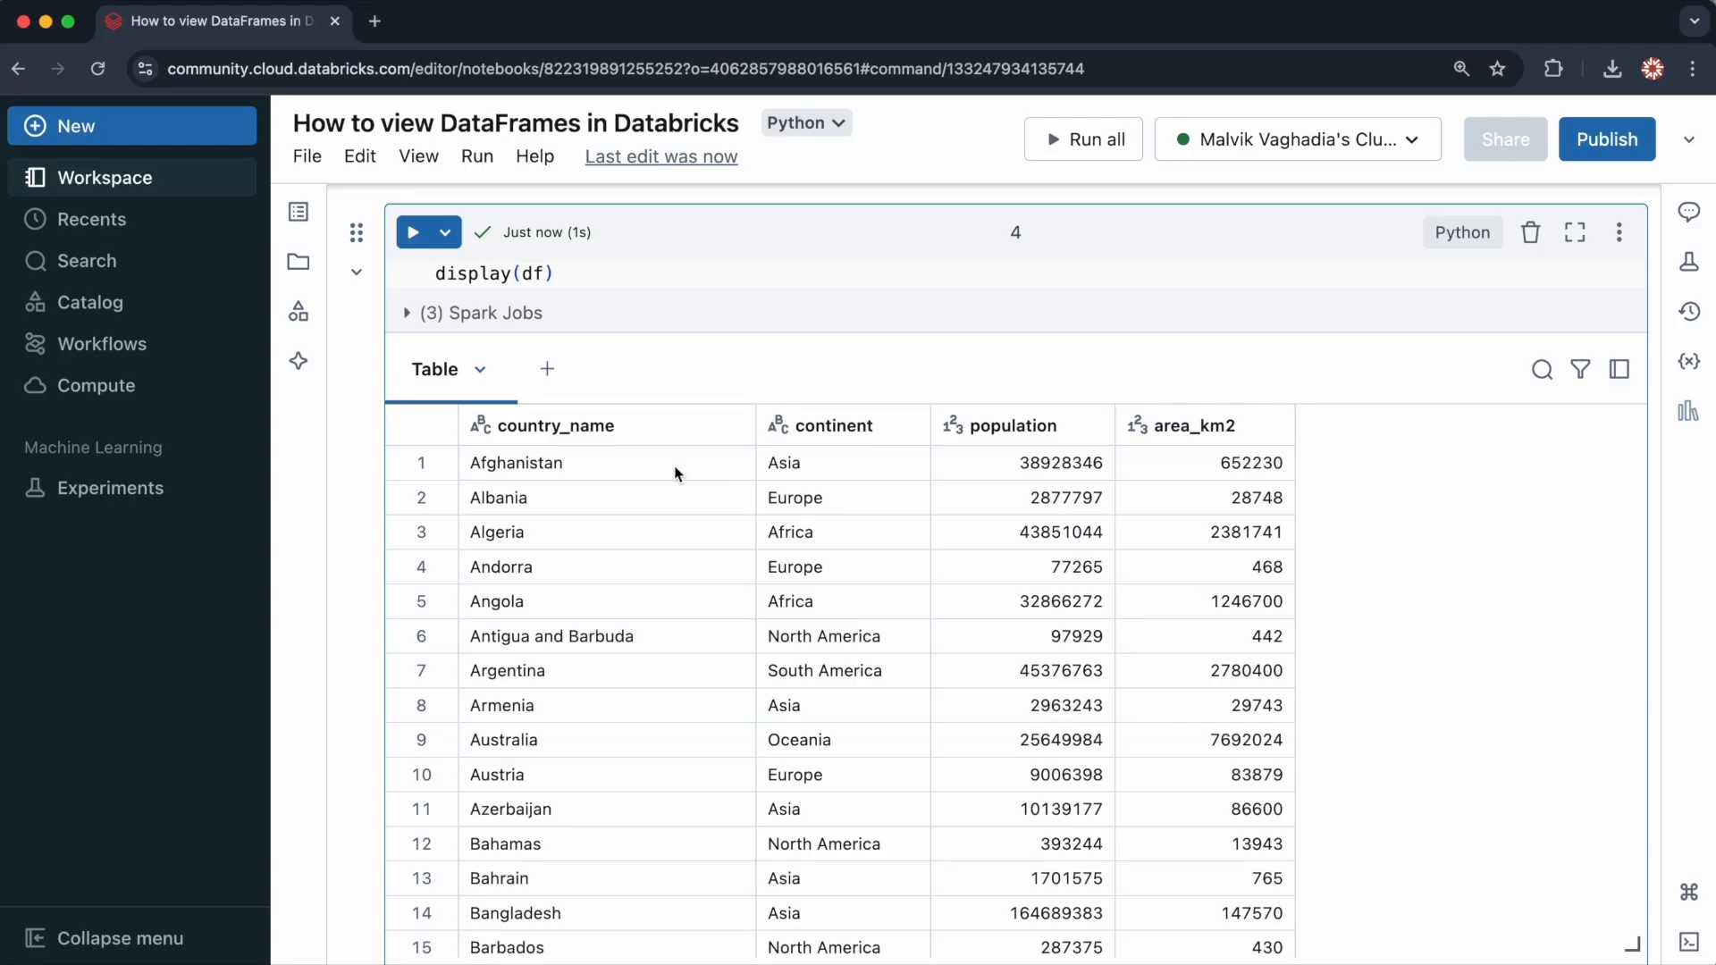
mouse_move(736, 425)
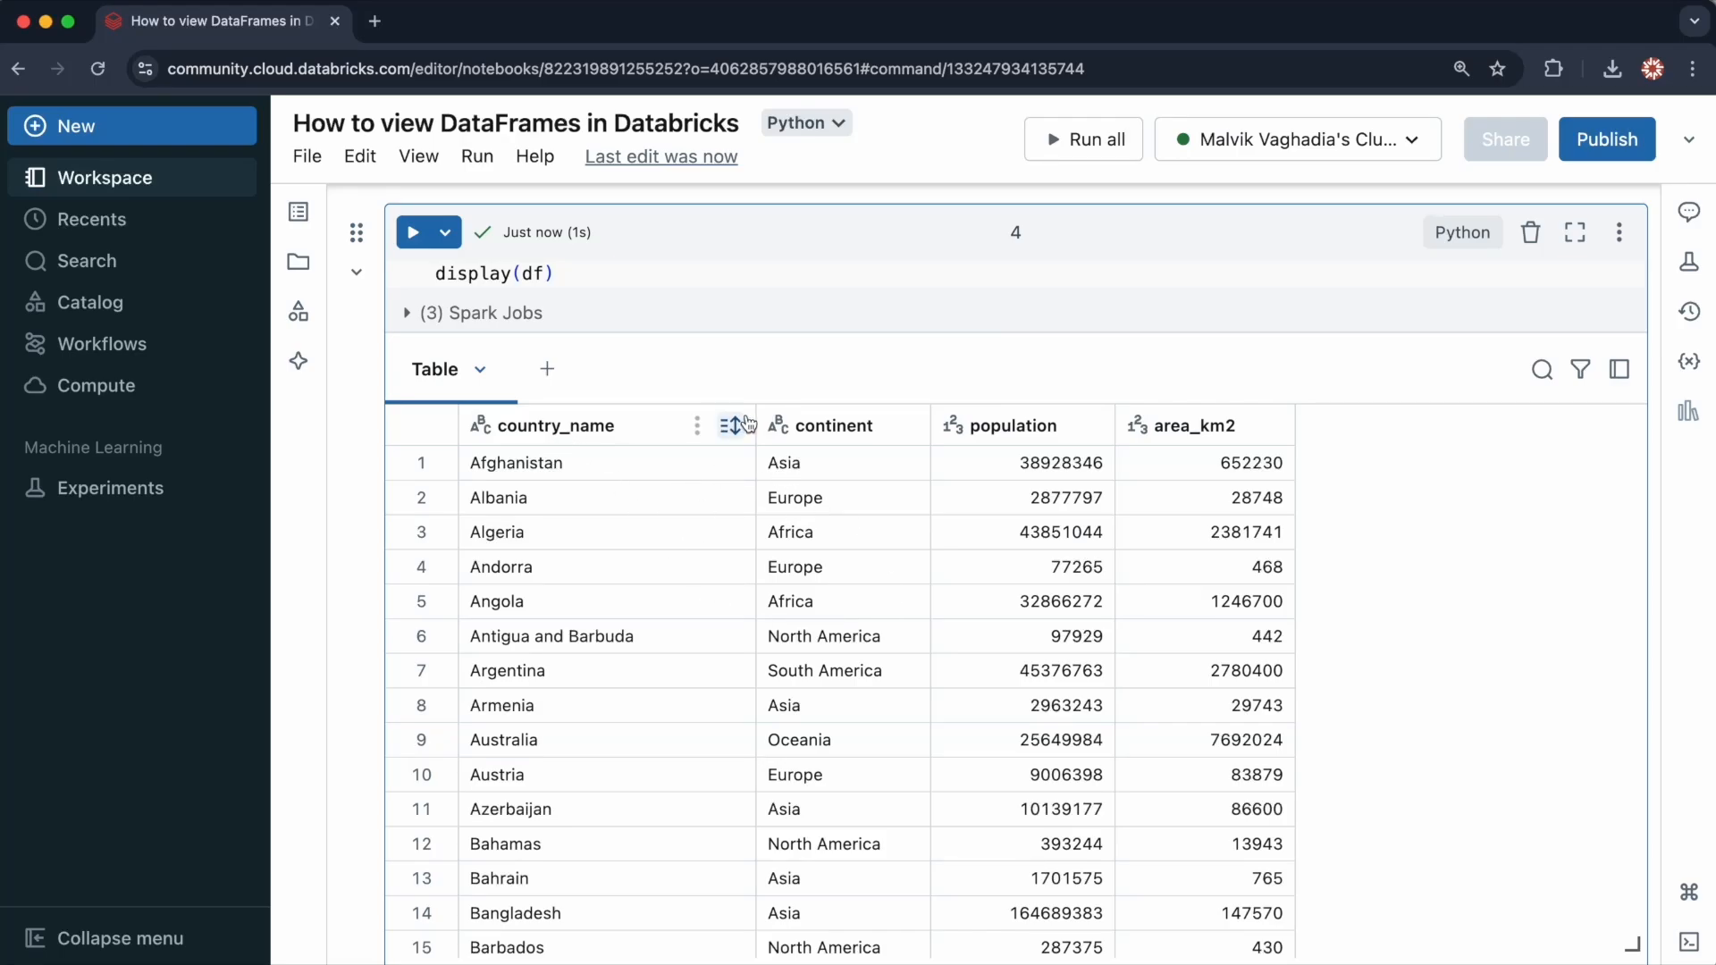
left_click(1089, 425)
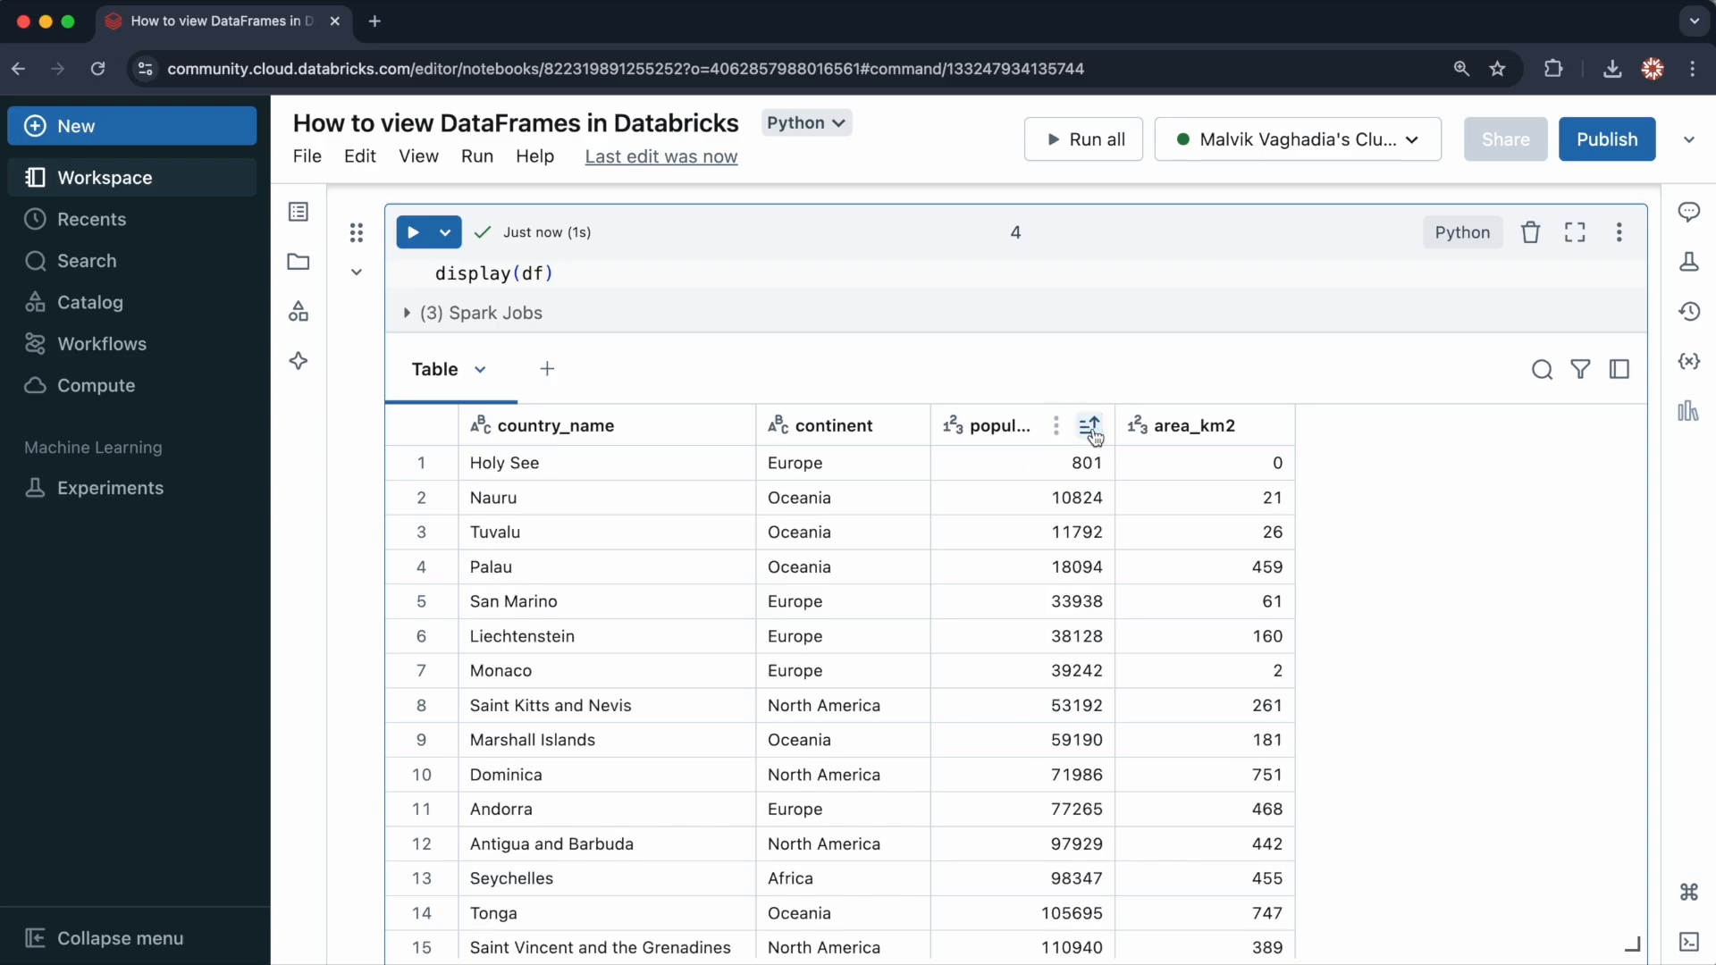
left_click(1087, 425)
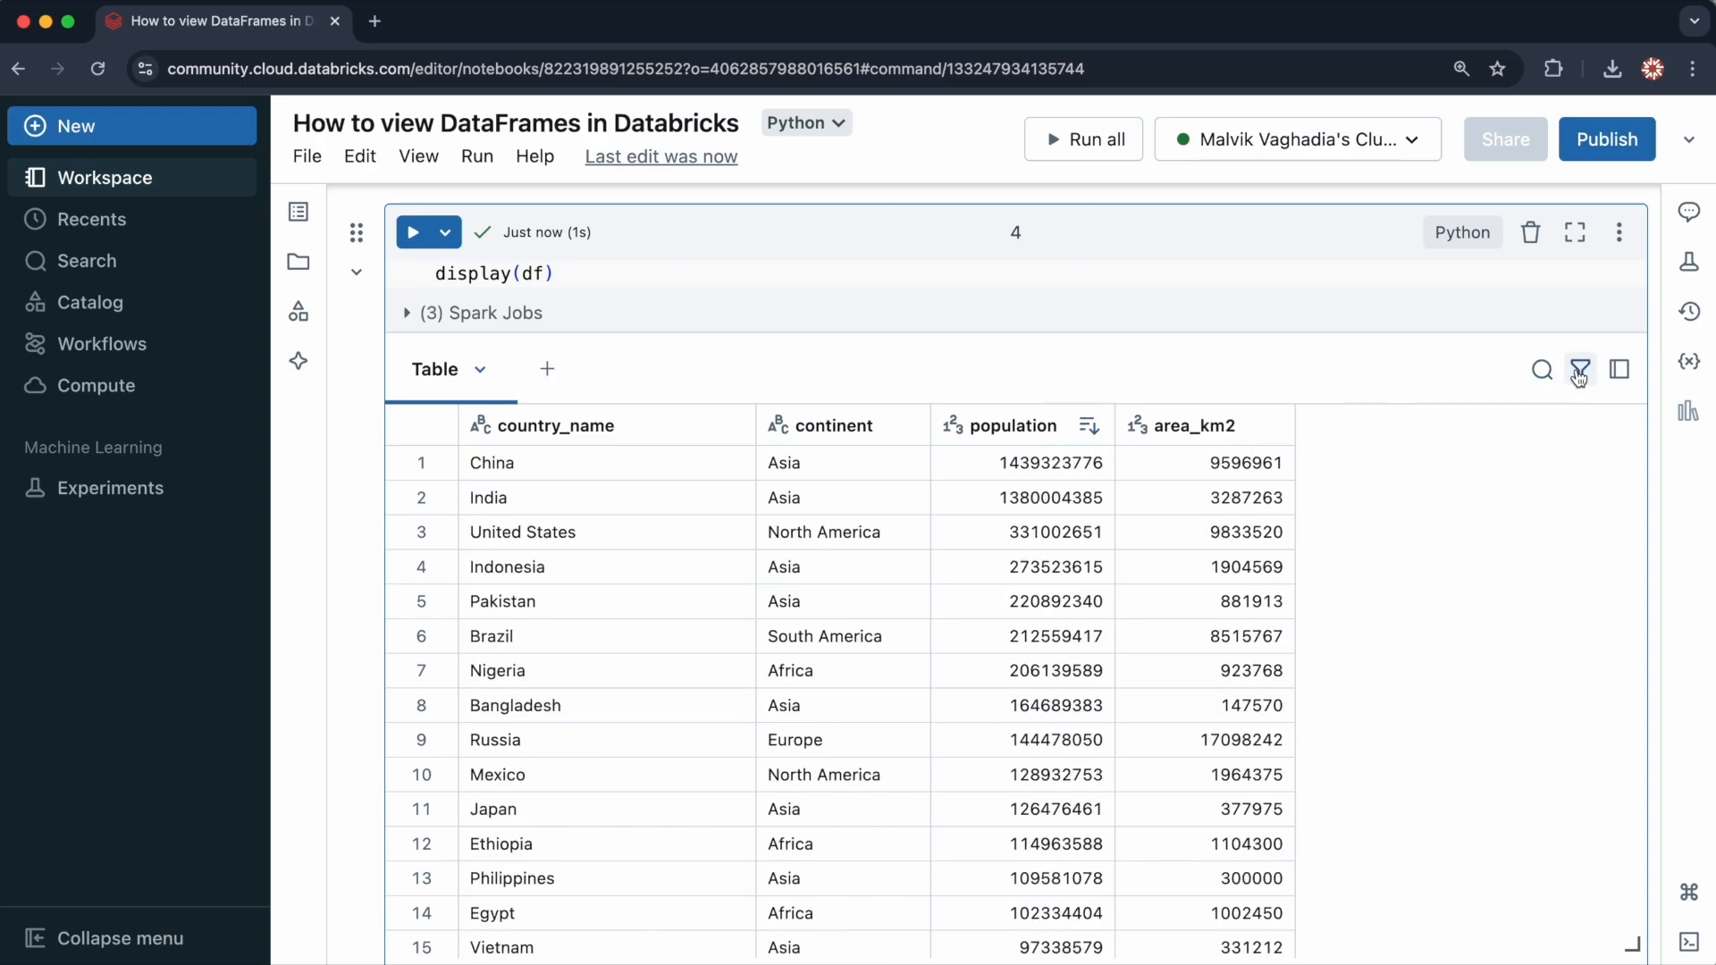
Step: Filter the table to continent is one of Asia, then remove the filter
left_click(1579, 370)
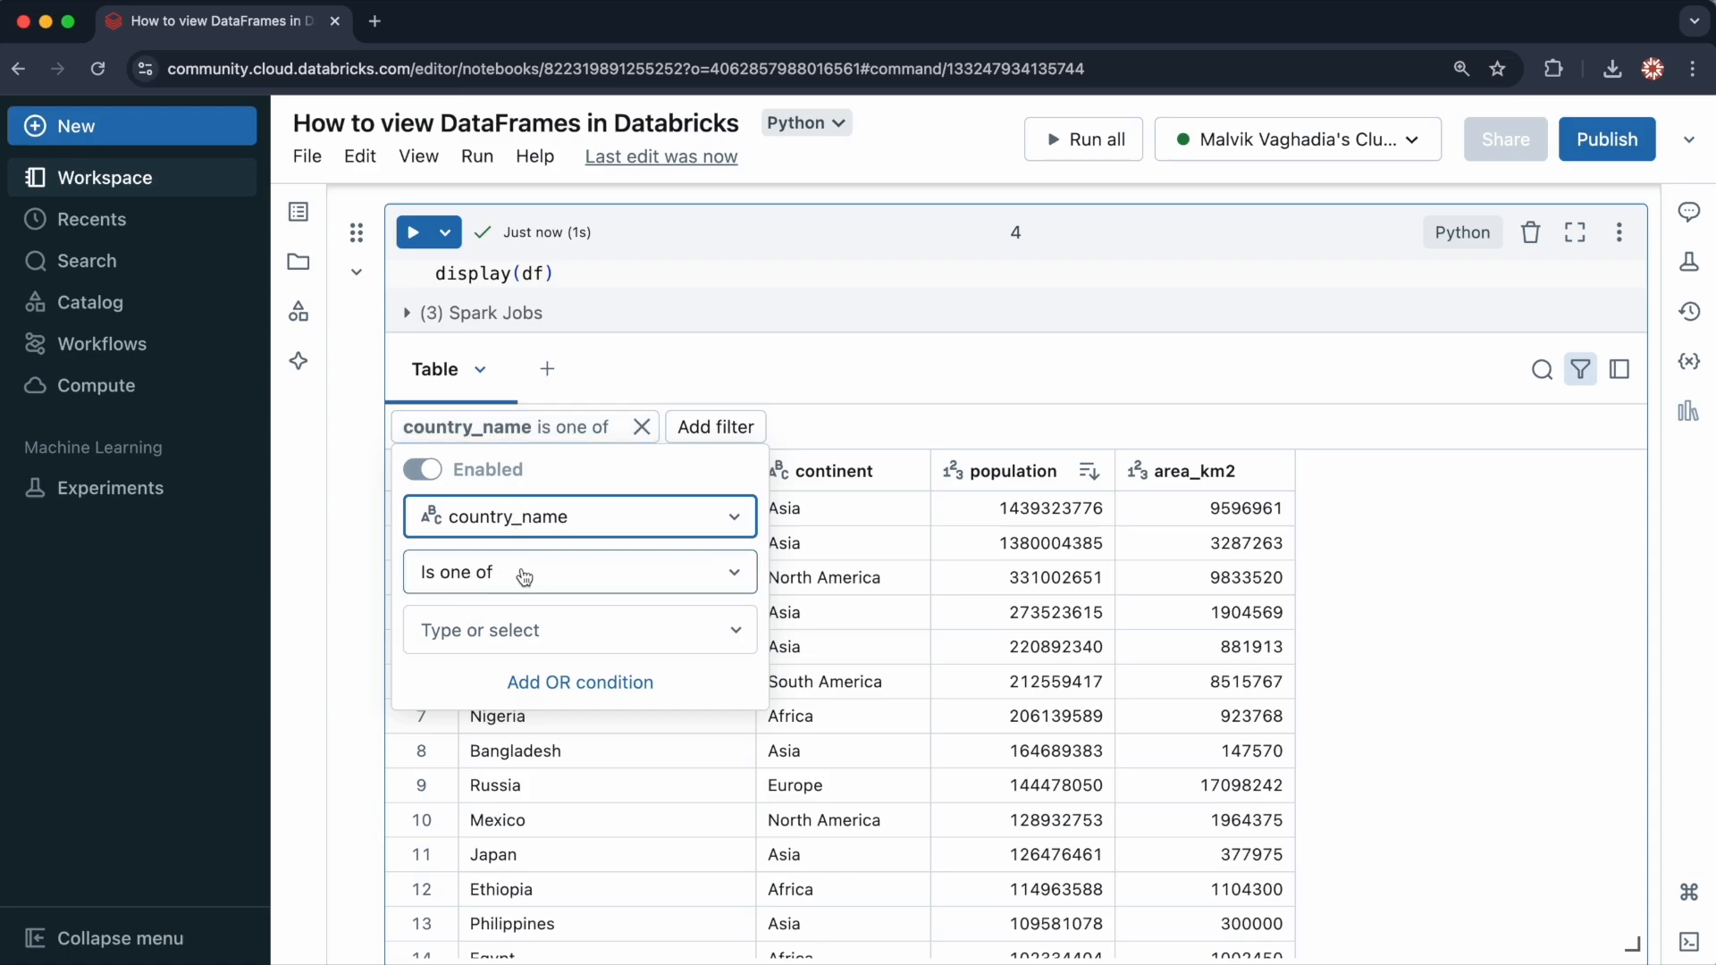
left_click(578, 516)
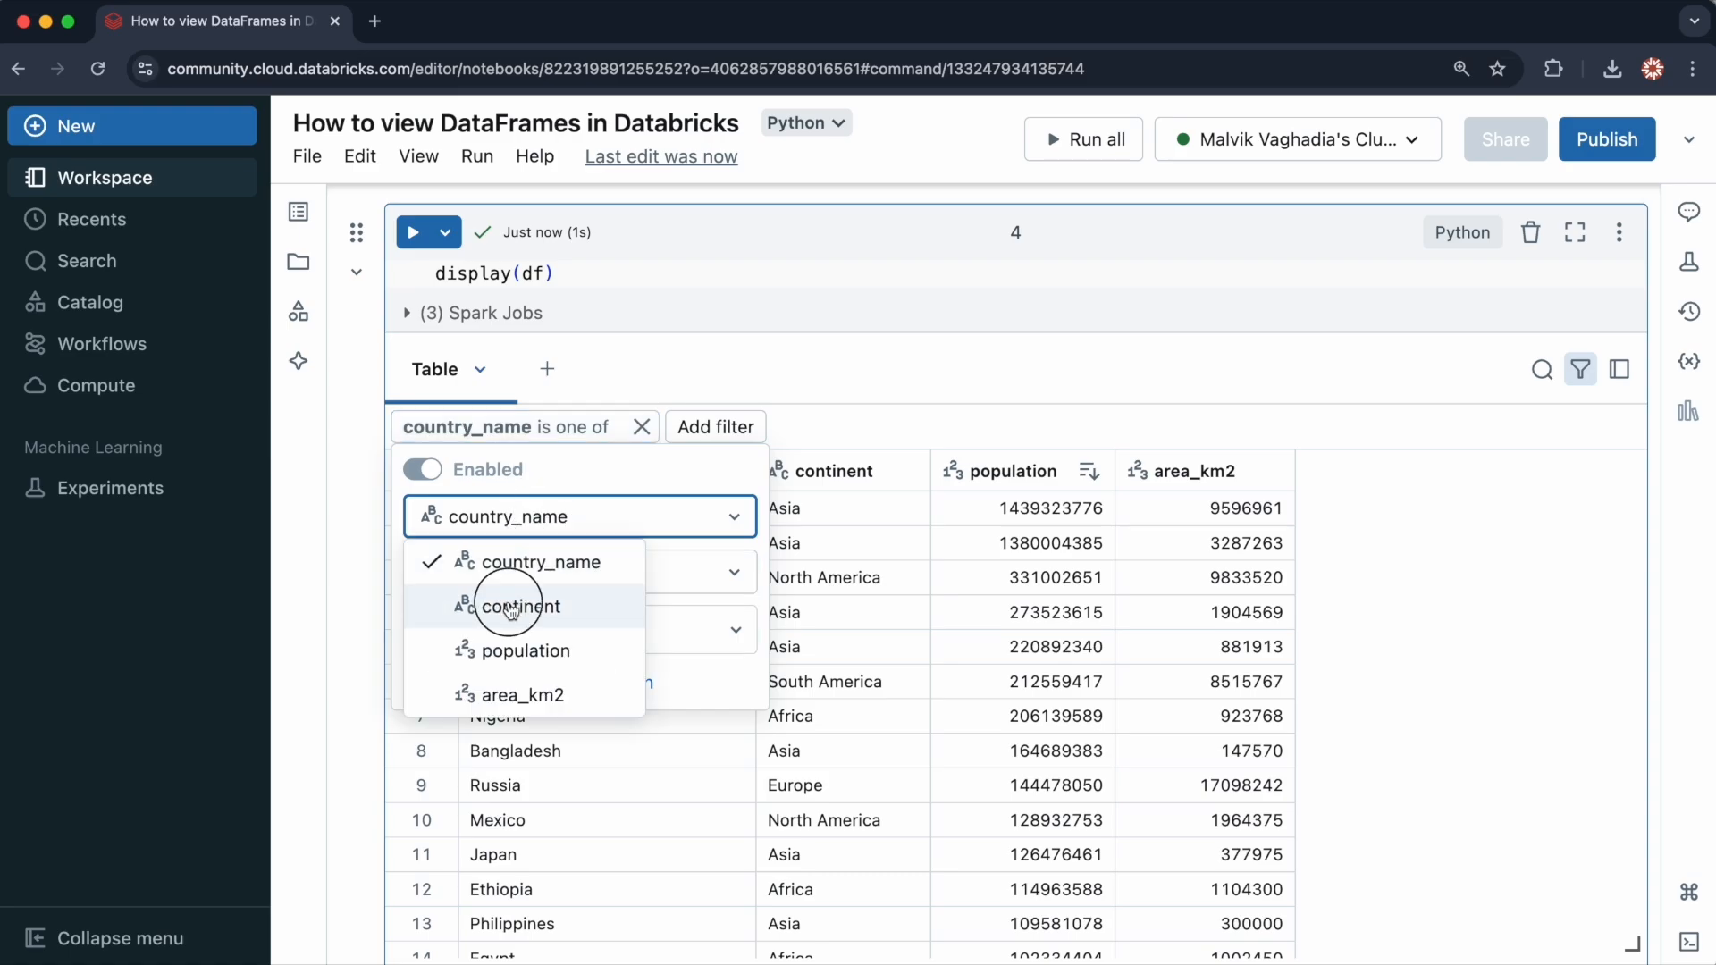
left_click(517, 606)
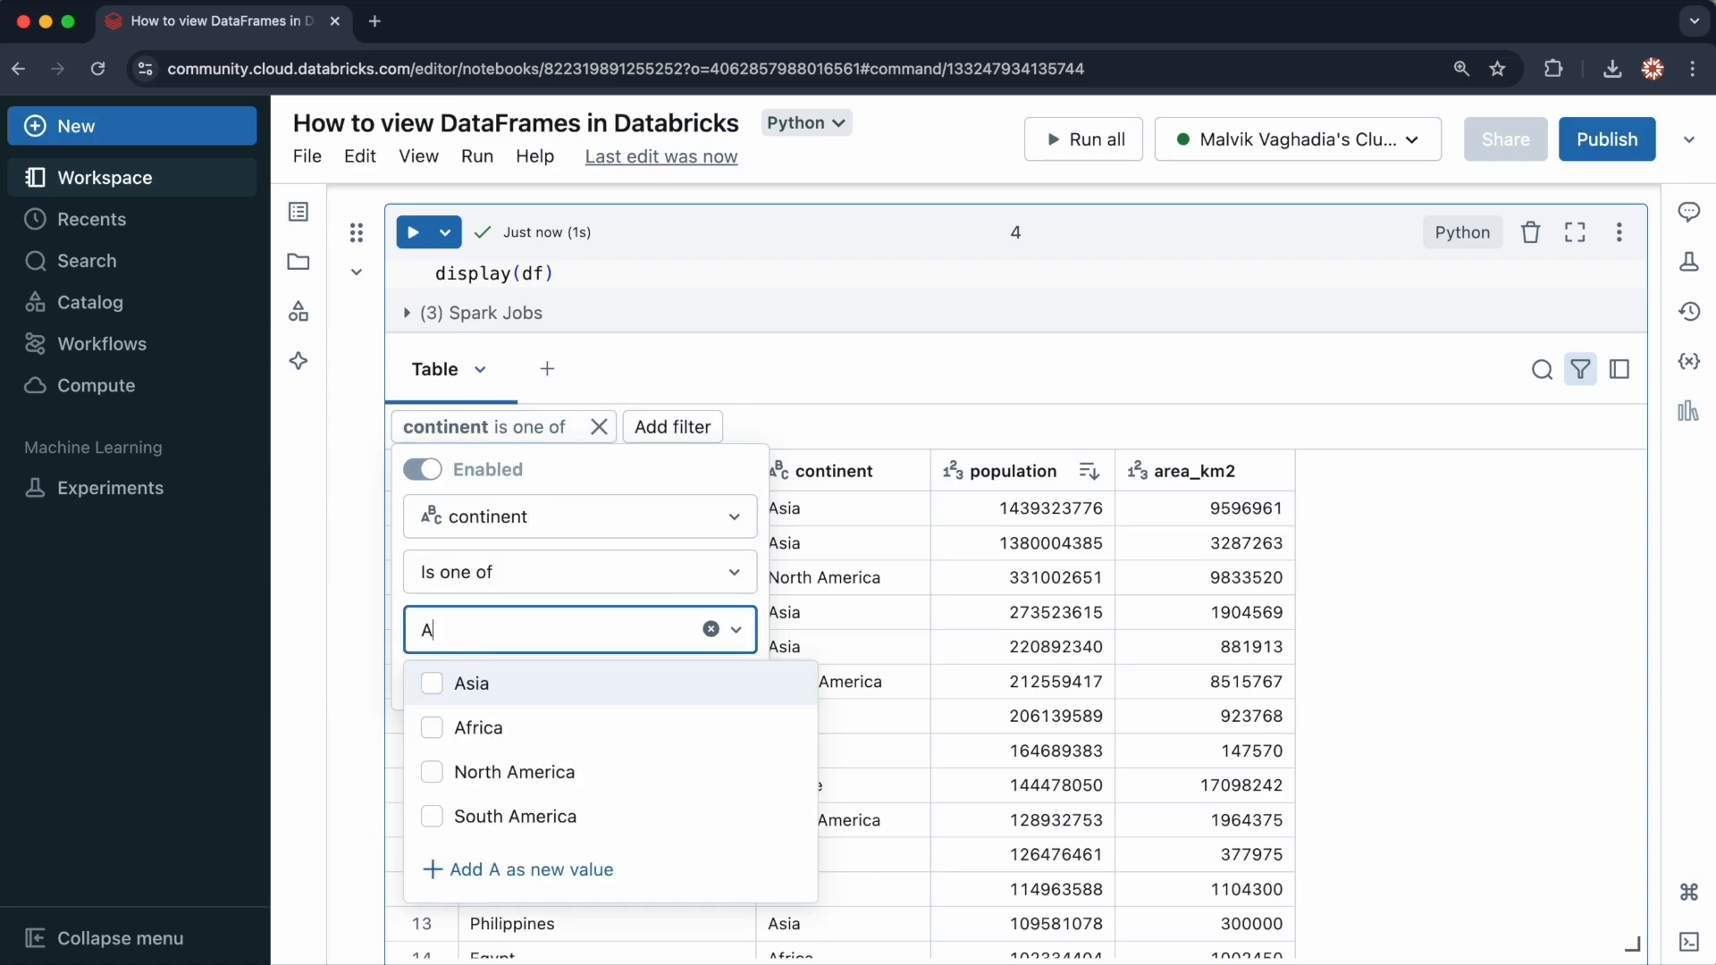
left_click(468, 683)
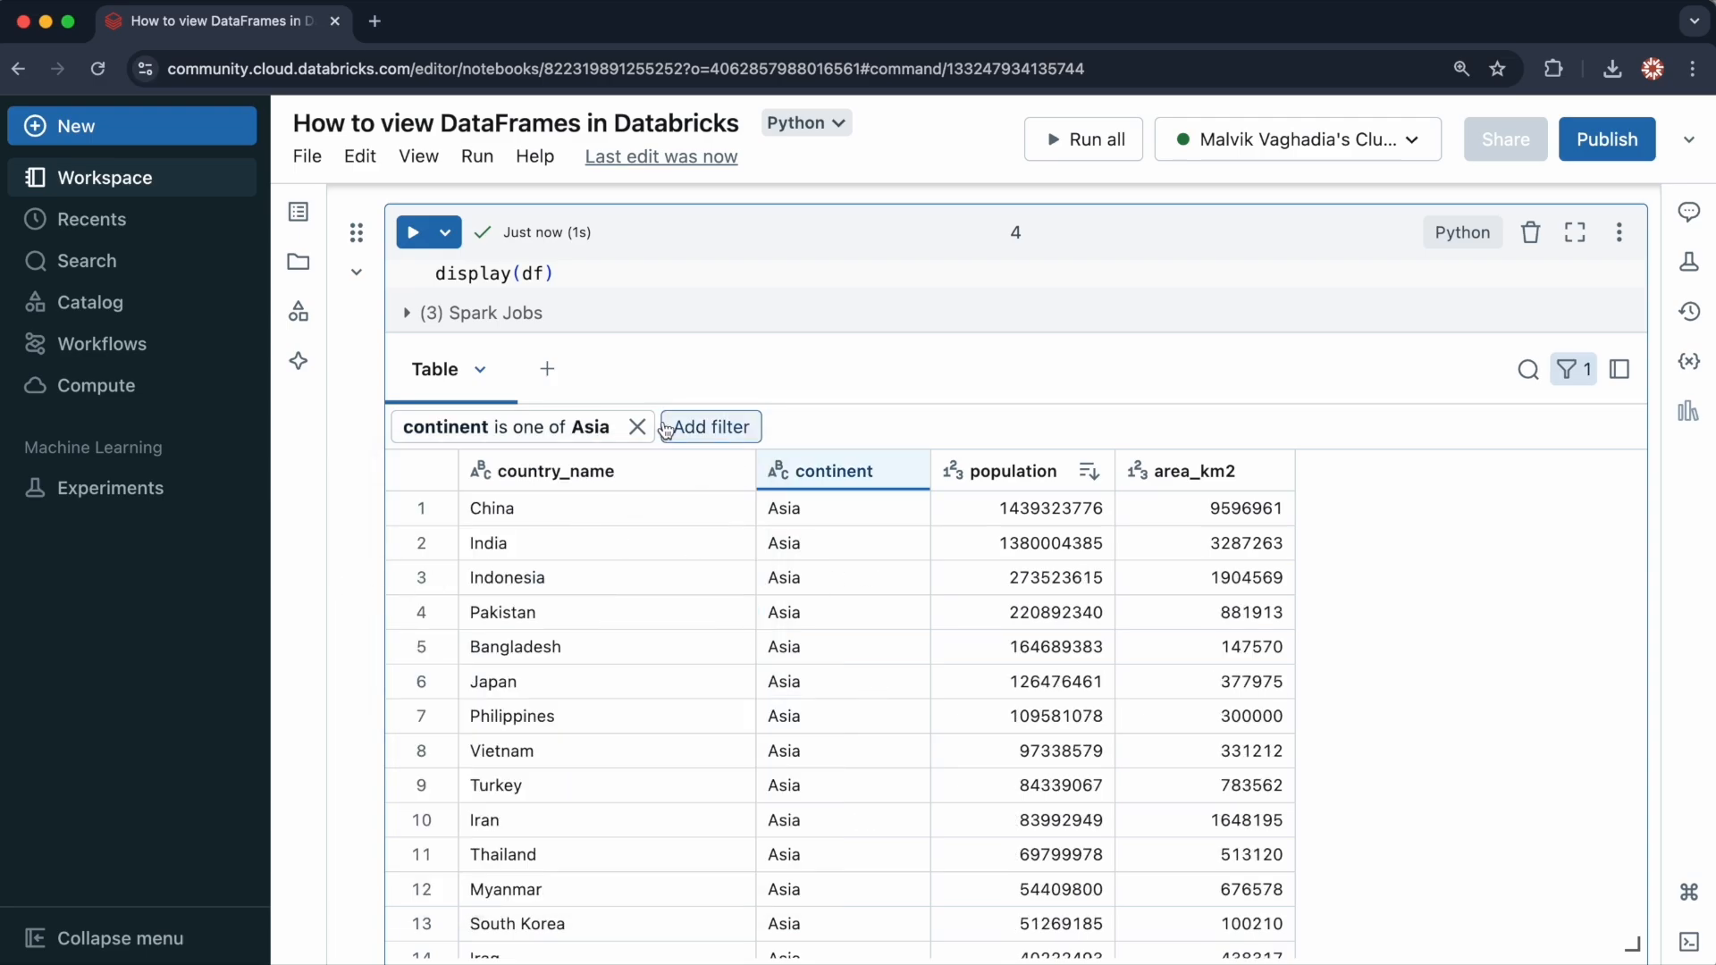
left_click(637, 427)
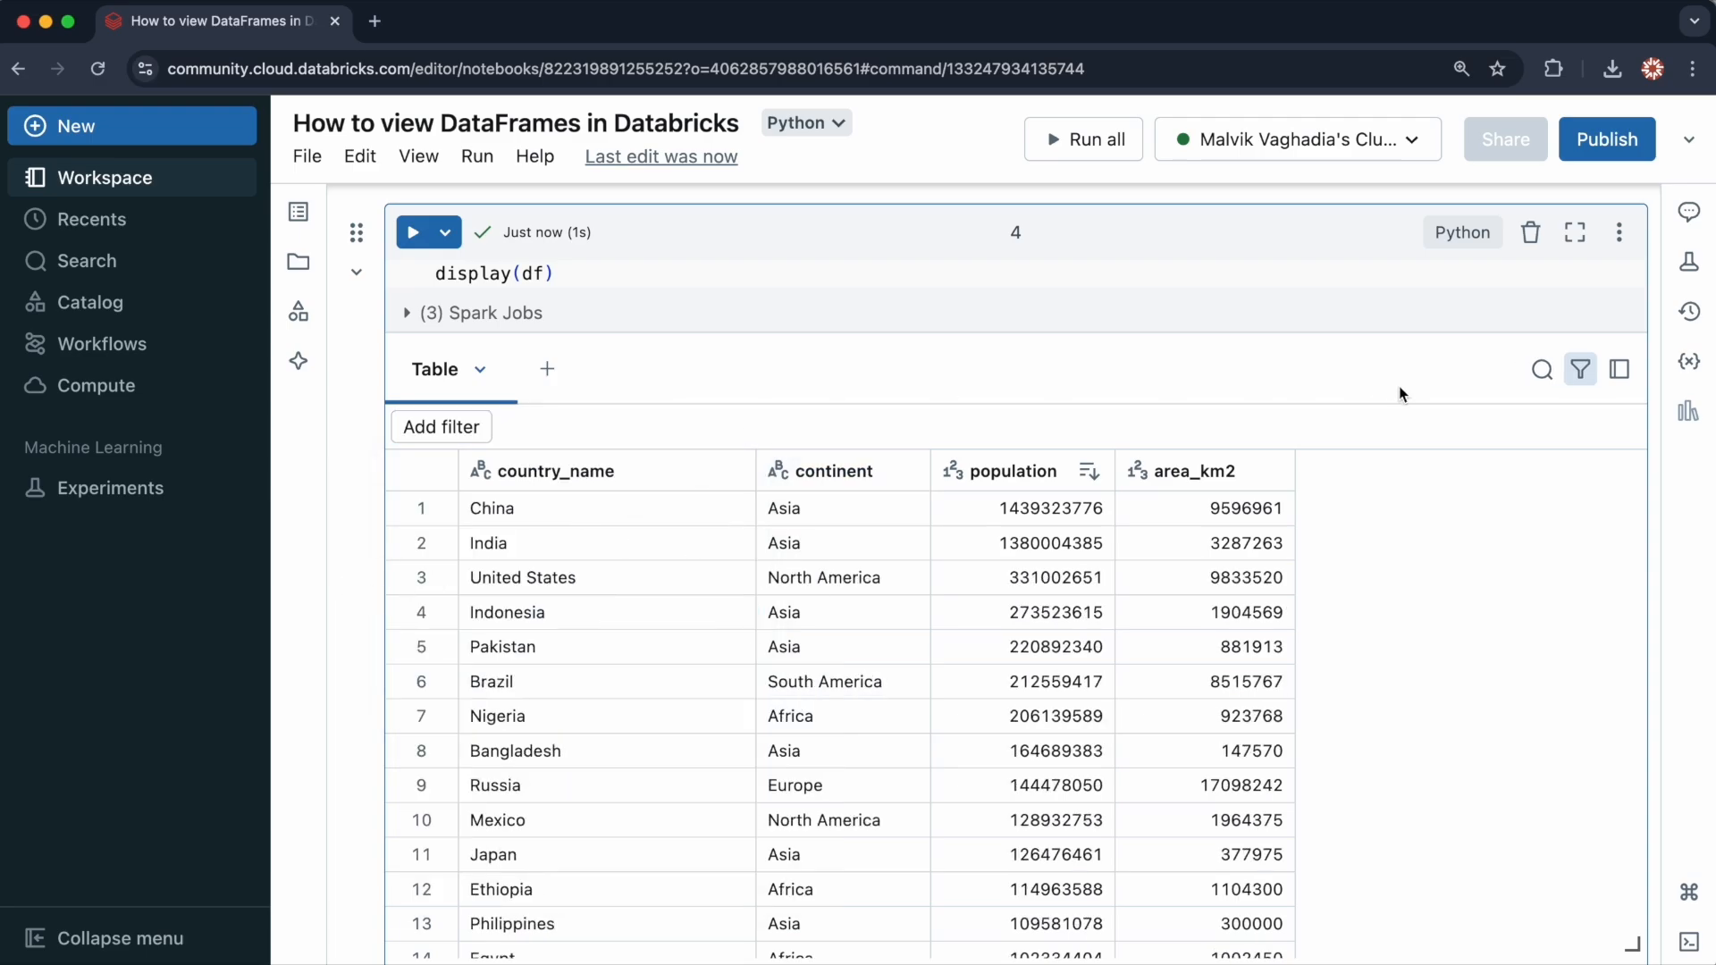
Step: Search the country table for 'England' and then 'United', then show the add-view options
left_click(1542, 369)
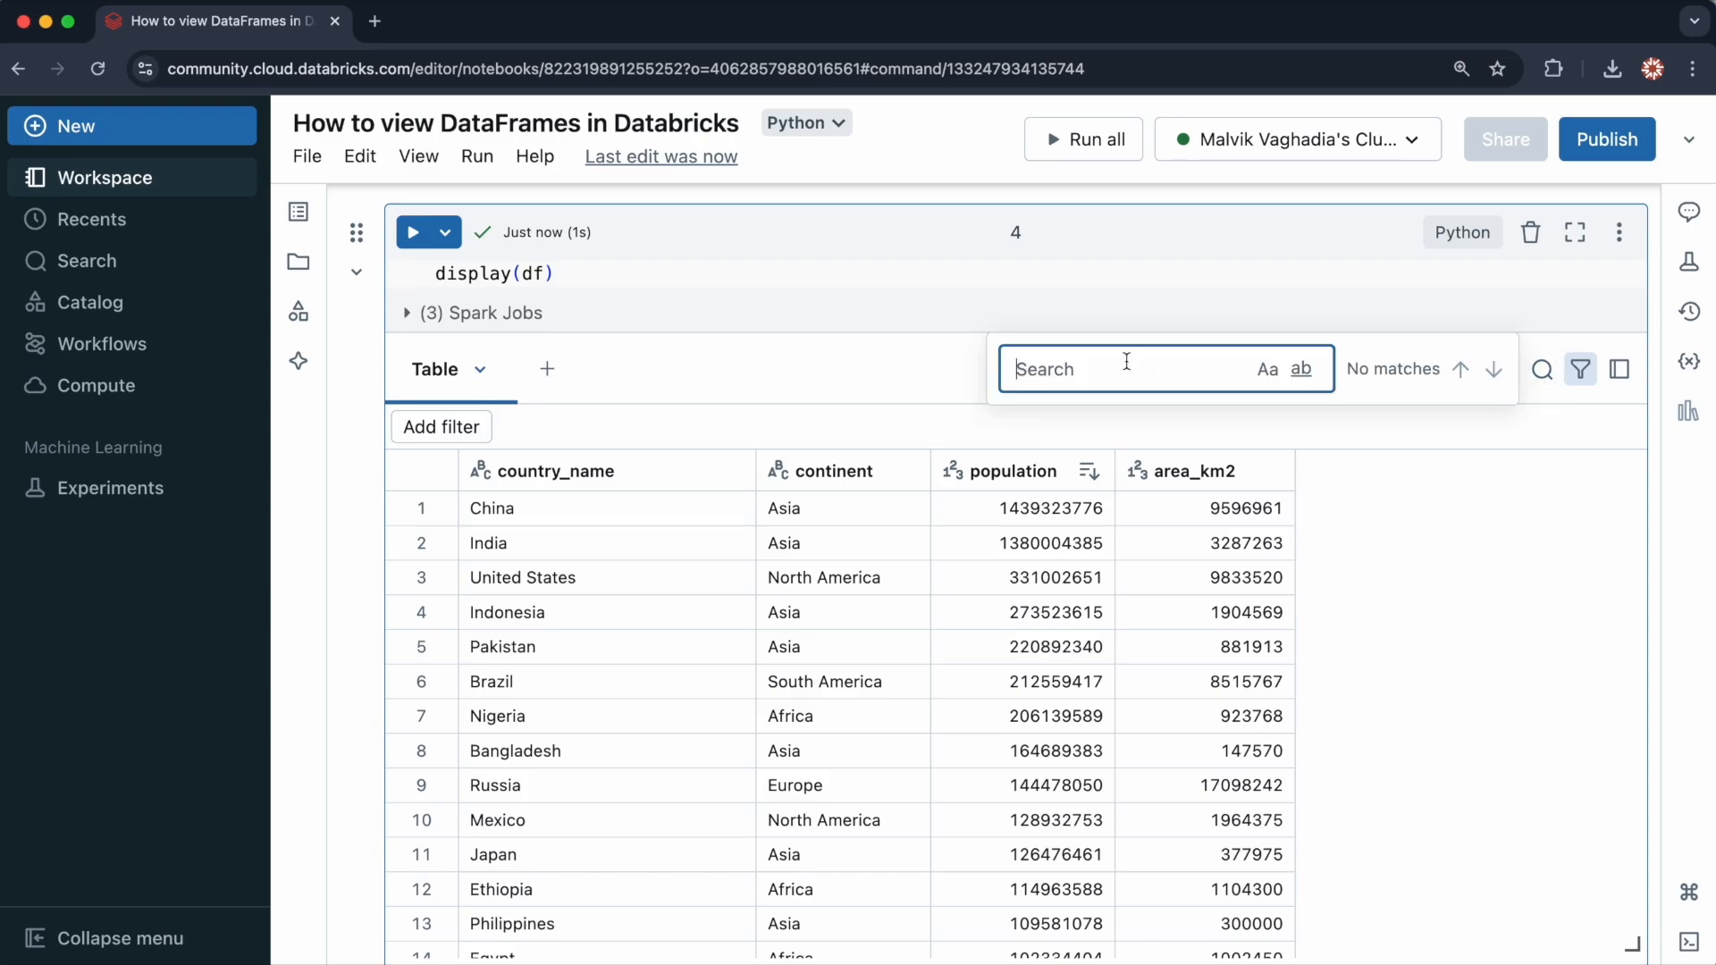
type("England")
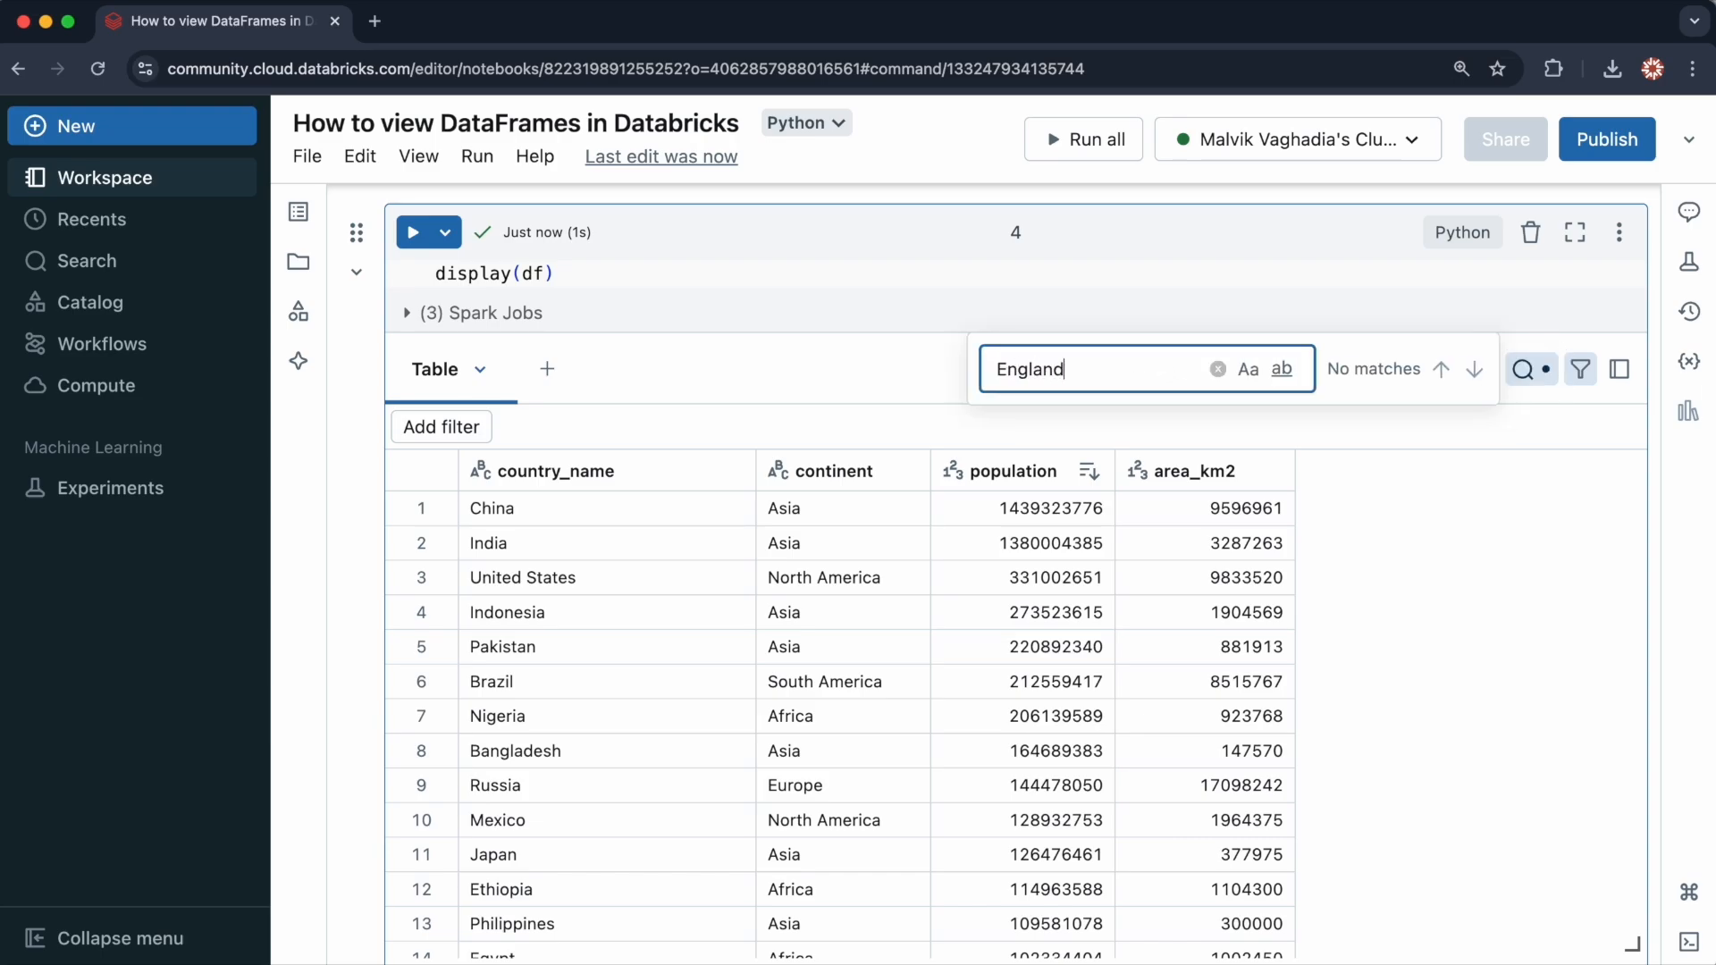
type("United")
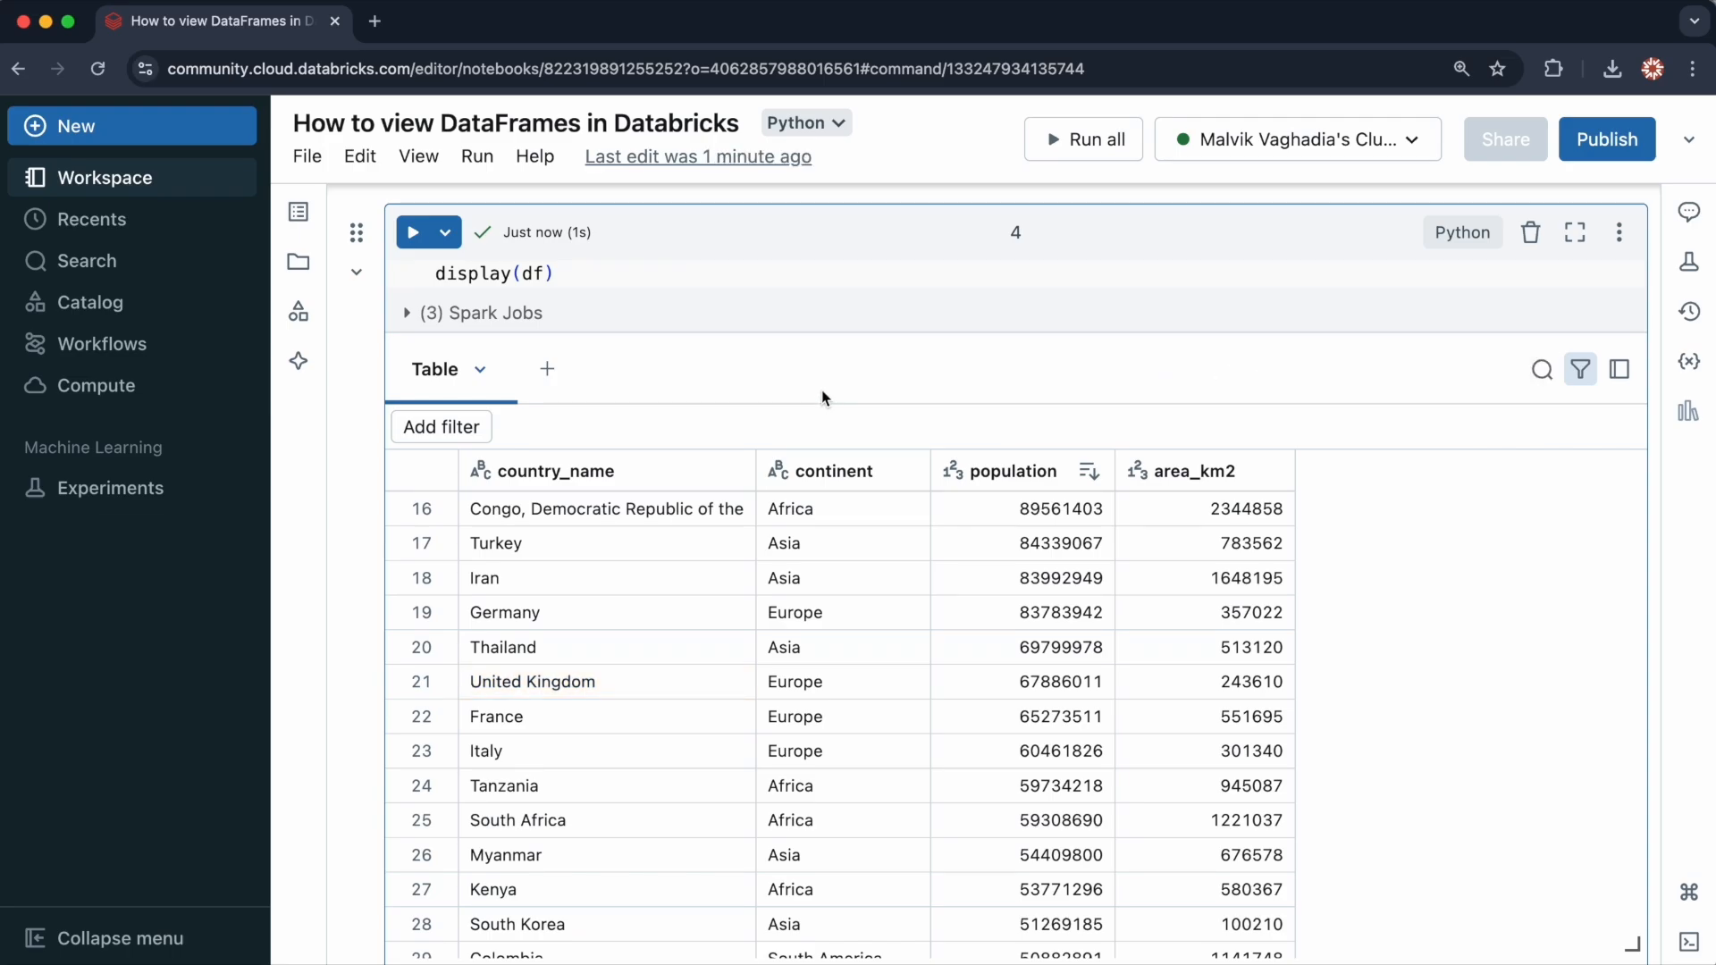
left_click(546, 369)
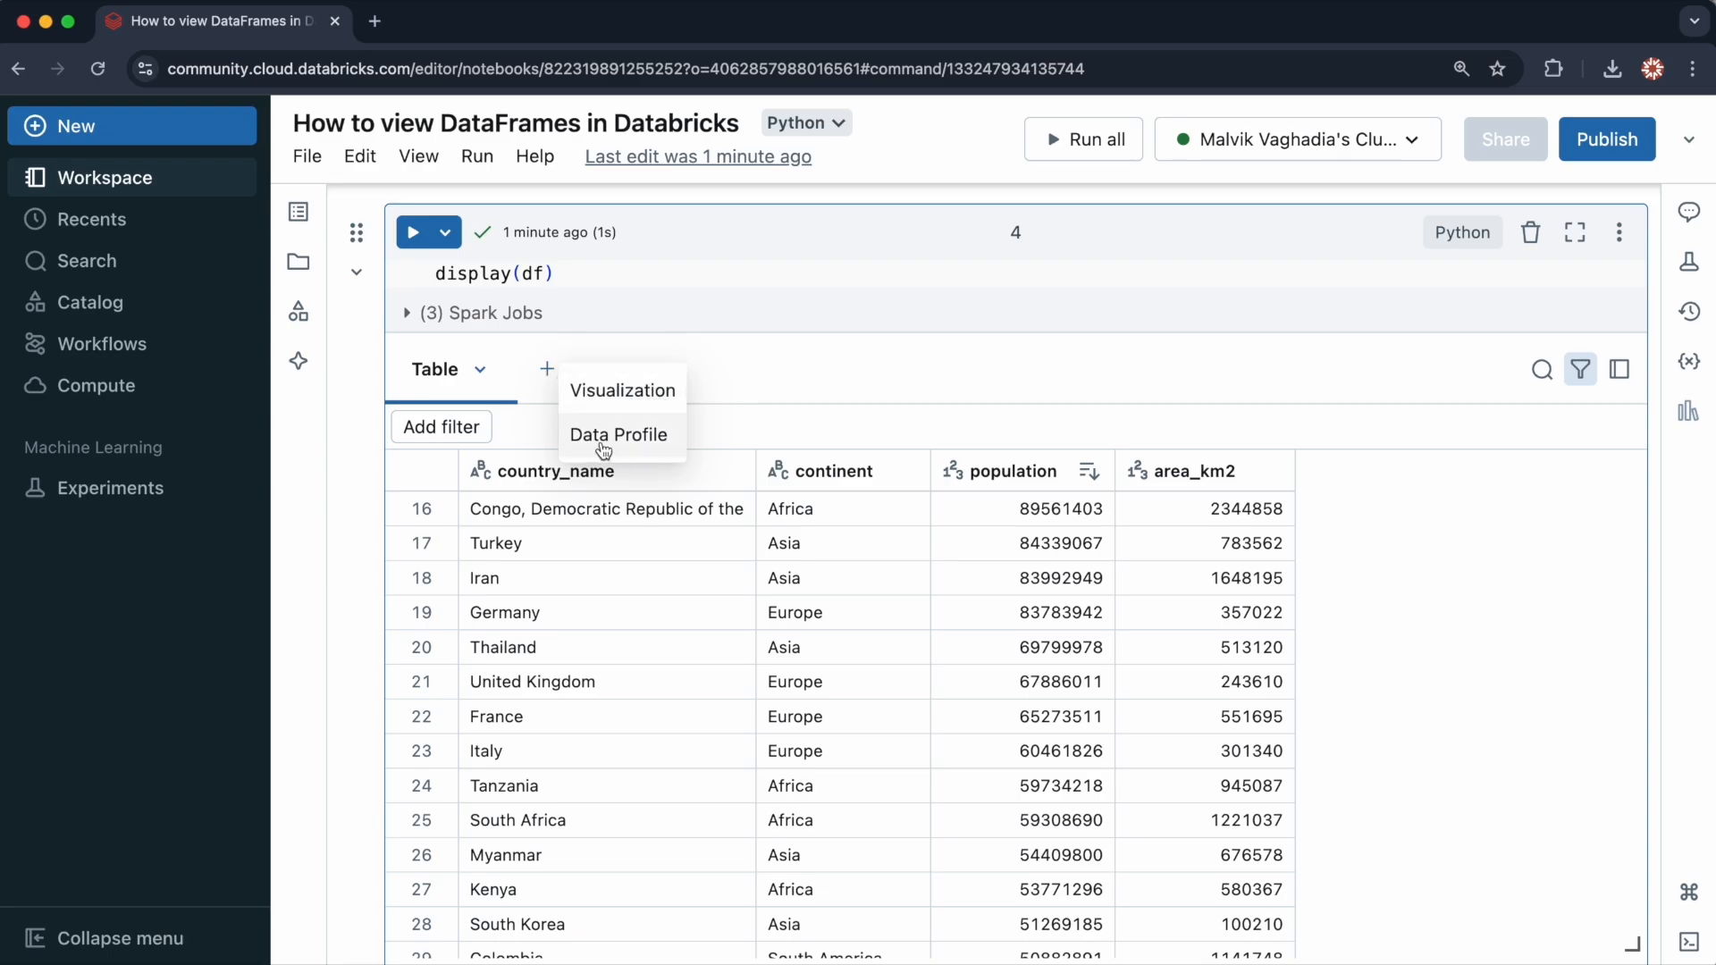
left_click(617, 434)
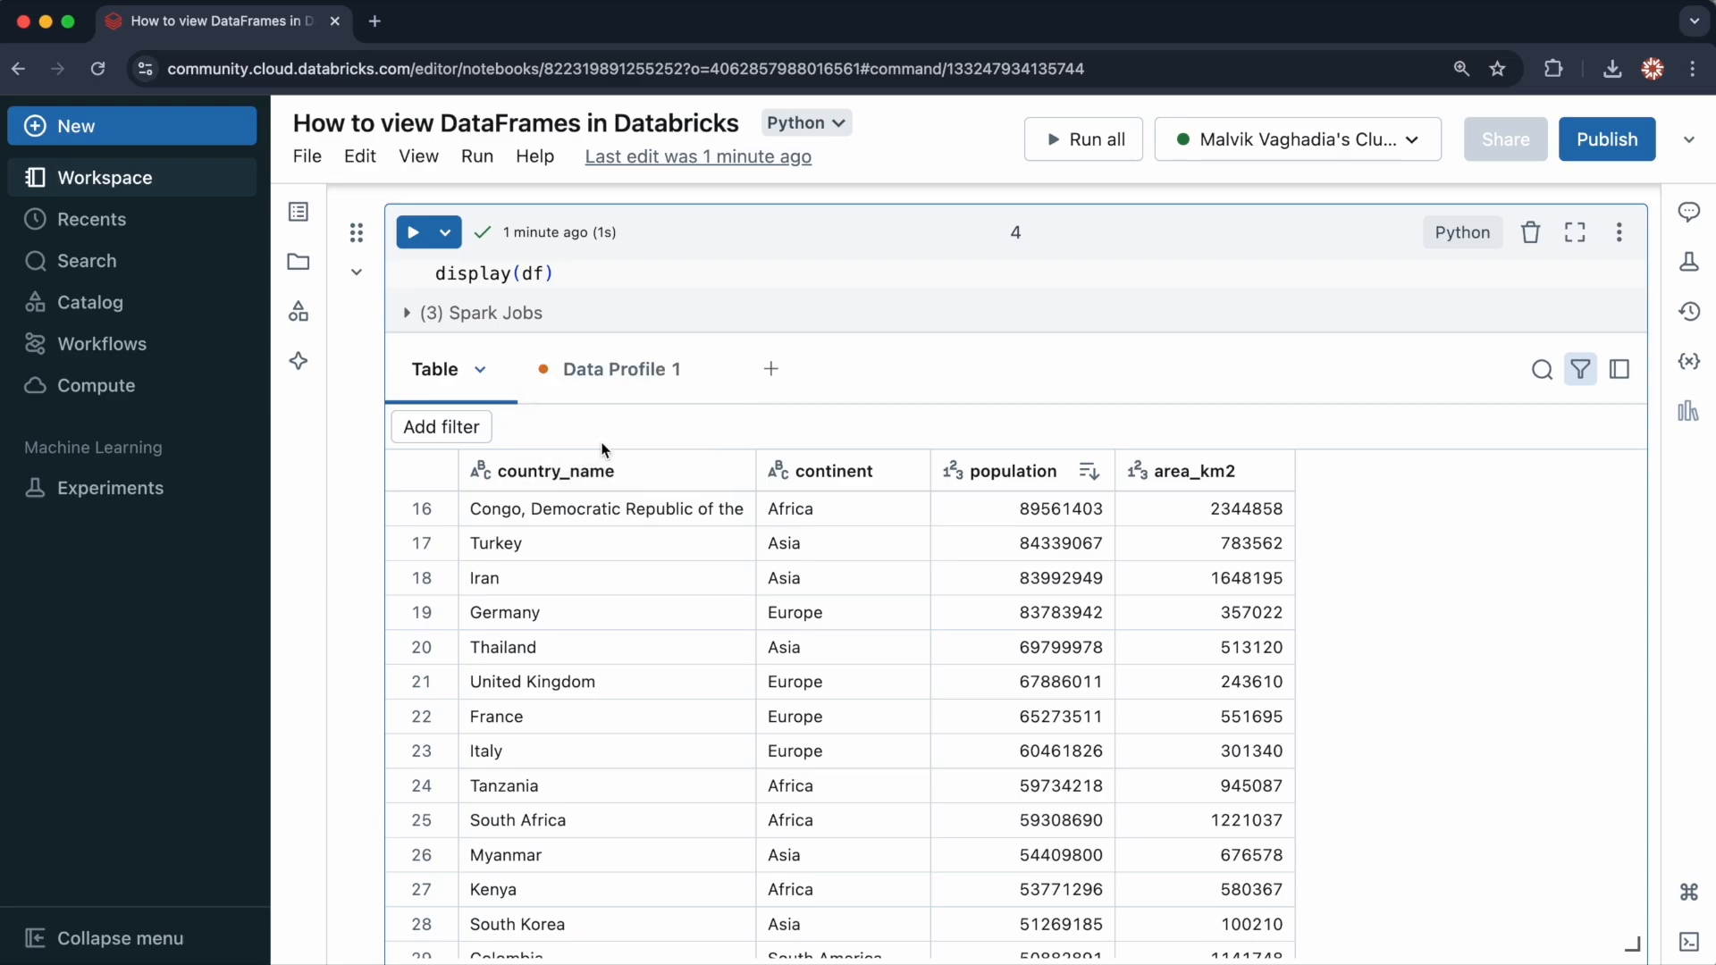
left_click(621, 369)
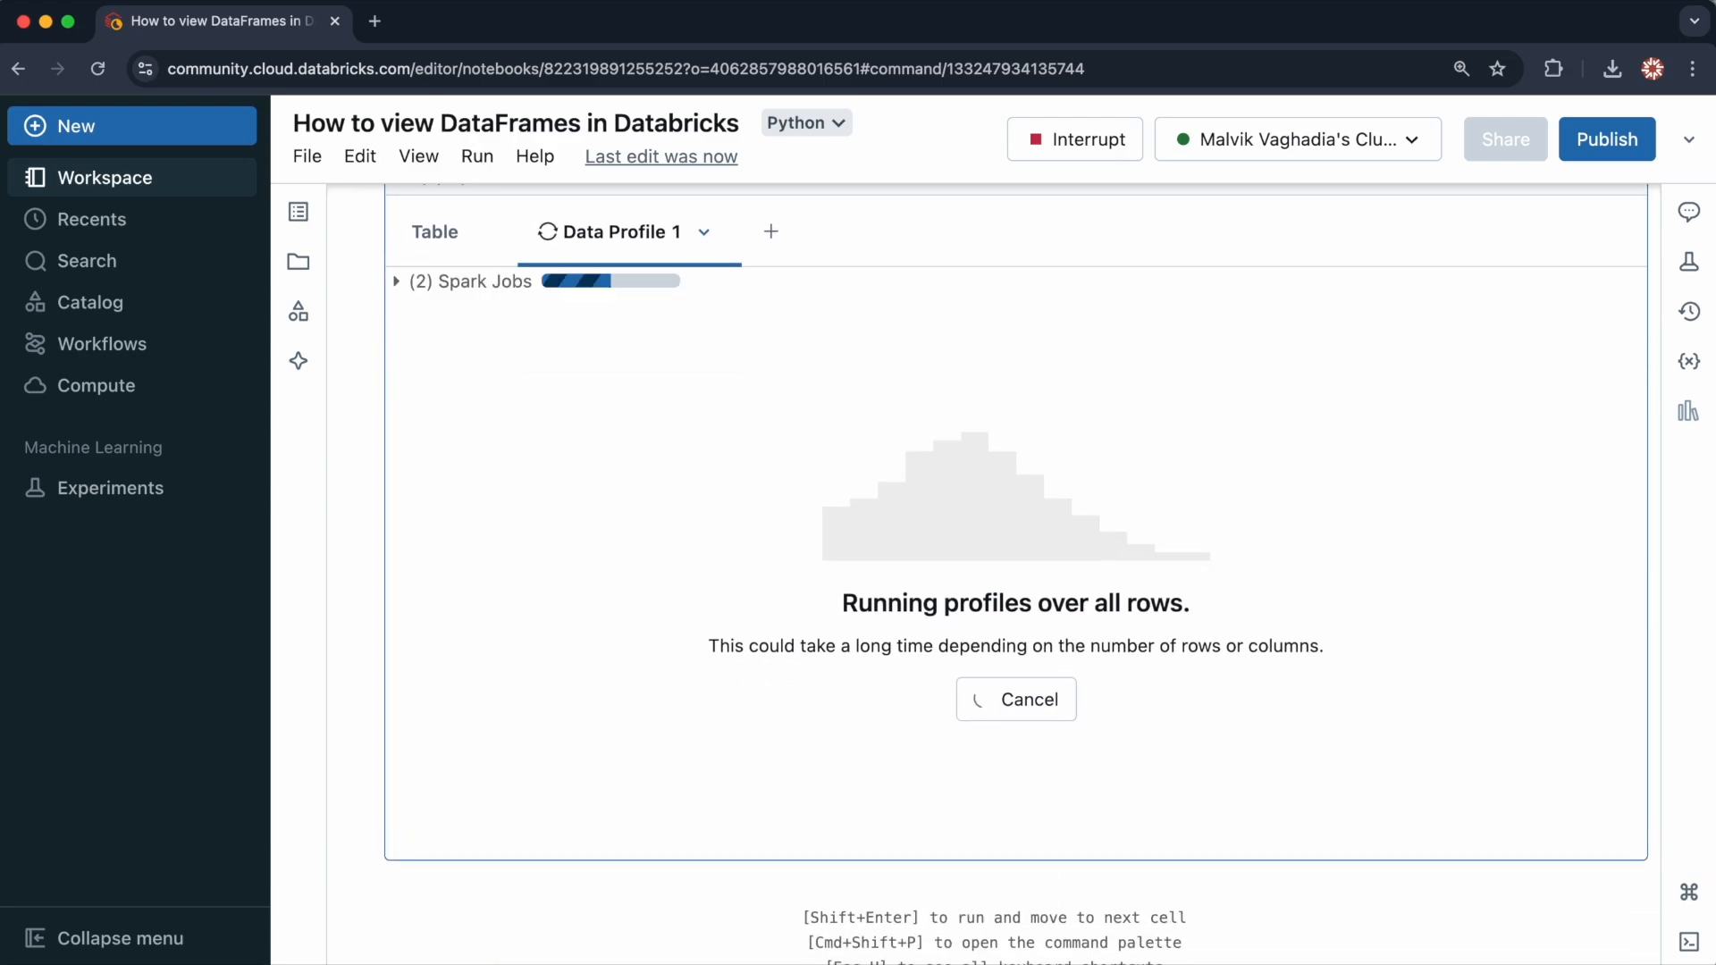
mouse_move(468, 510)
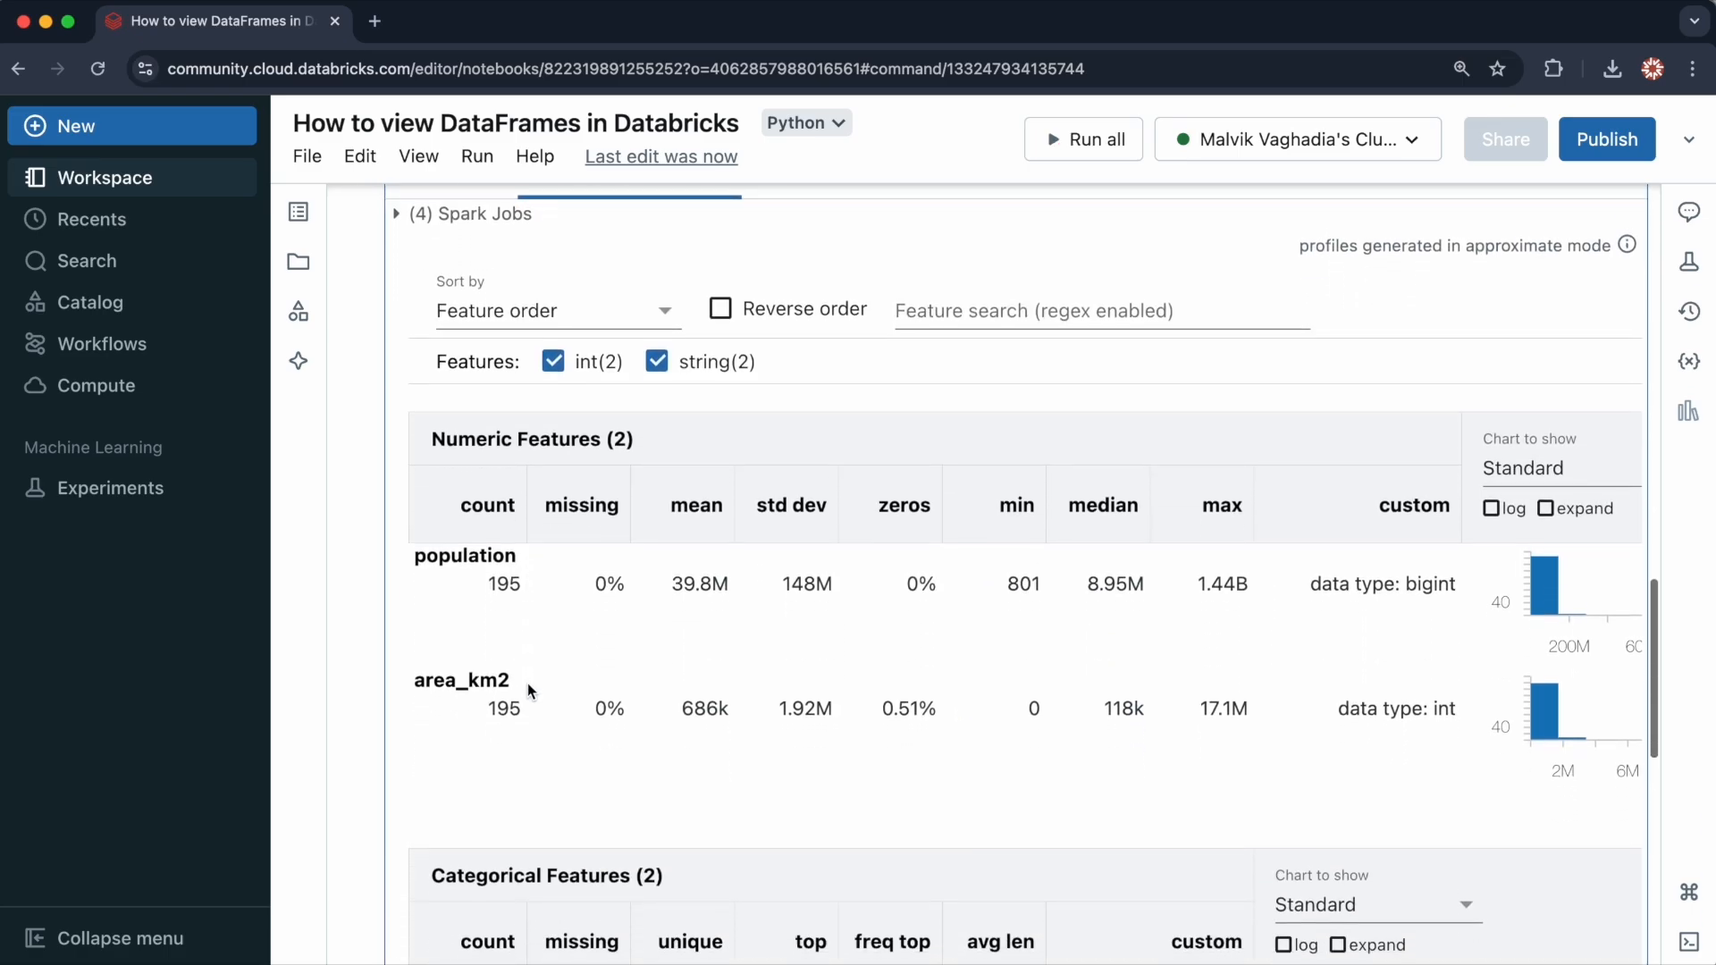
scroll("down", 3)
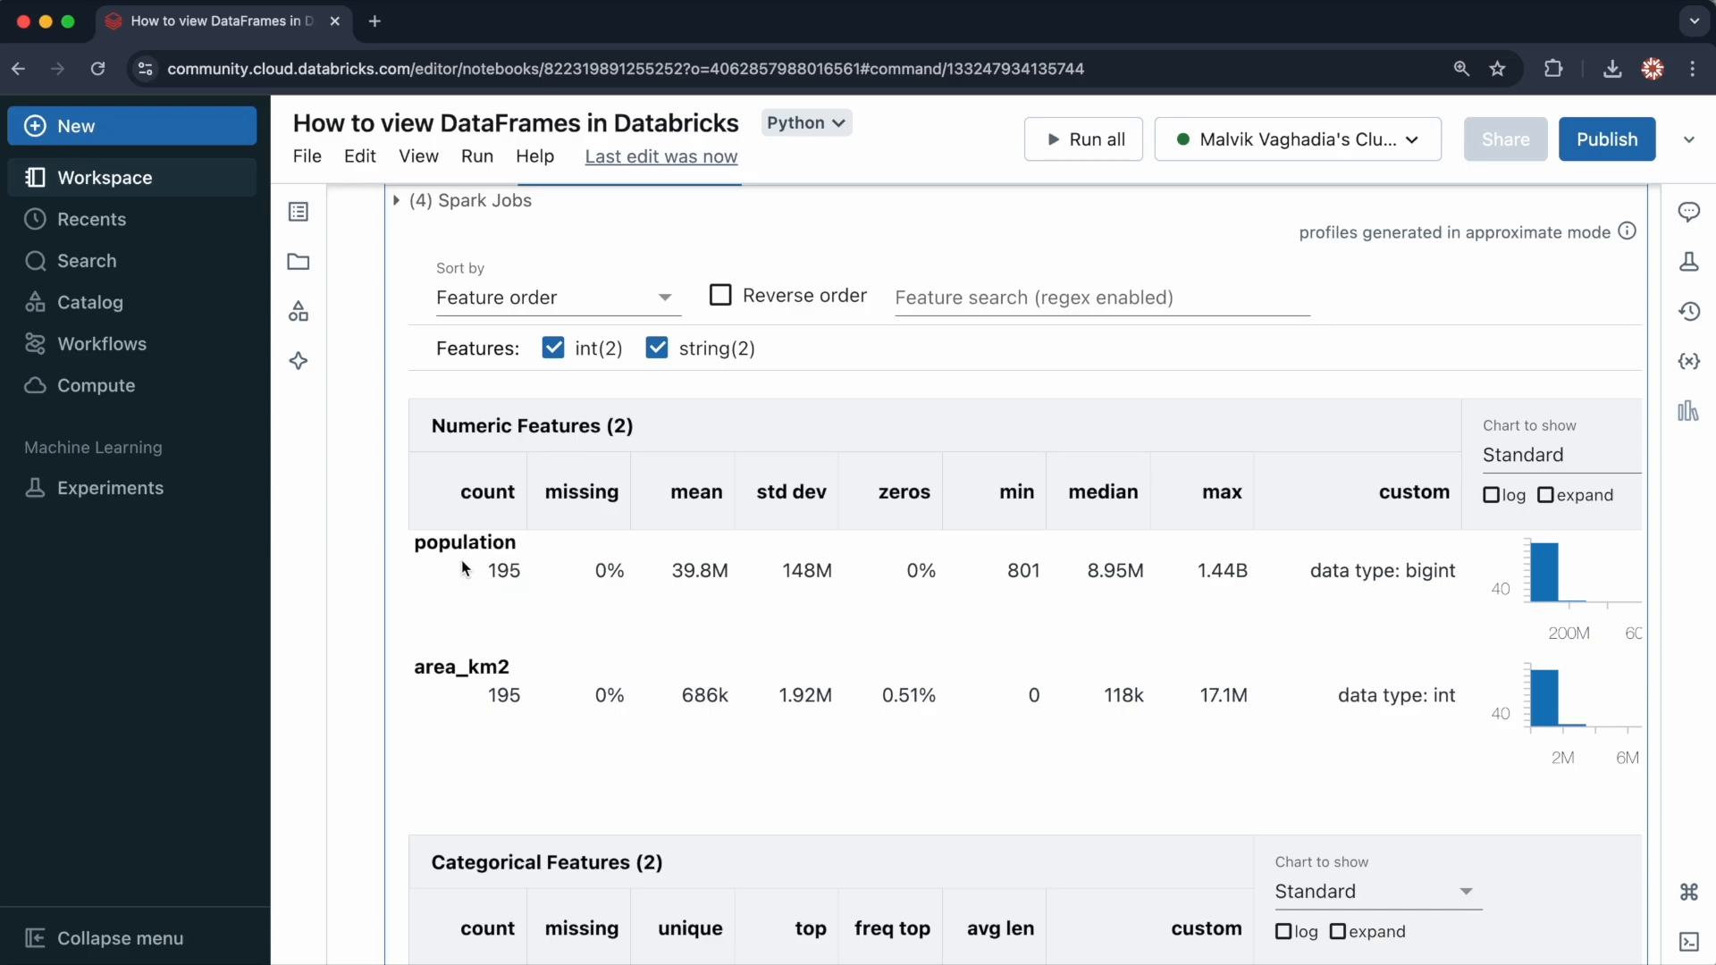
mouse_move(605, 643)
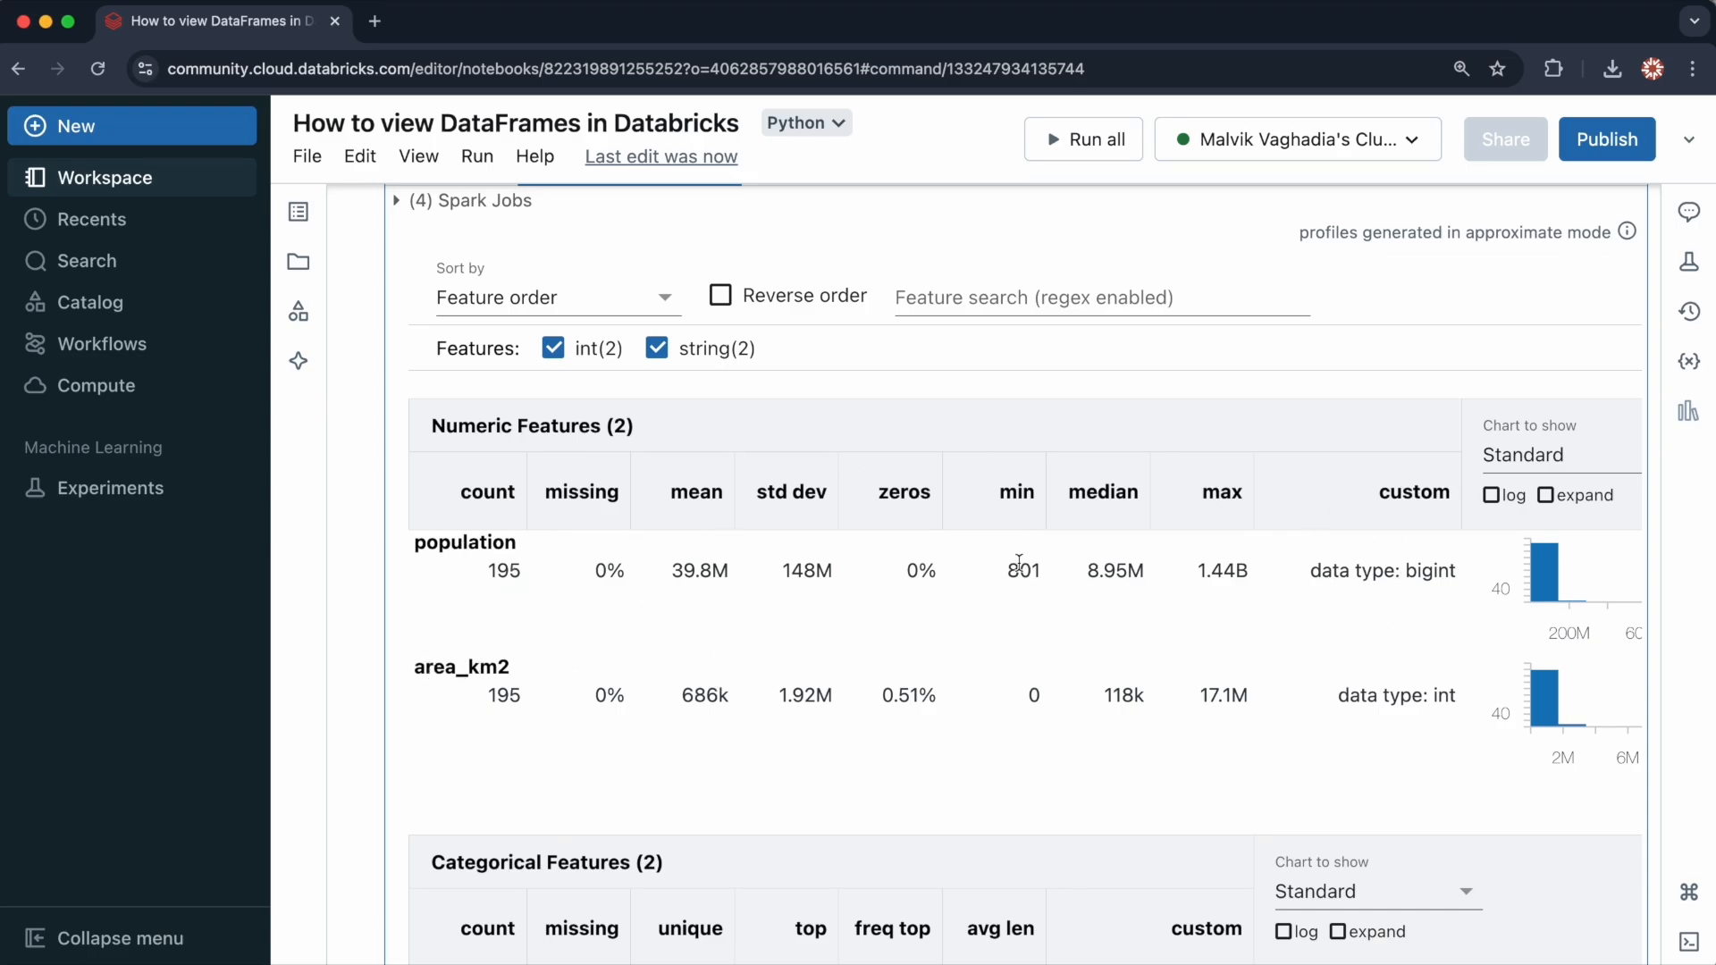
scroll("down", 3)
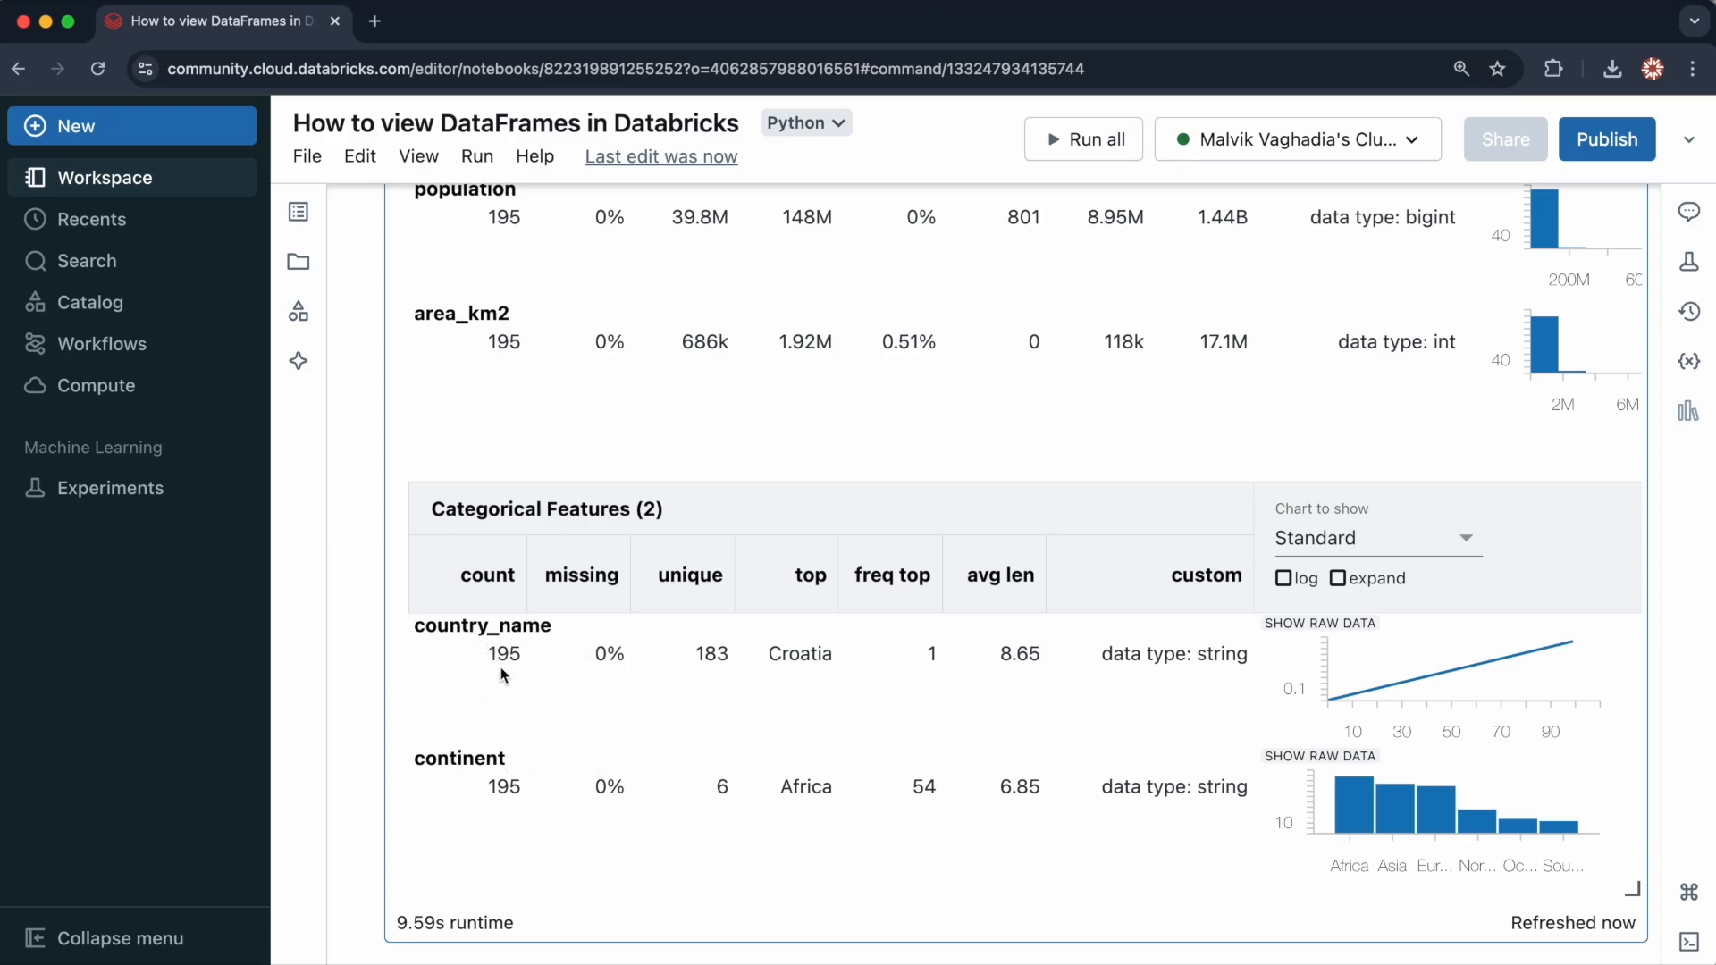
mouse_move(651, 824)
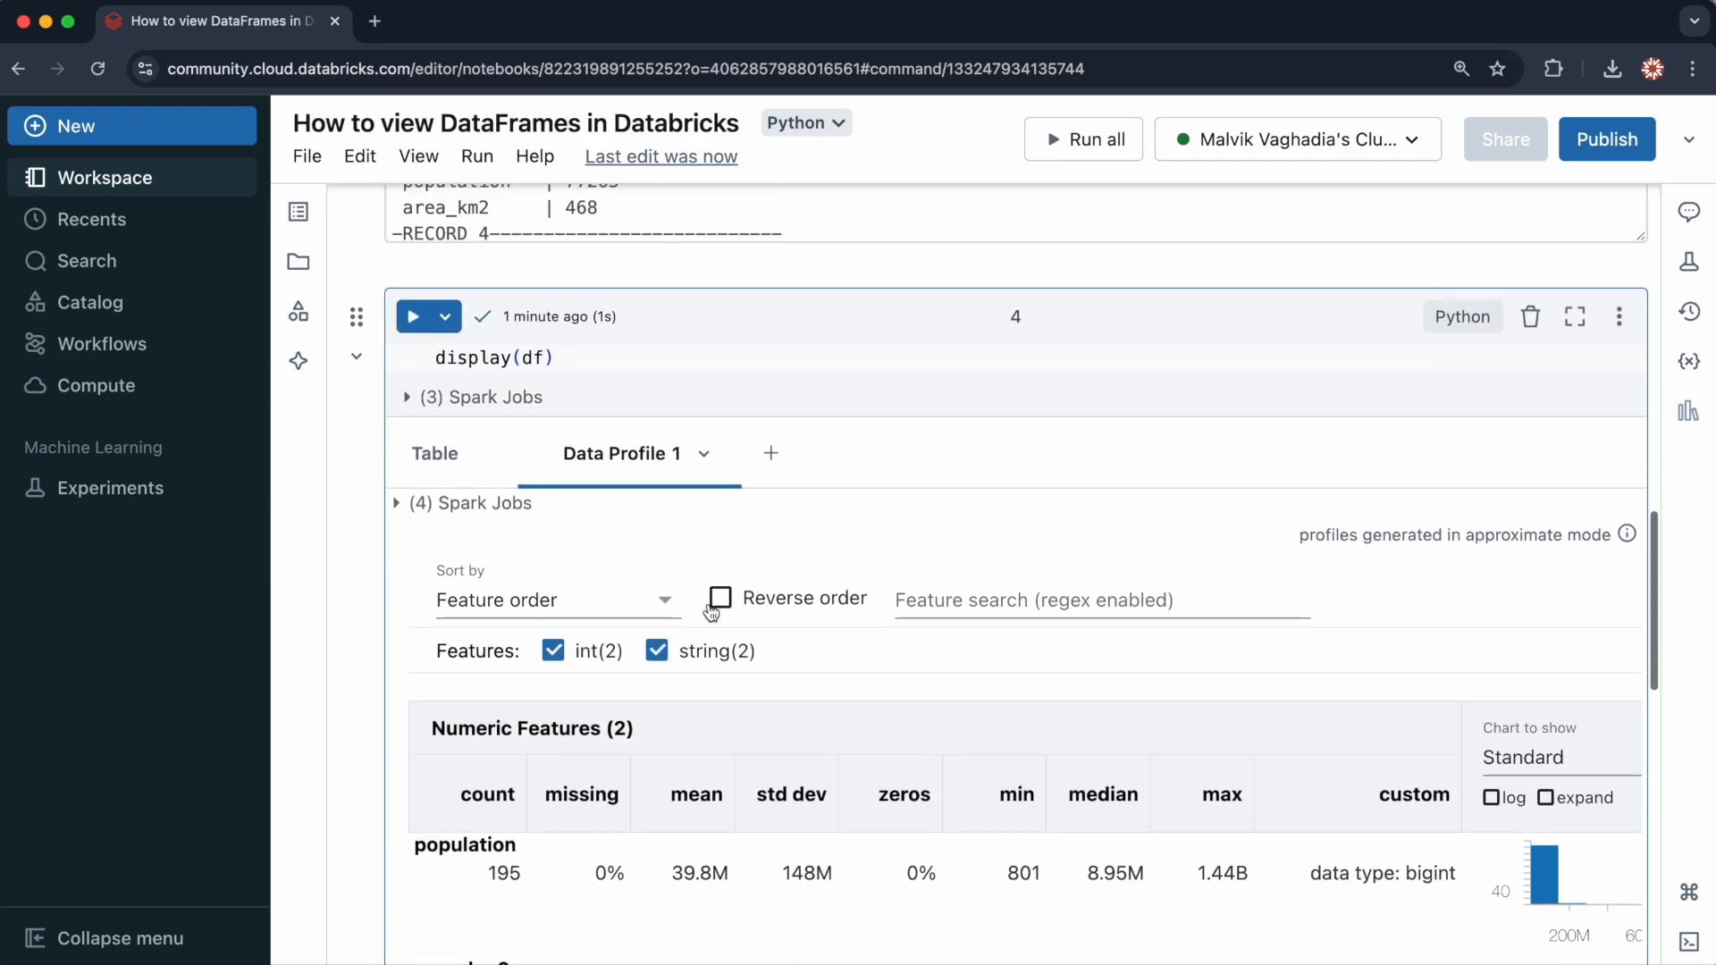
Step: Add a visualization with continent on X and average population and area_km2 on Y
left_click(771, 453)
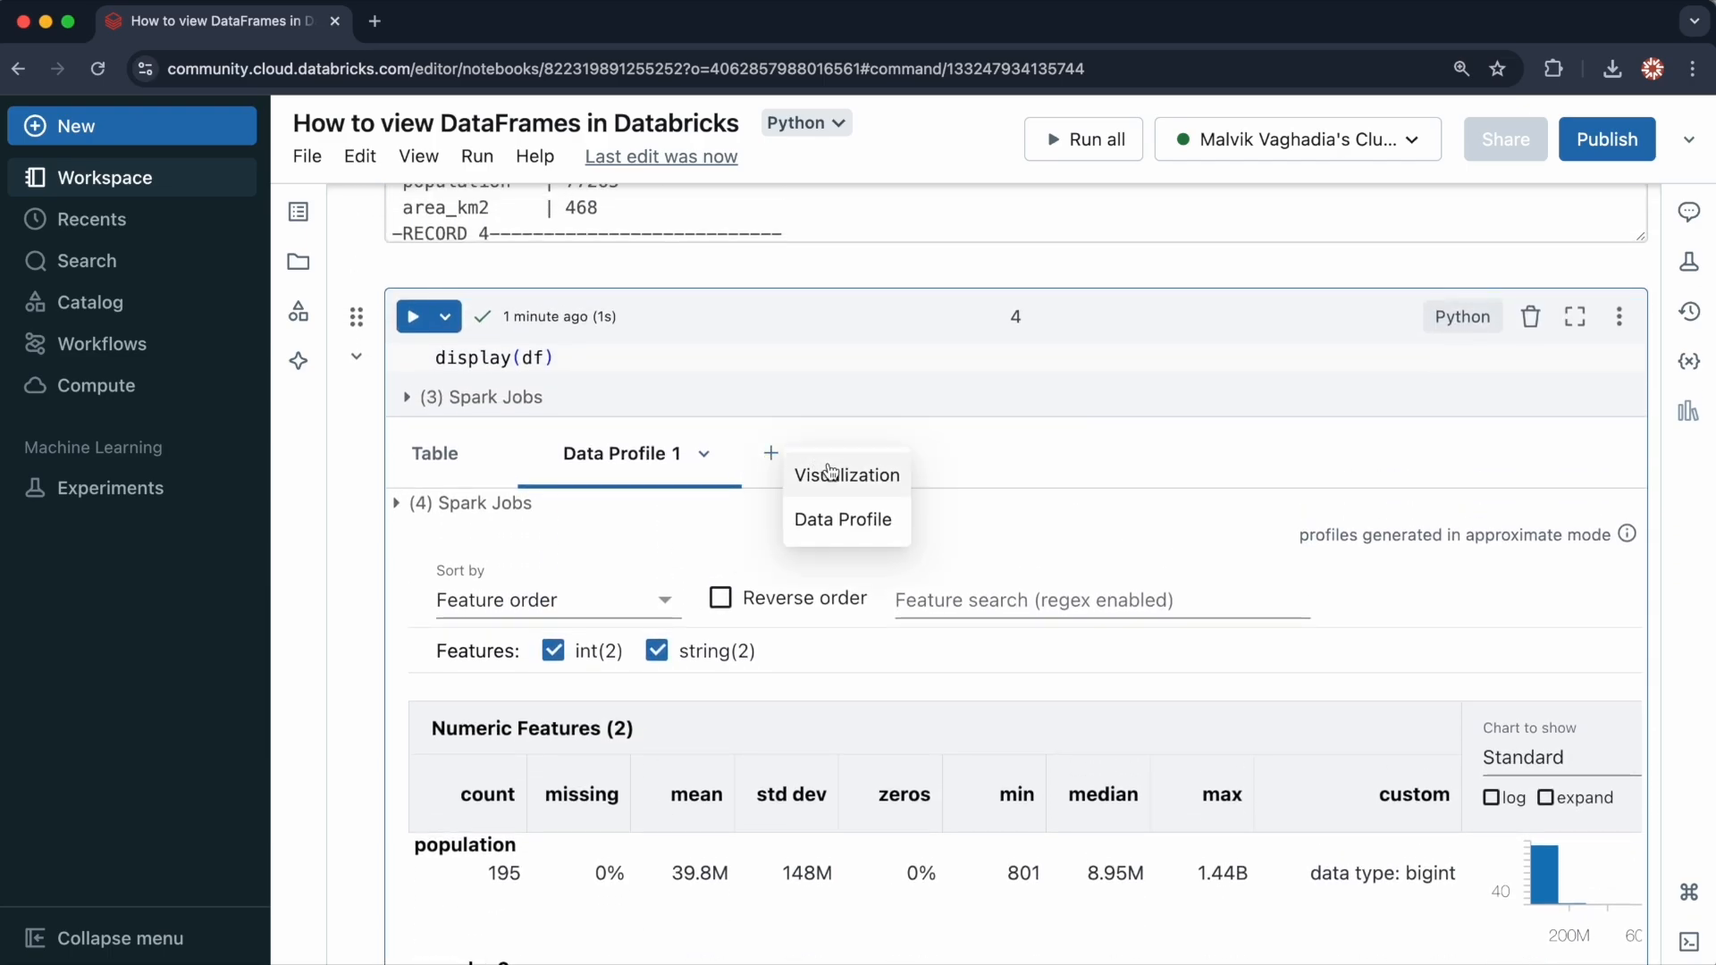
left_click(846, 474)
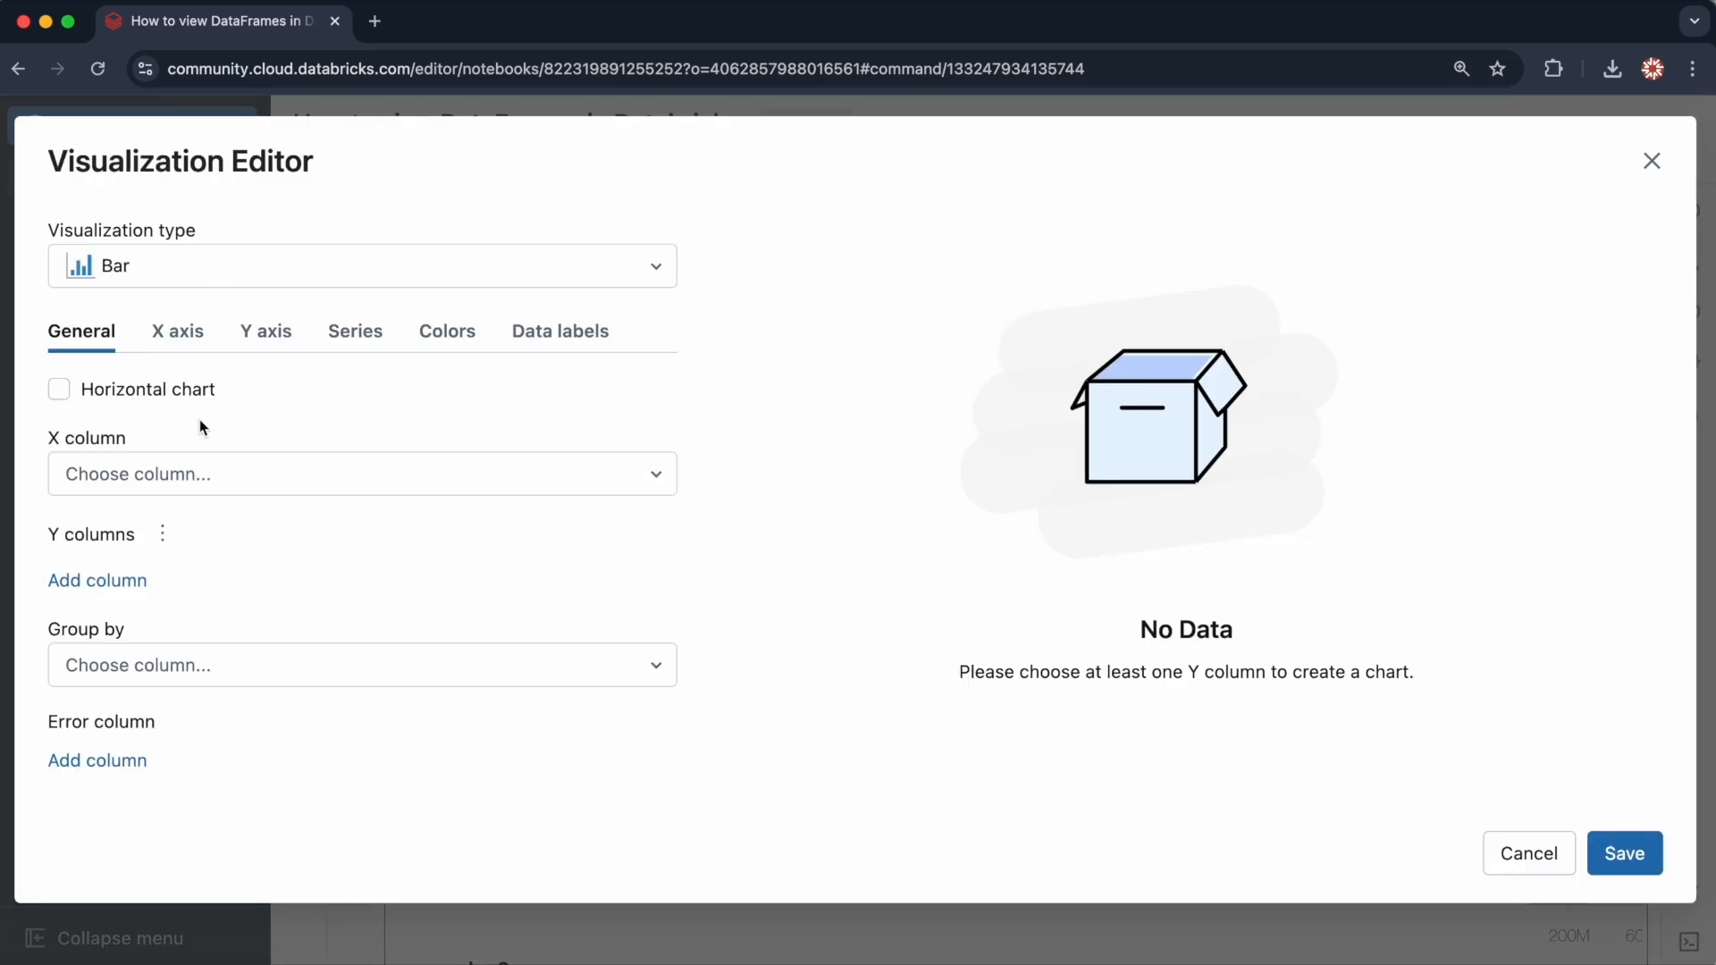
left_click(361, 474)
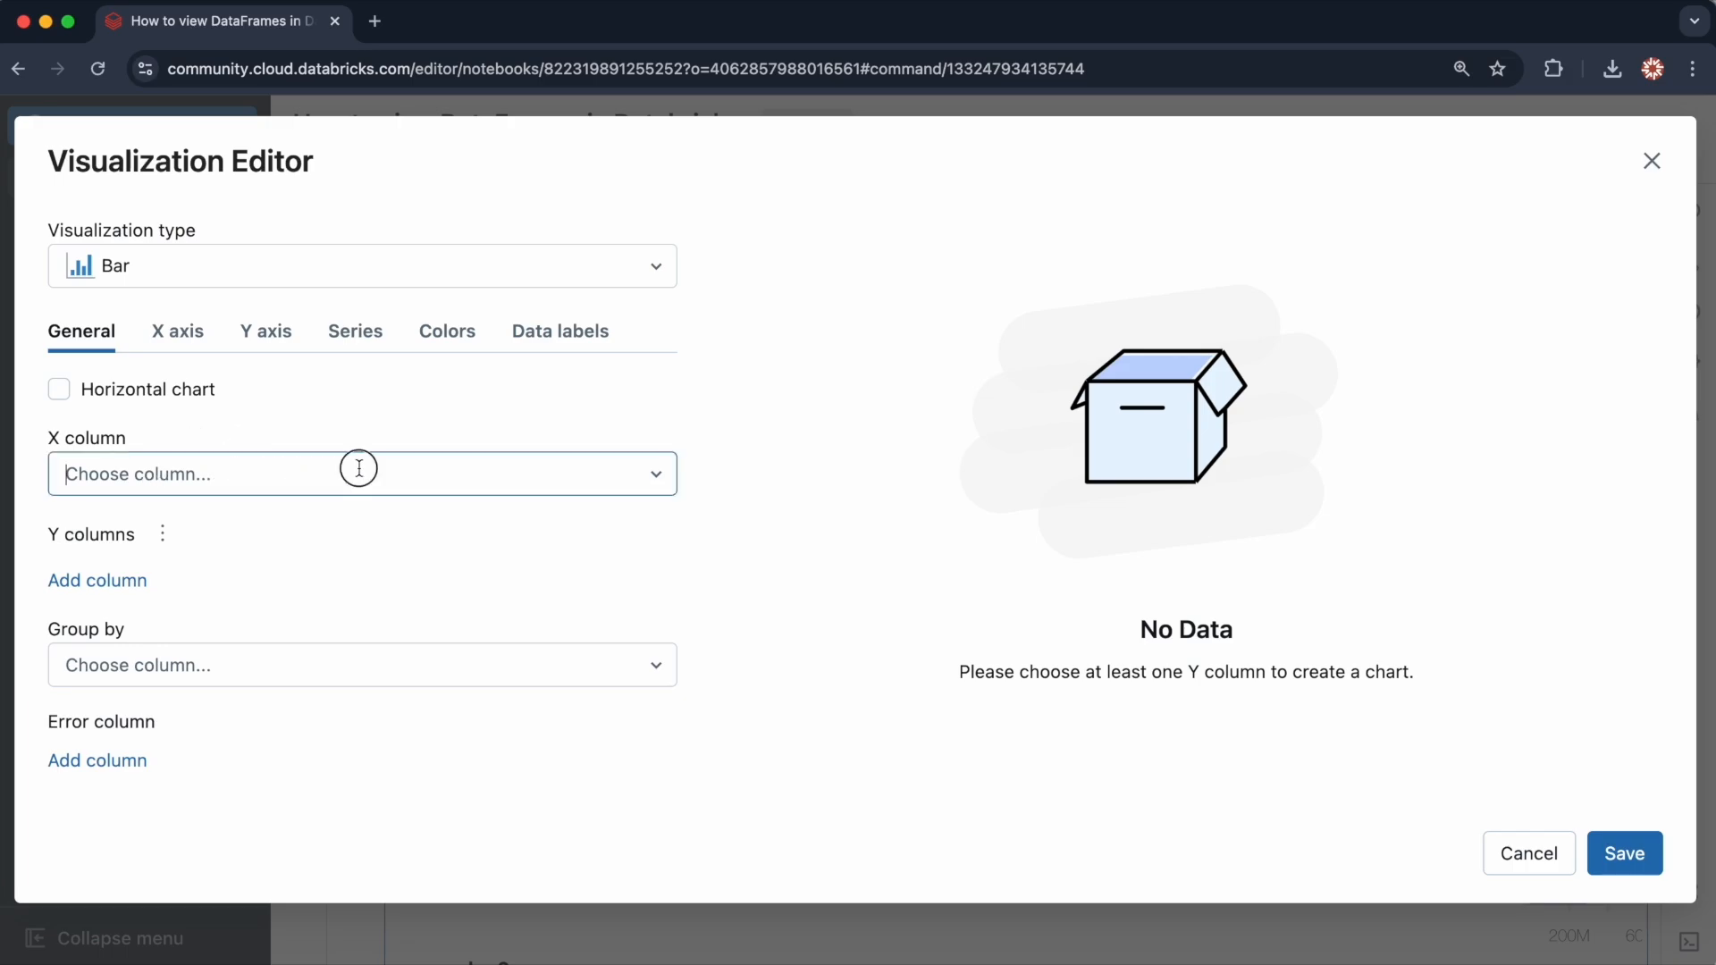
left_click(361, 472)
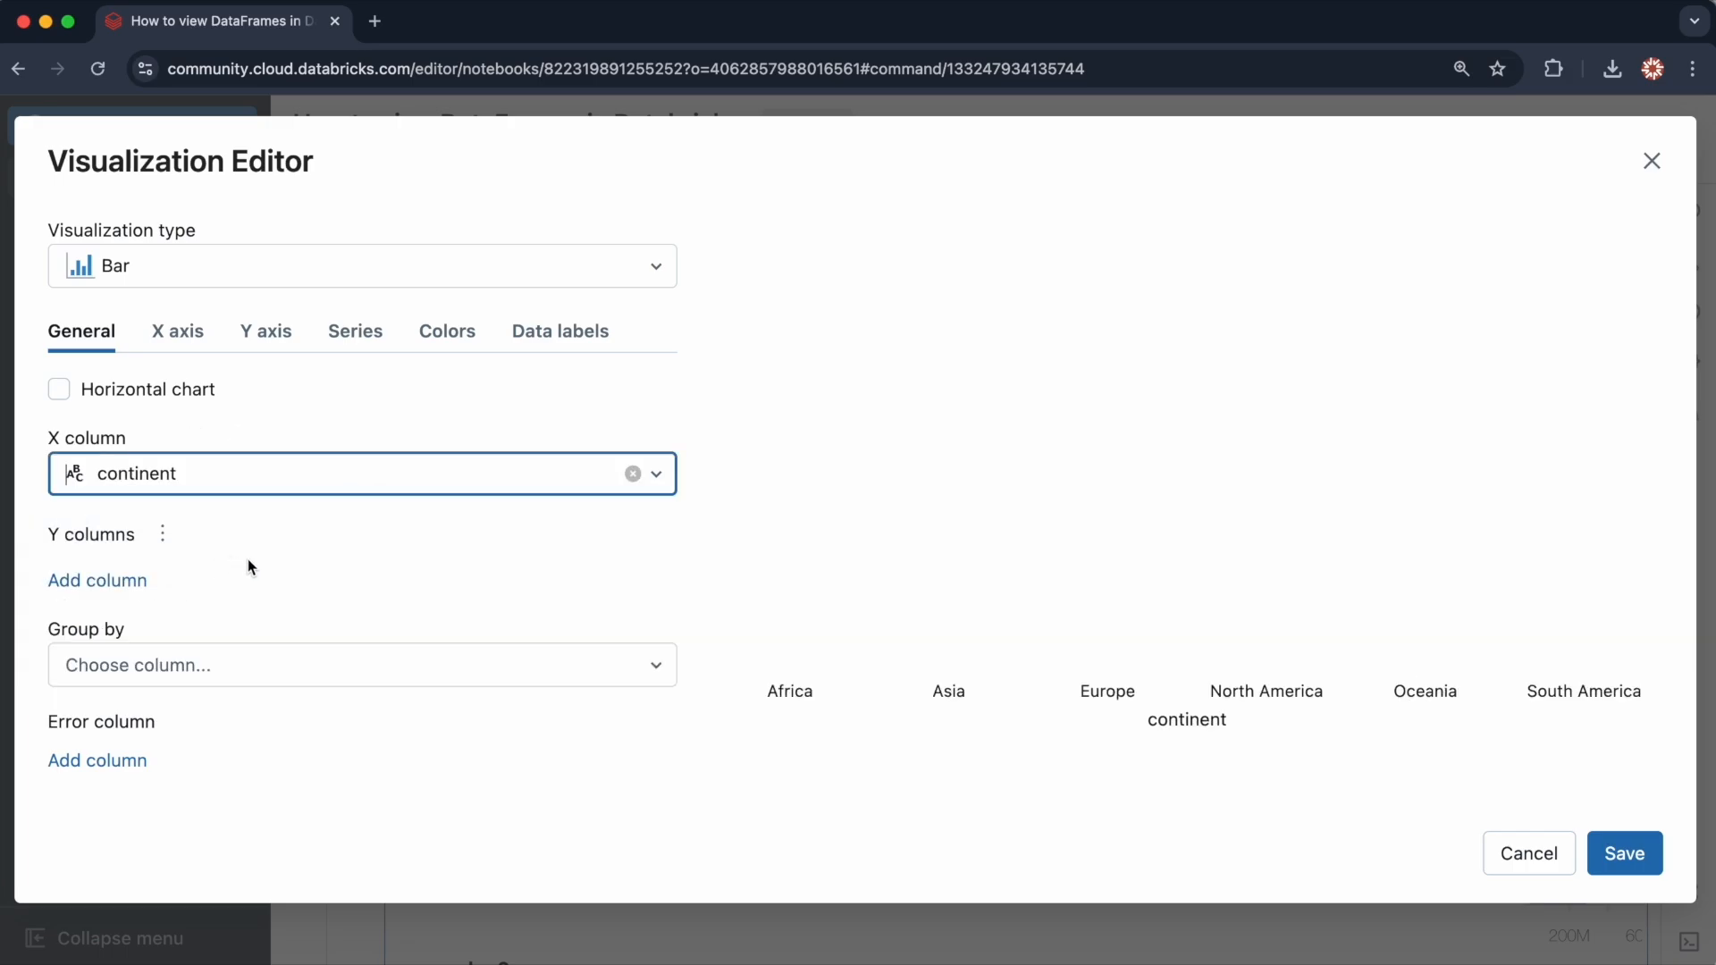
left_click(96, 580)
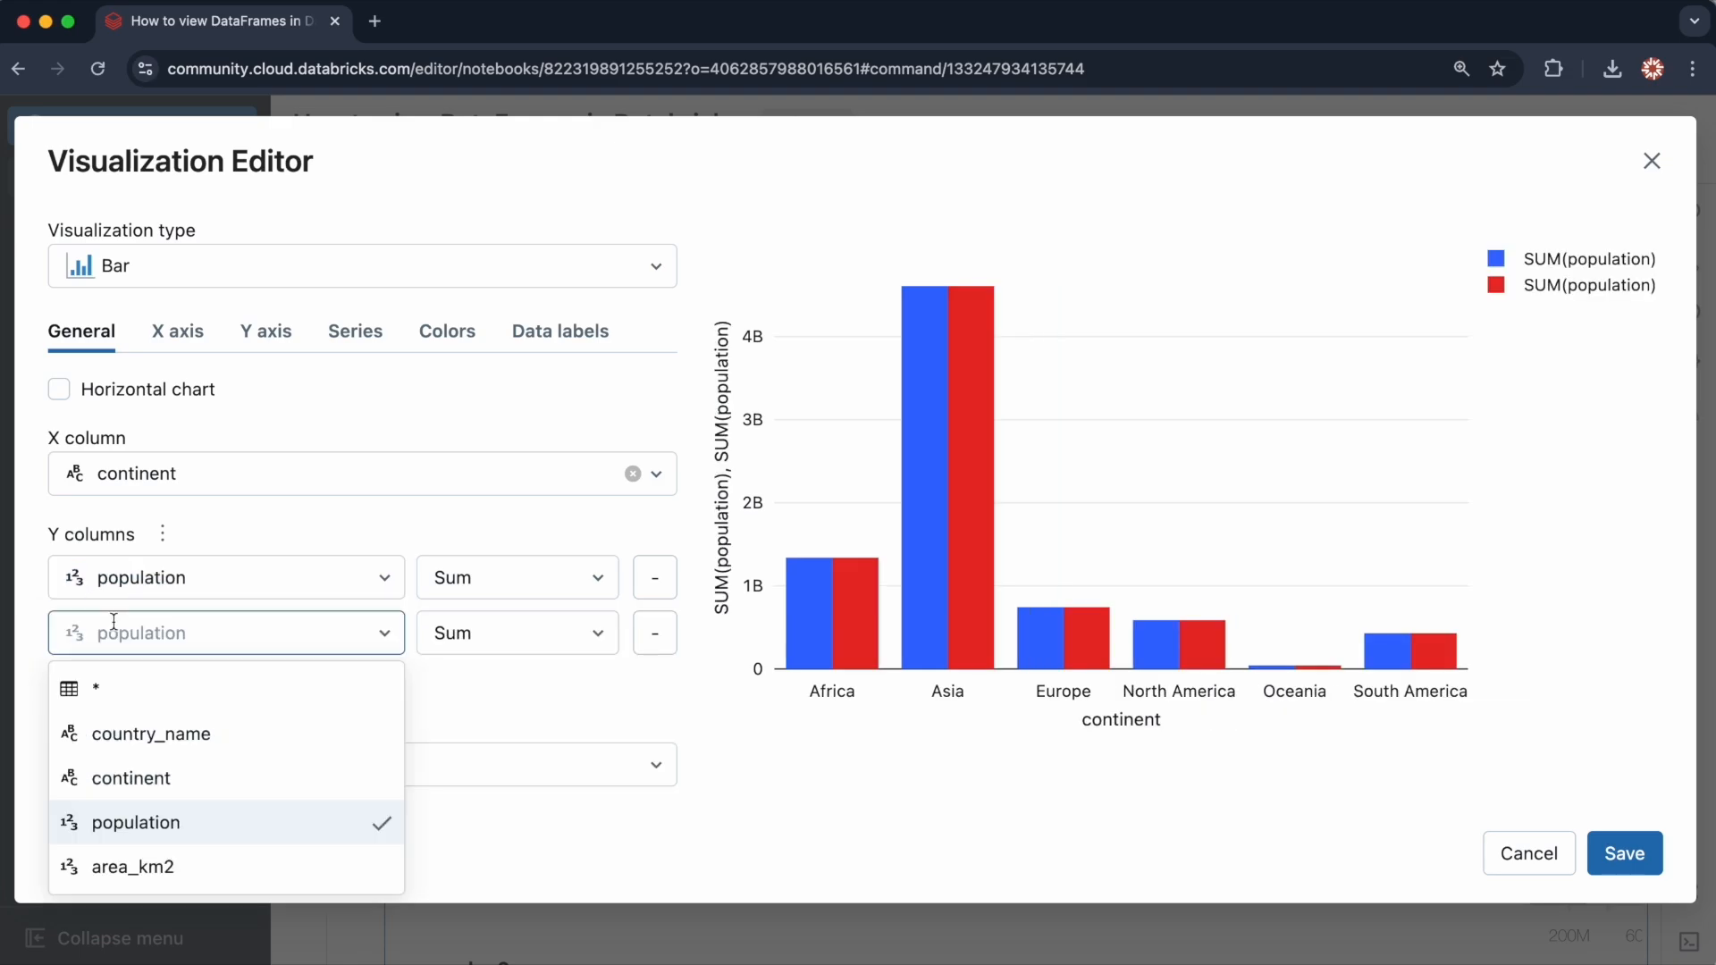
mouse_move(123, 884)
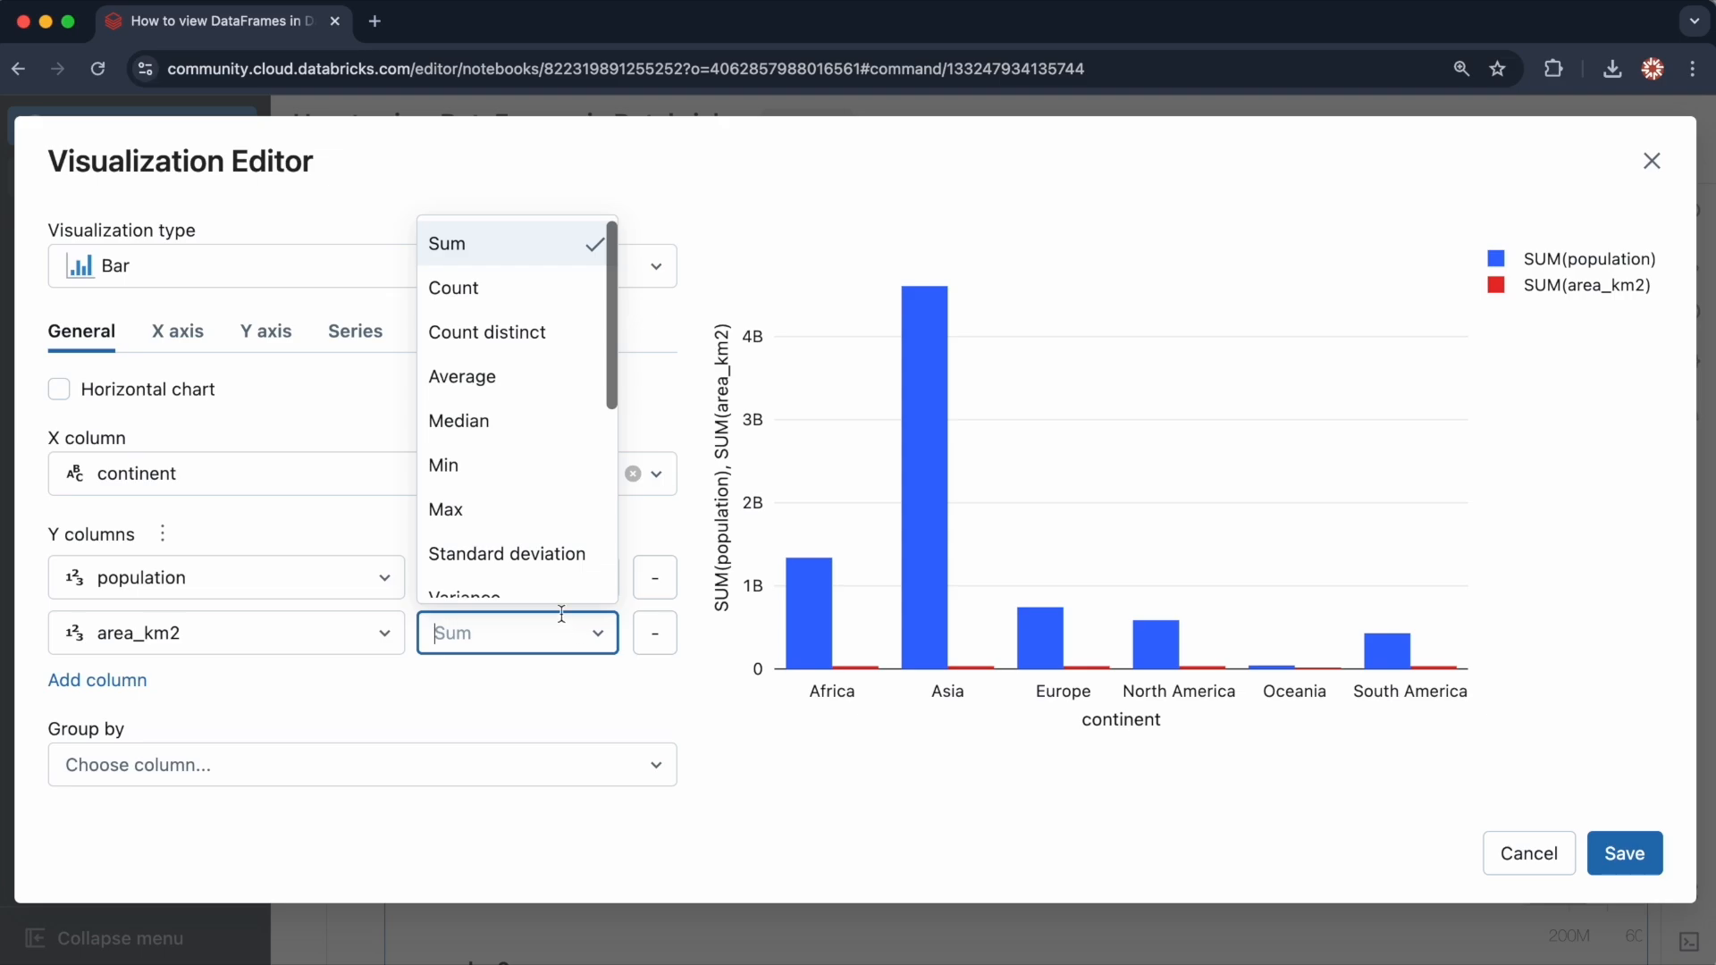
left_click(462, 376)
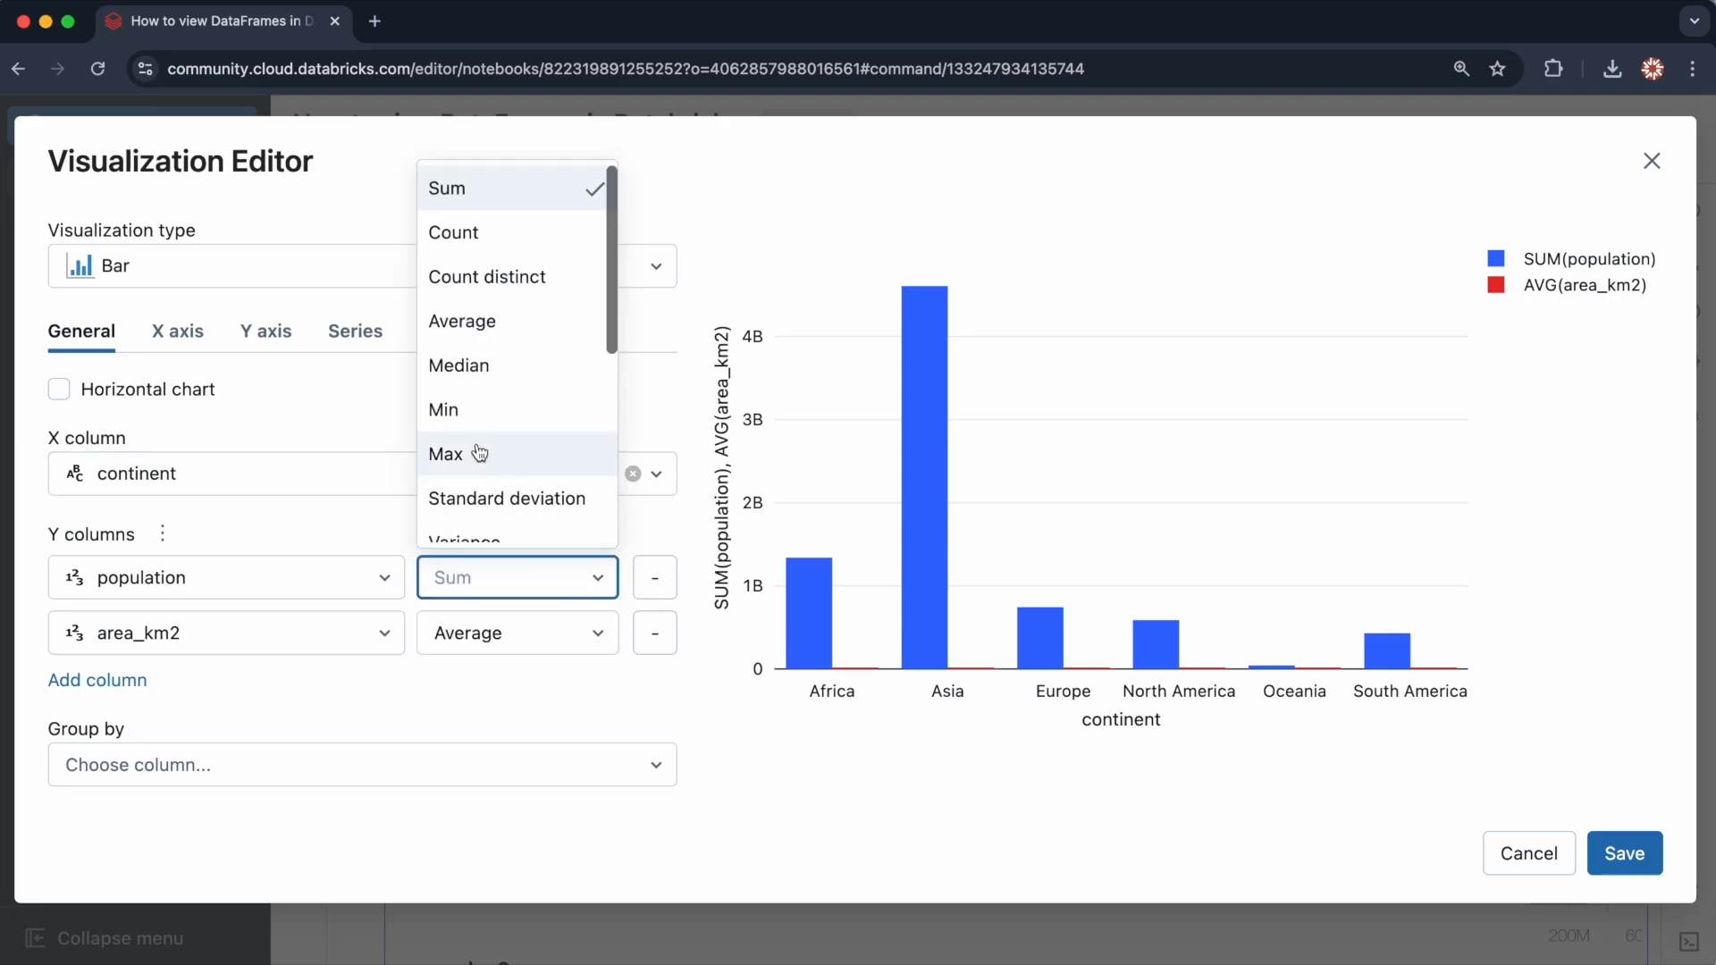
left_click(462, 321)
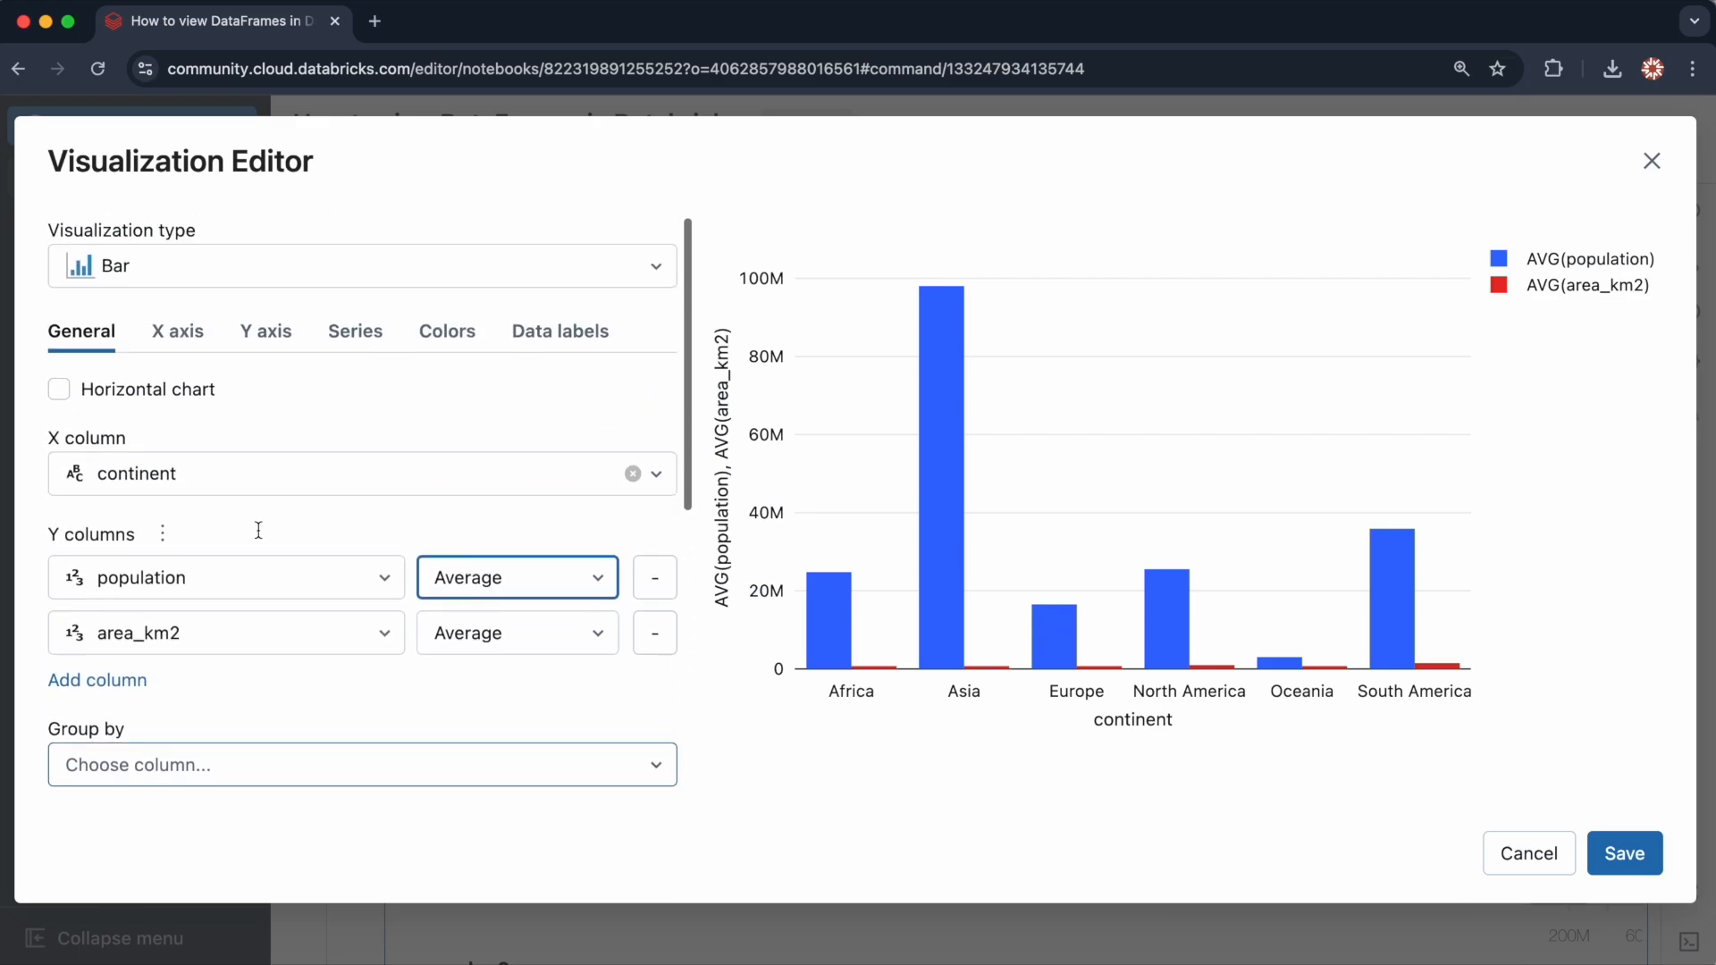
left_click(361, 266)
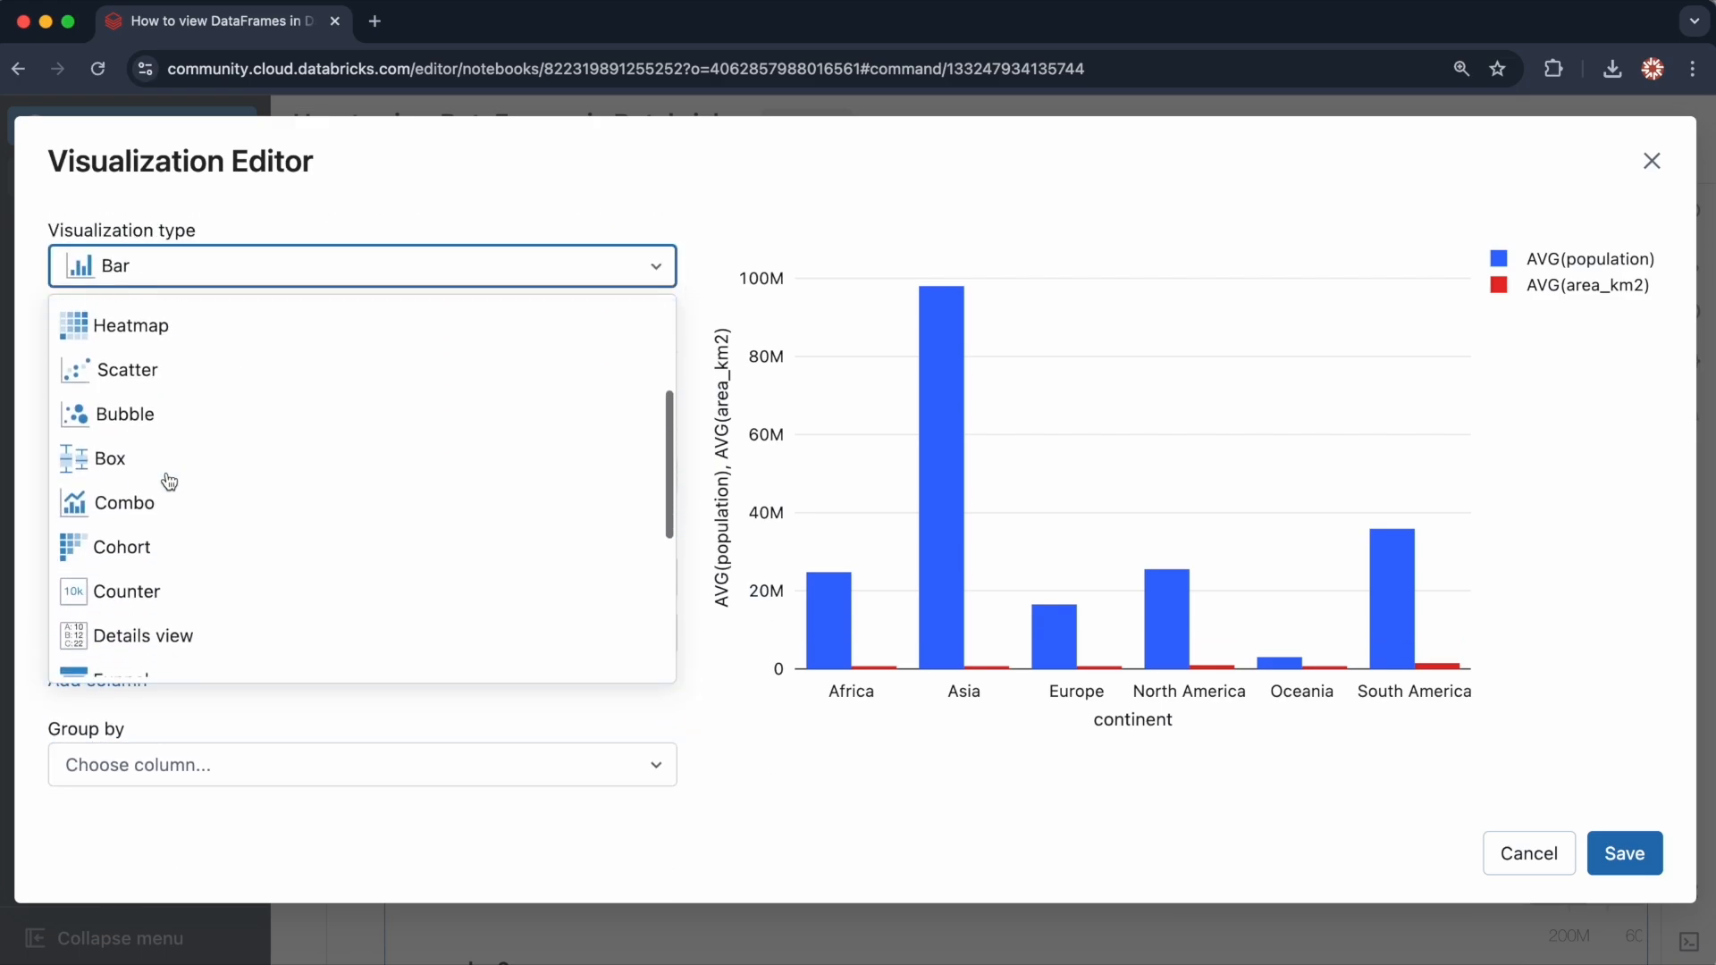
Step: Switch the chart to Combo, move AVG(area_km2) to the right axis, and save
left_click(129, 503)
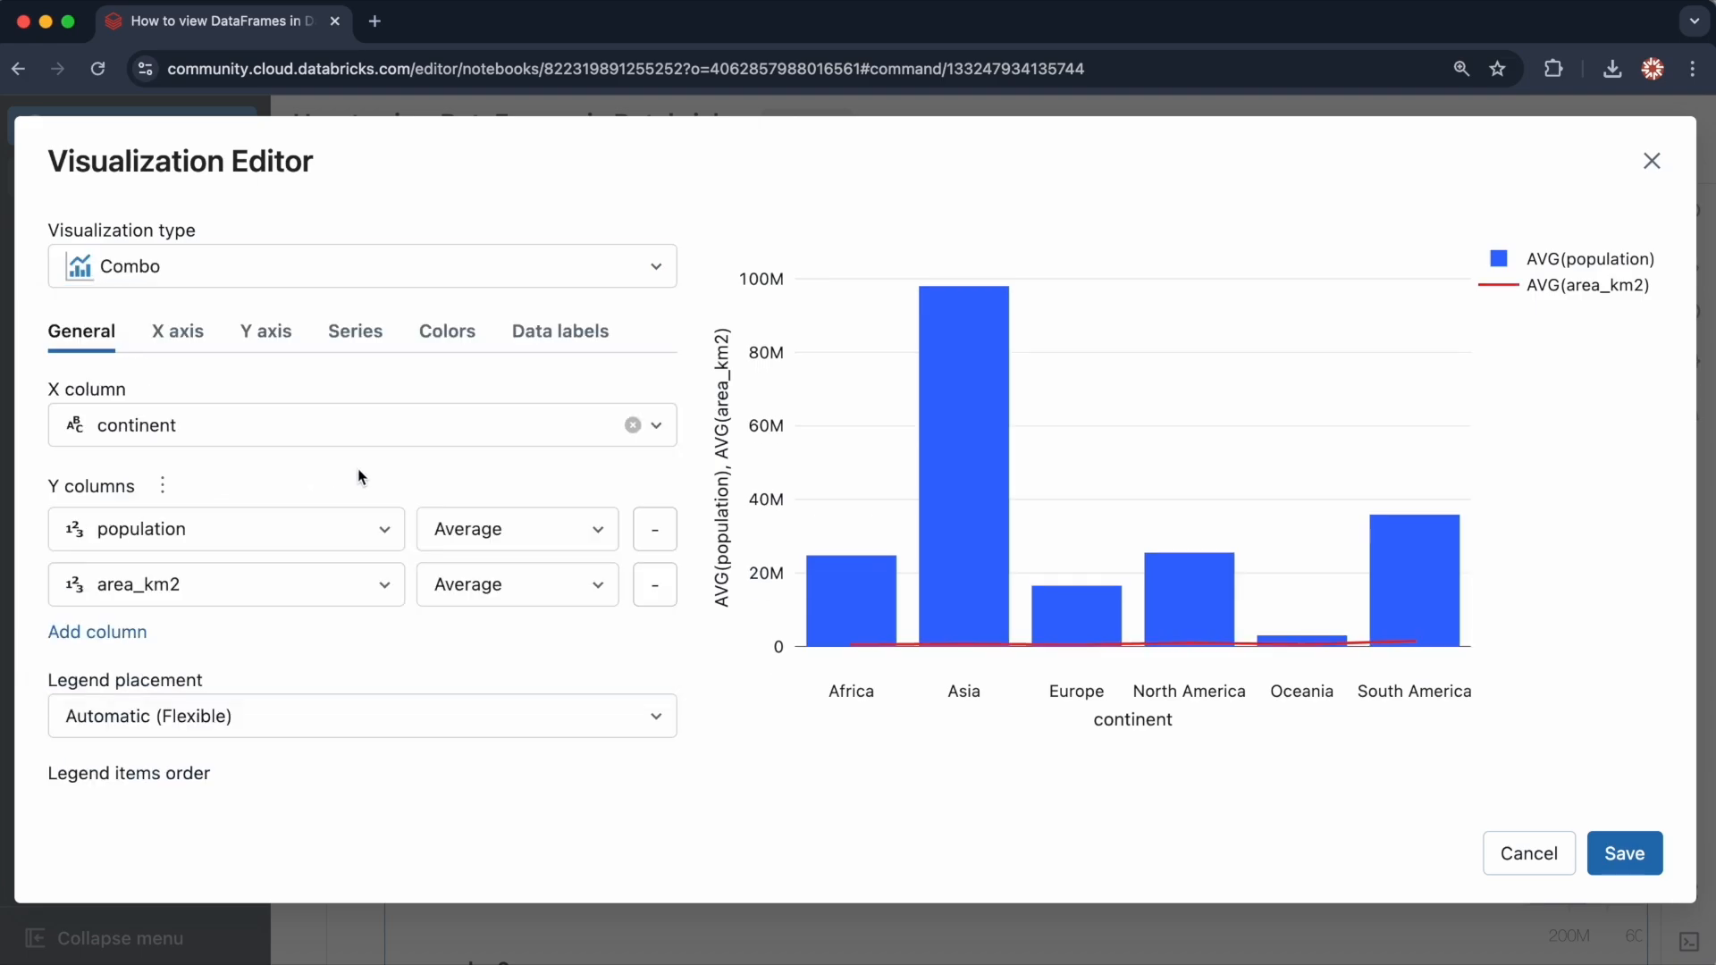
left_click(265, 331)
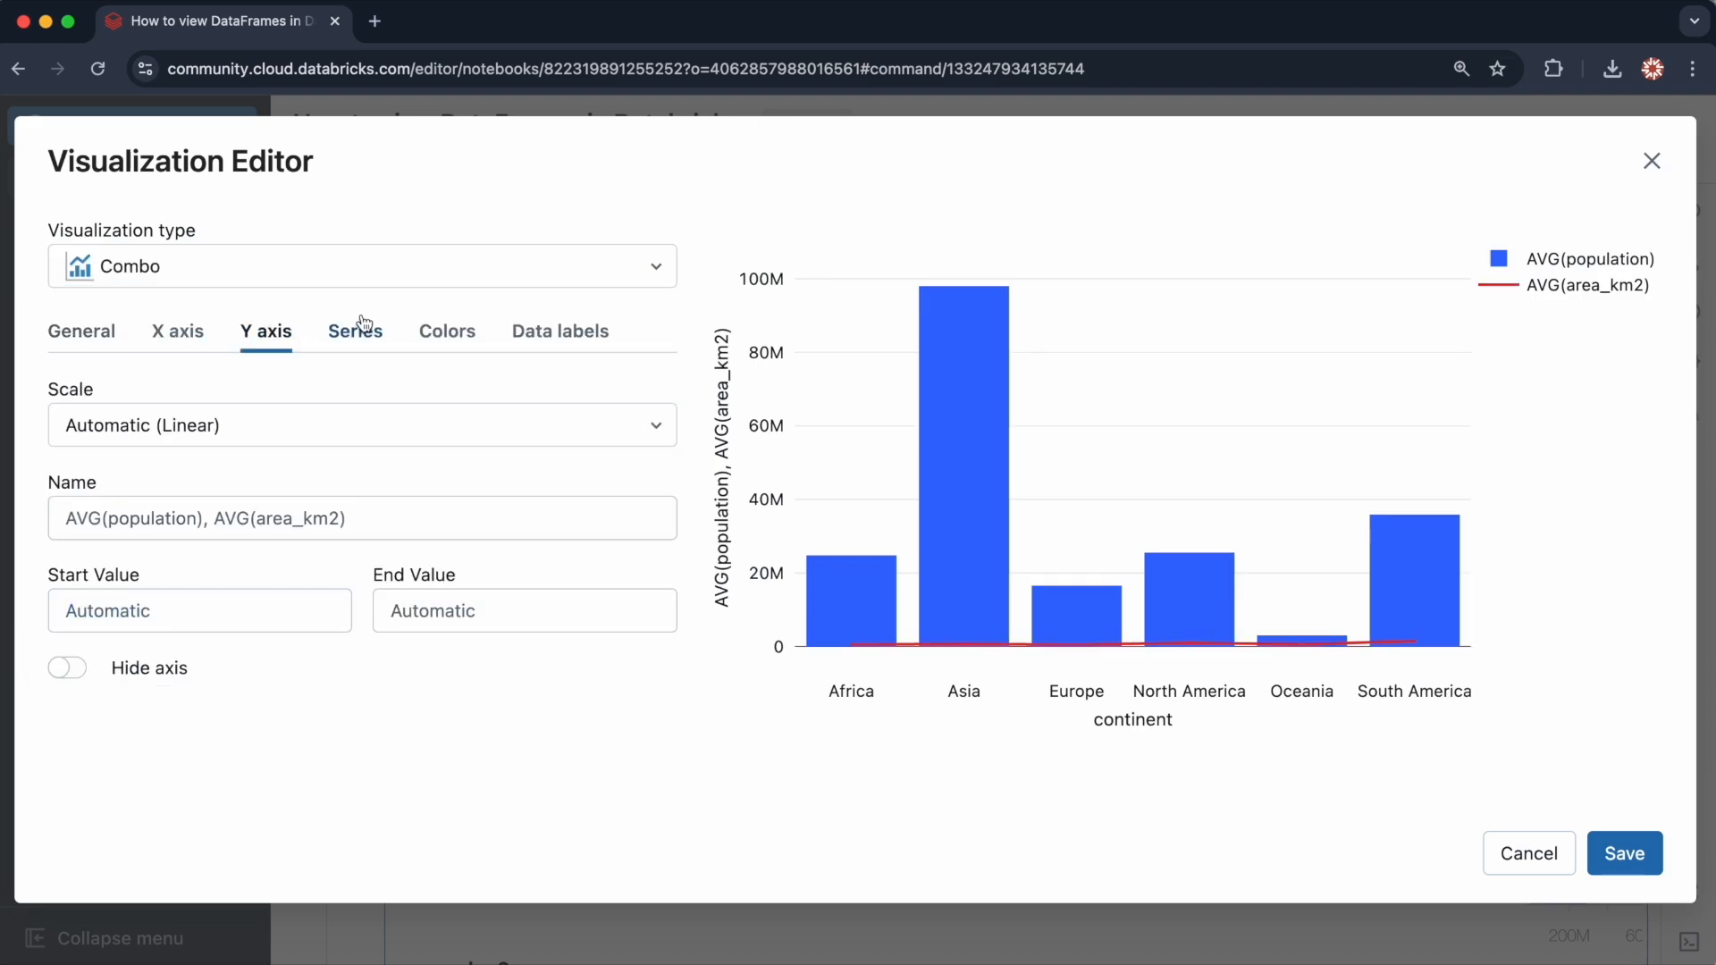
left_click(355, 331)
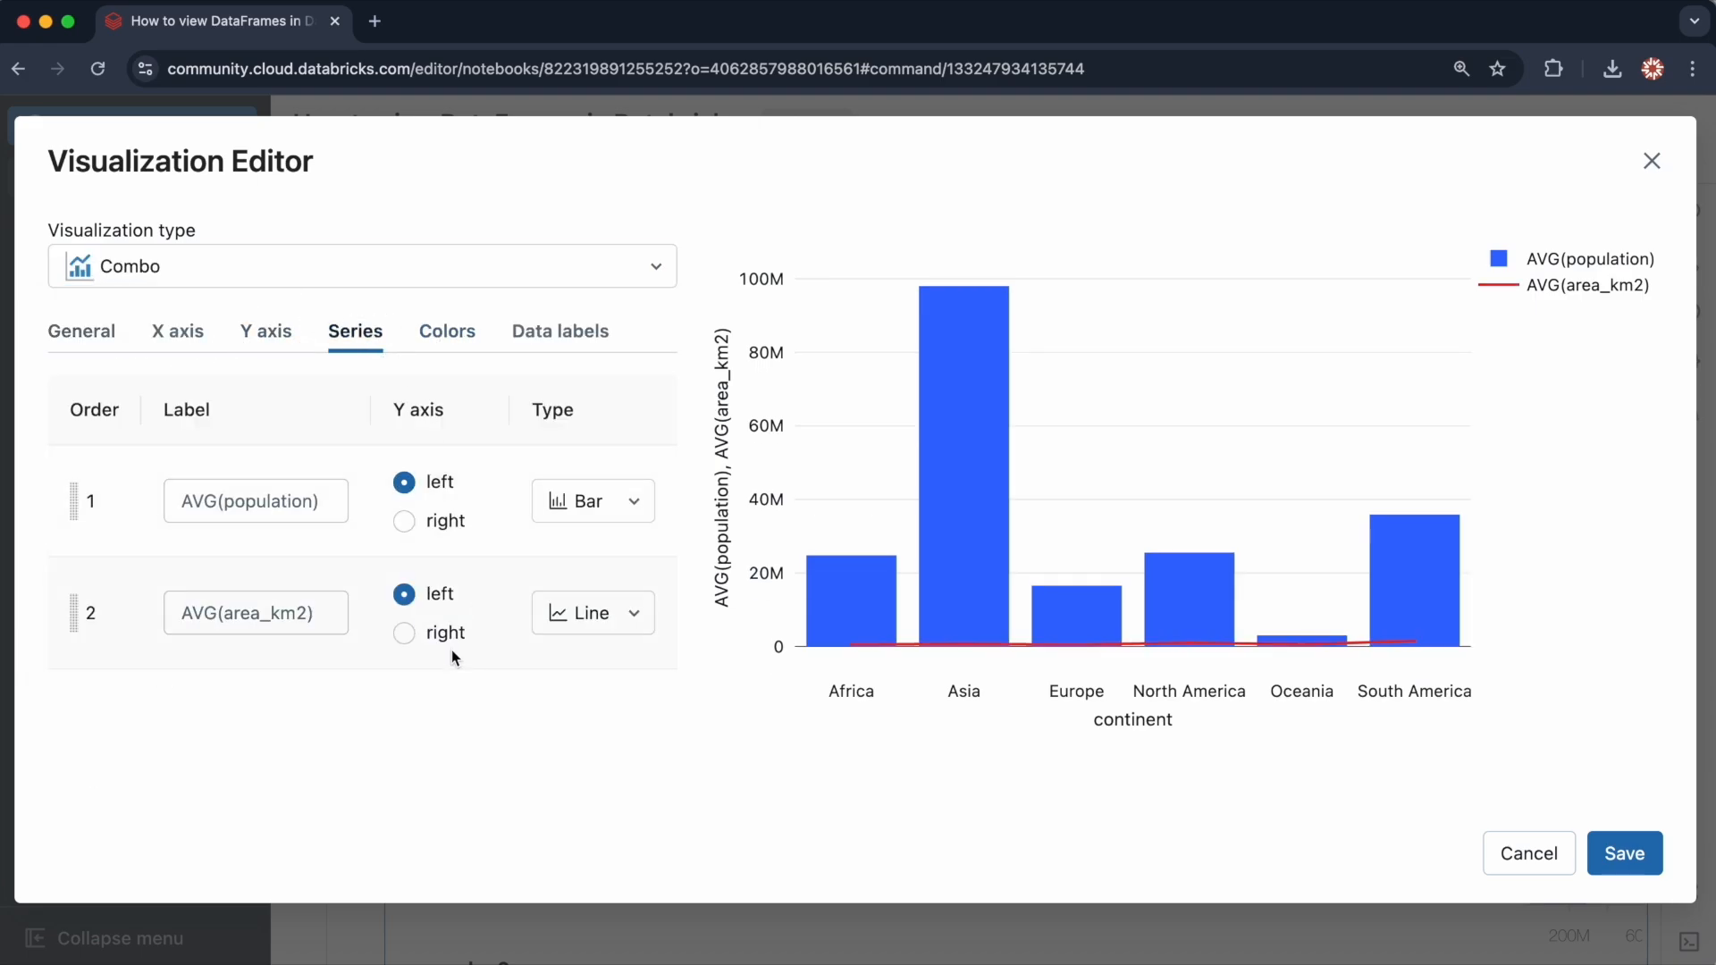
left_click(404, 633)
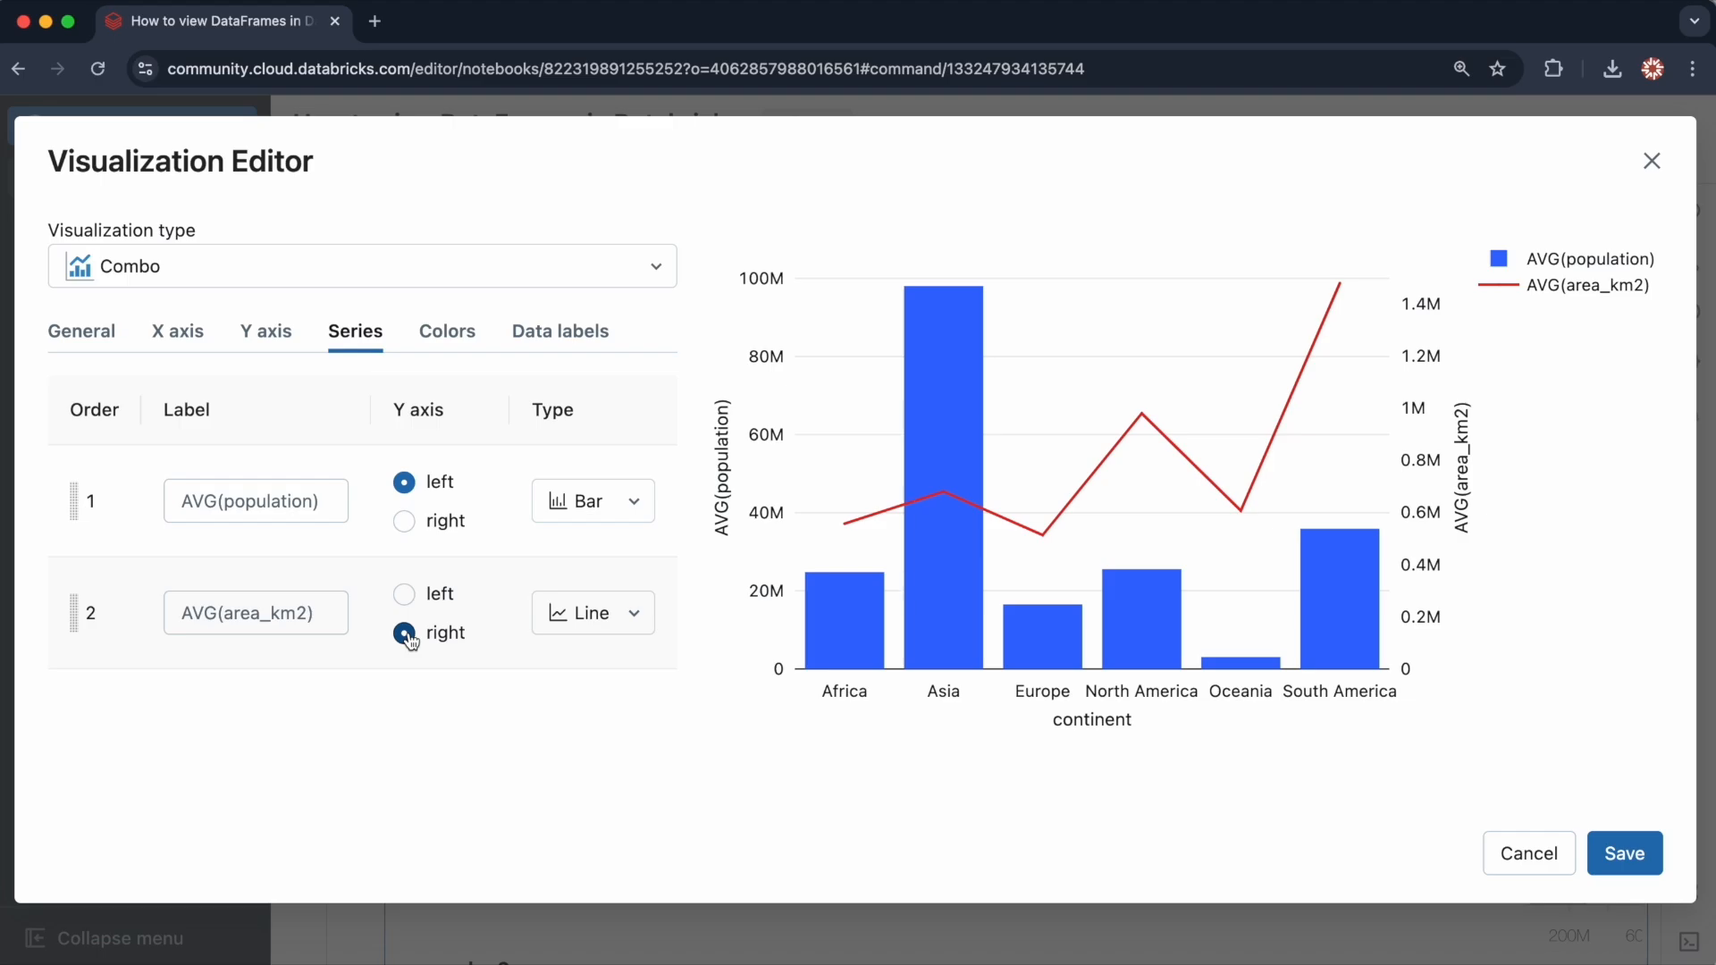
left_click(1527, 854)
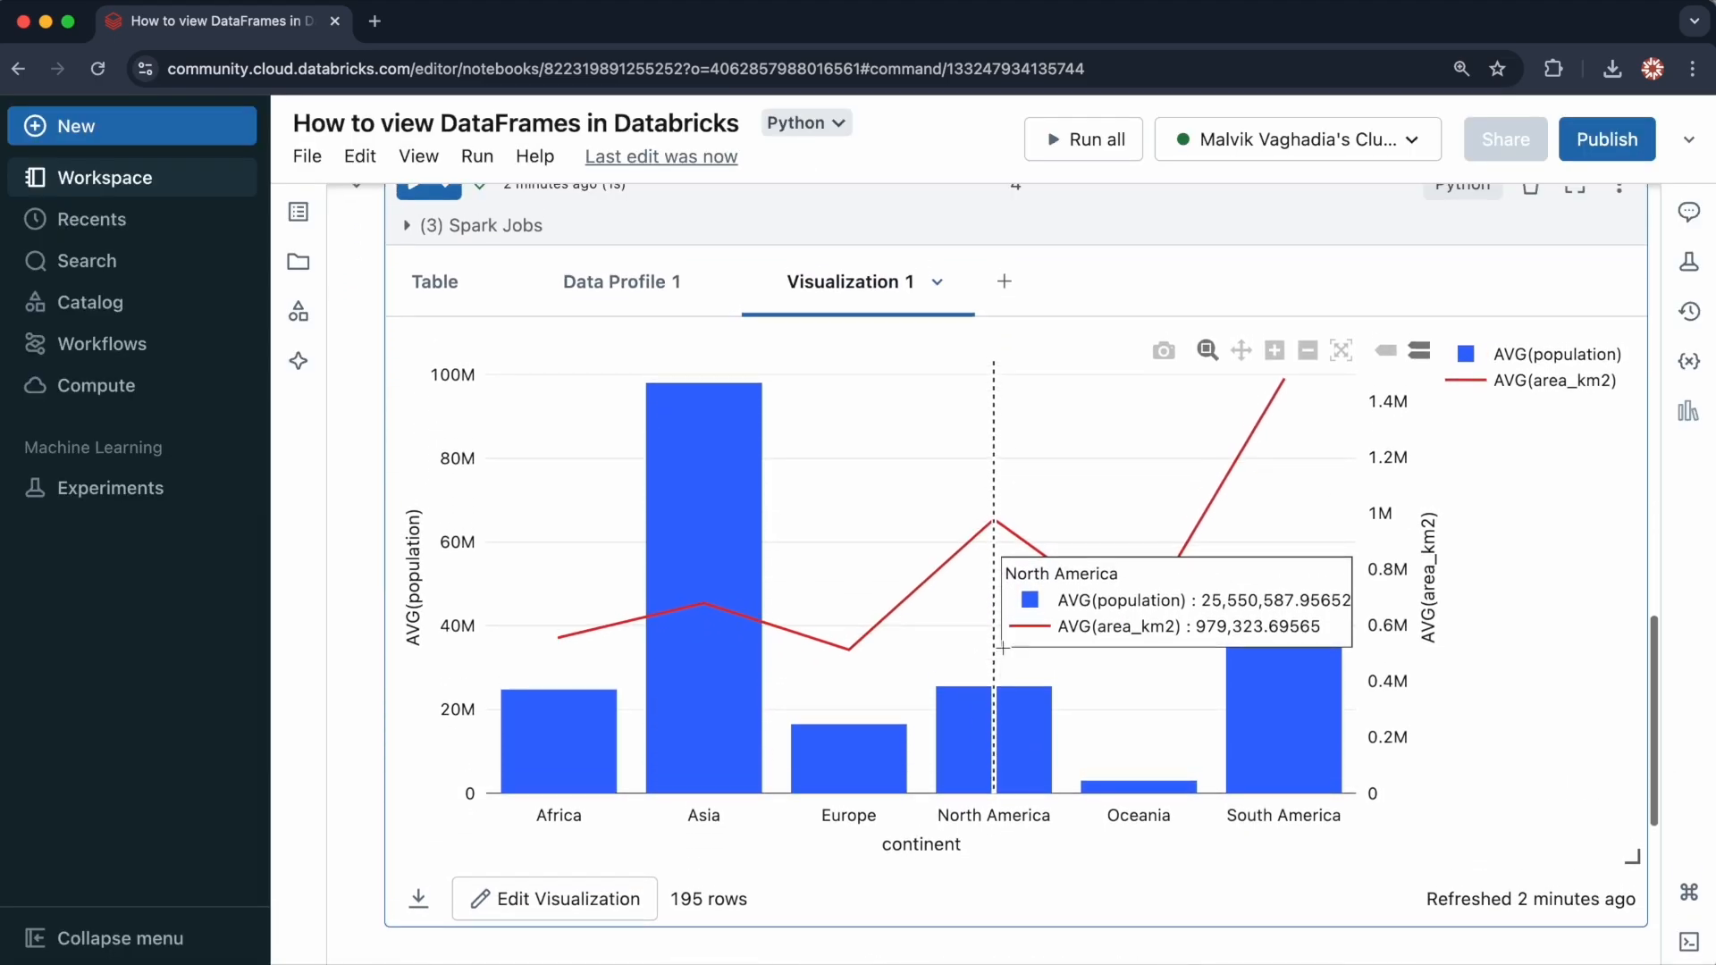
mouse_move(345, 345)
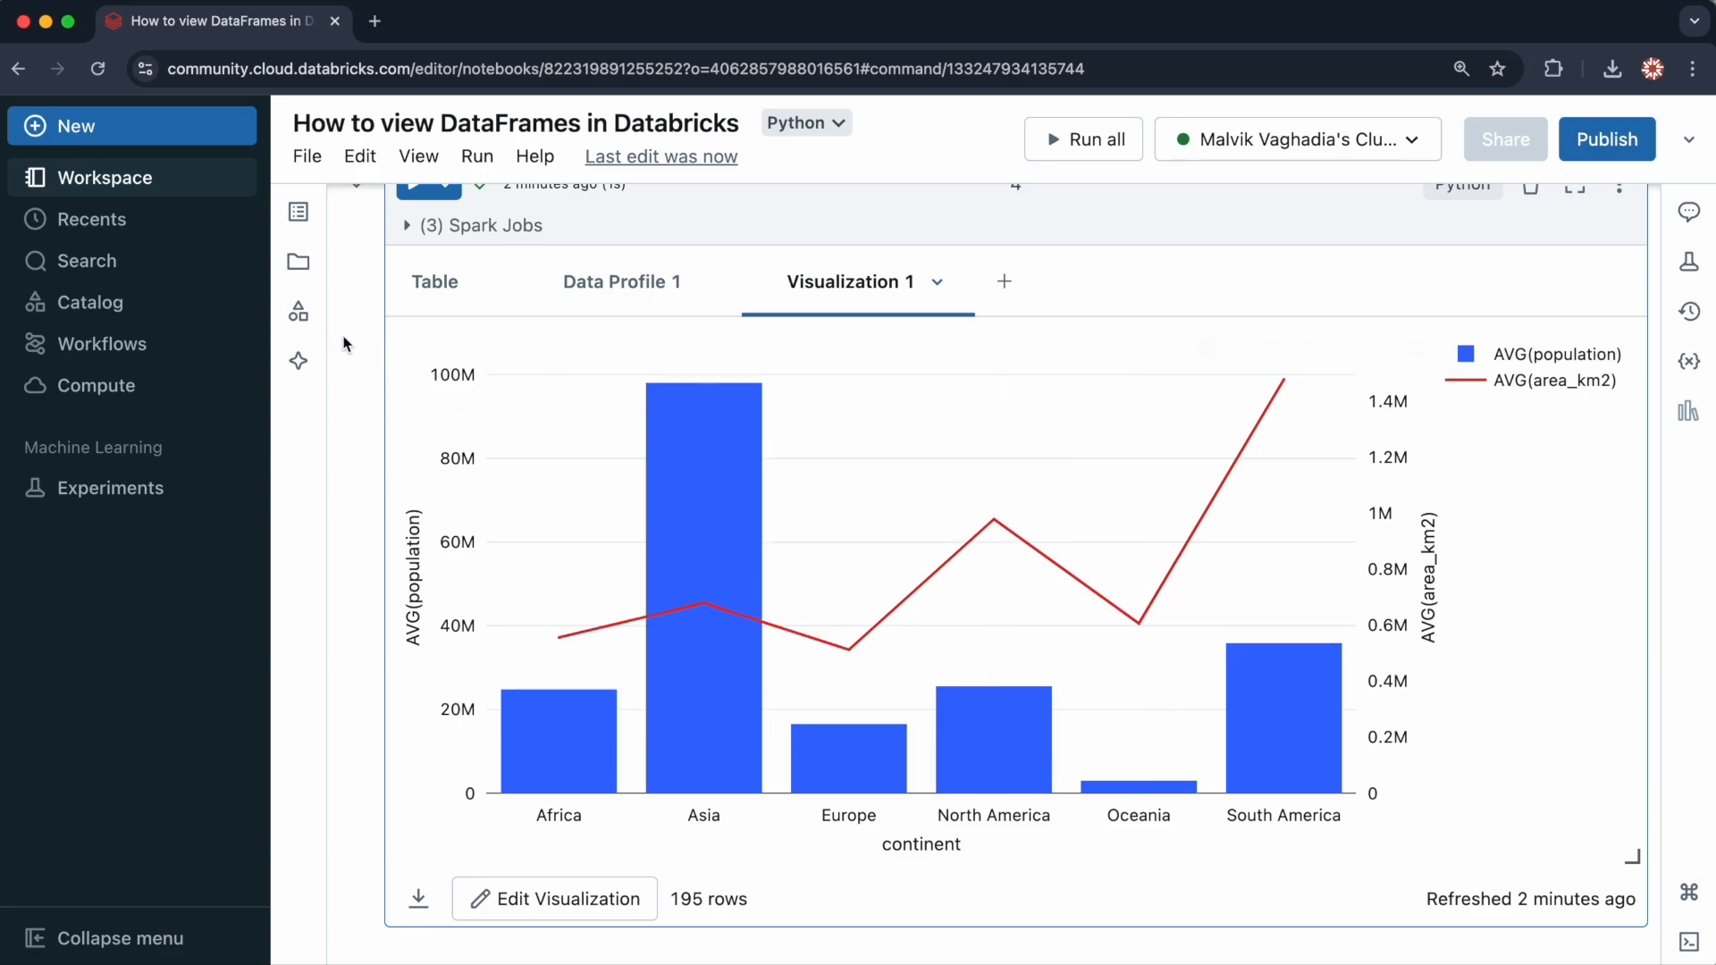
scroll("down", 3)
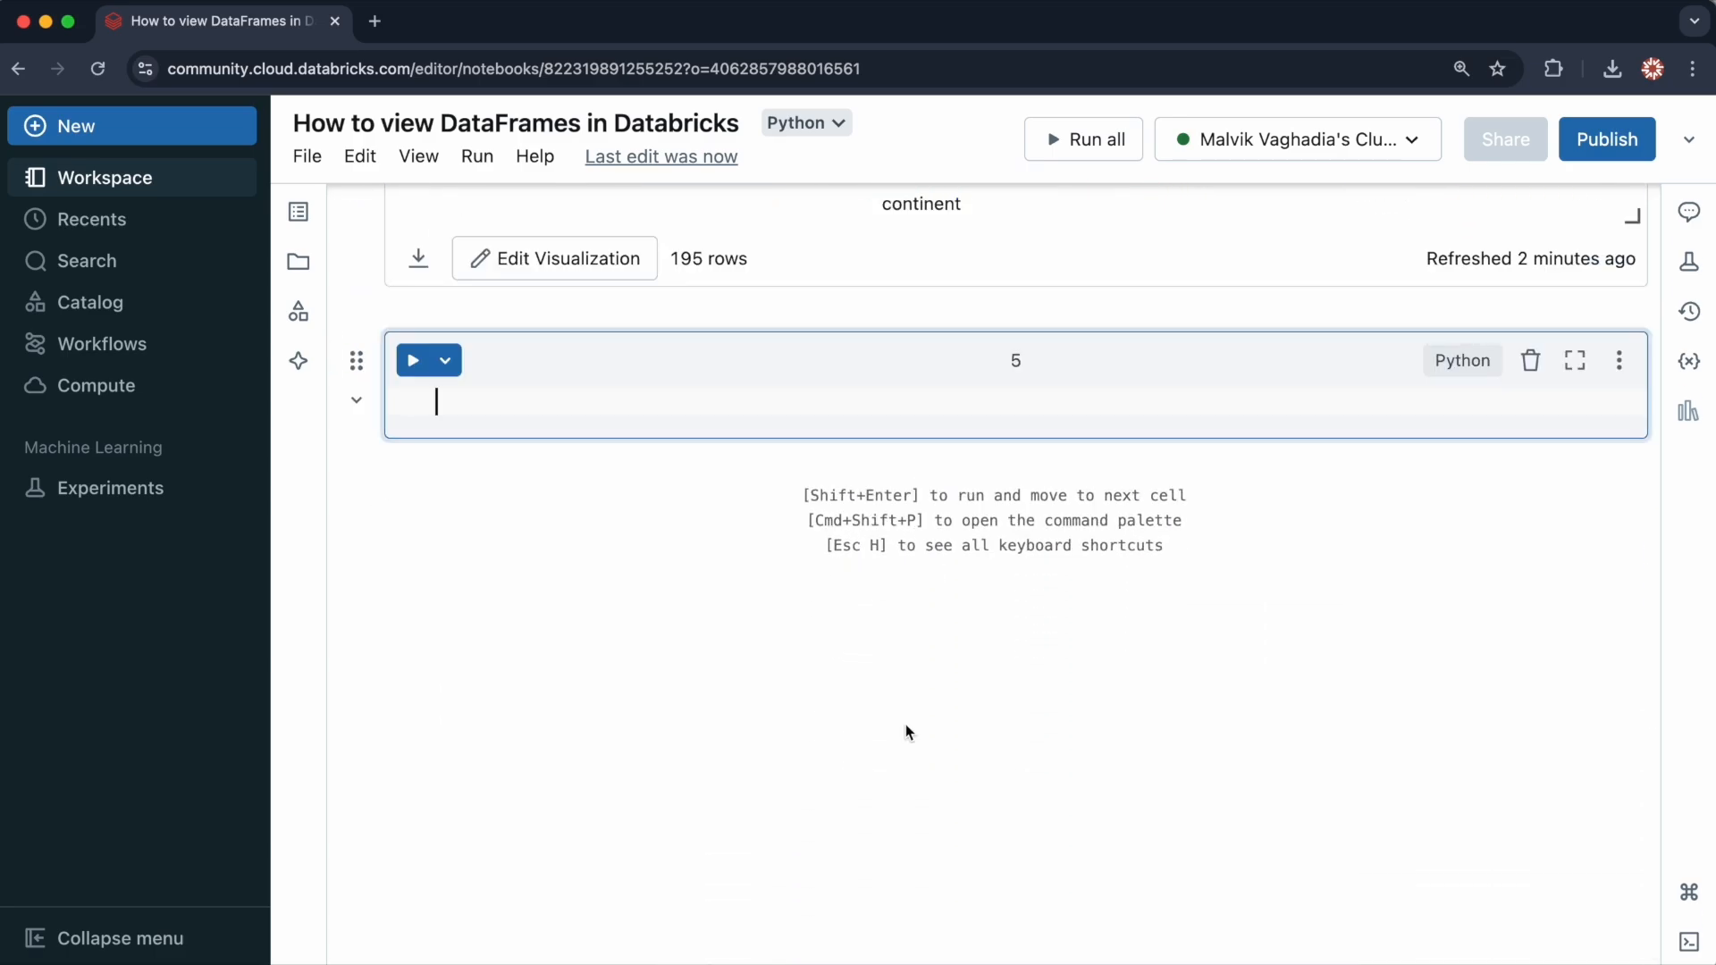
mouse_move(900, 778)
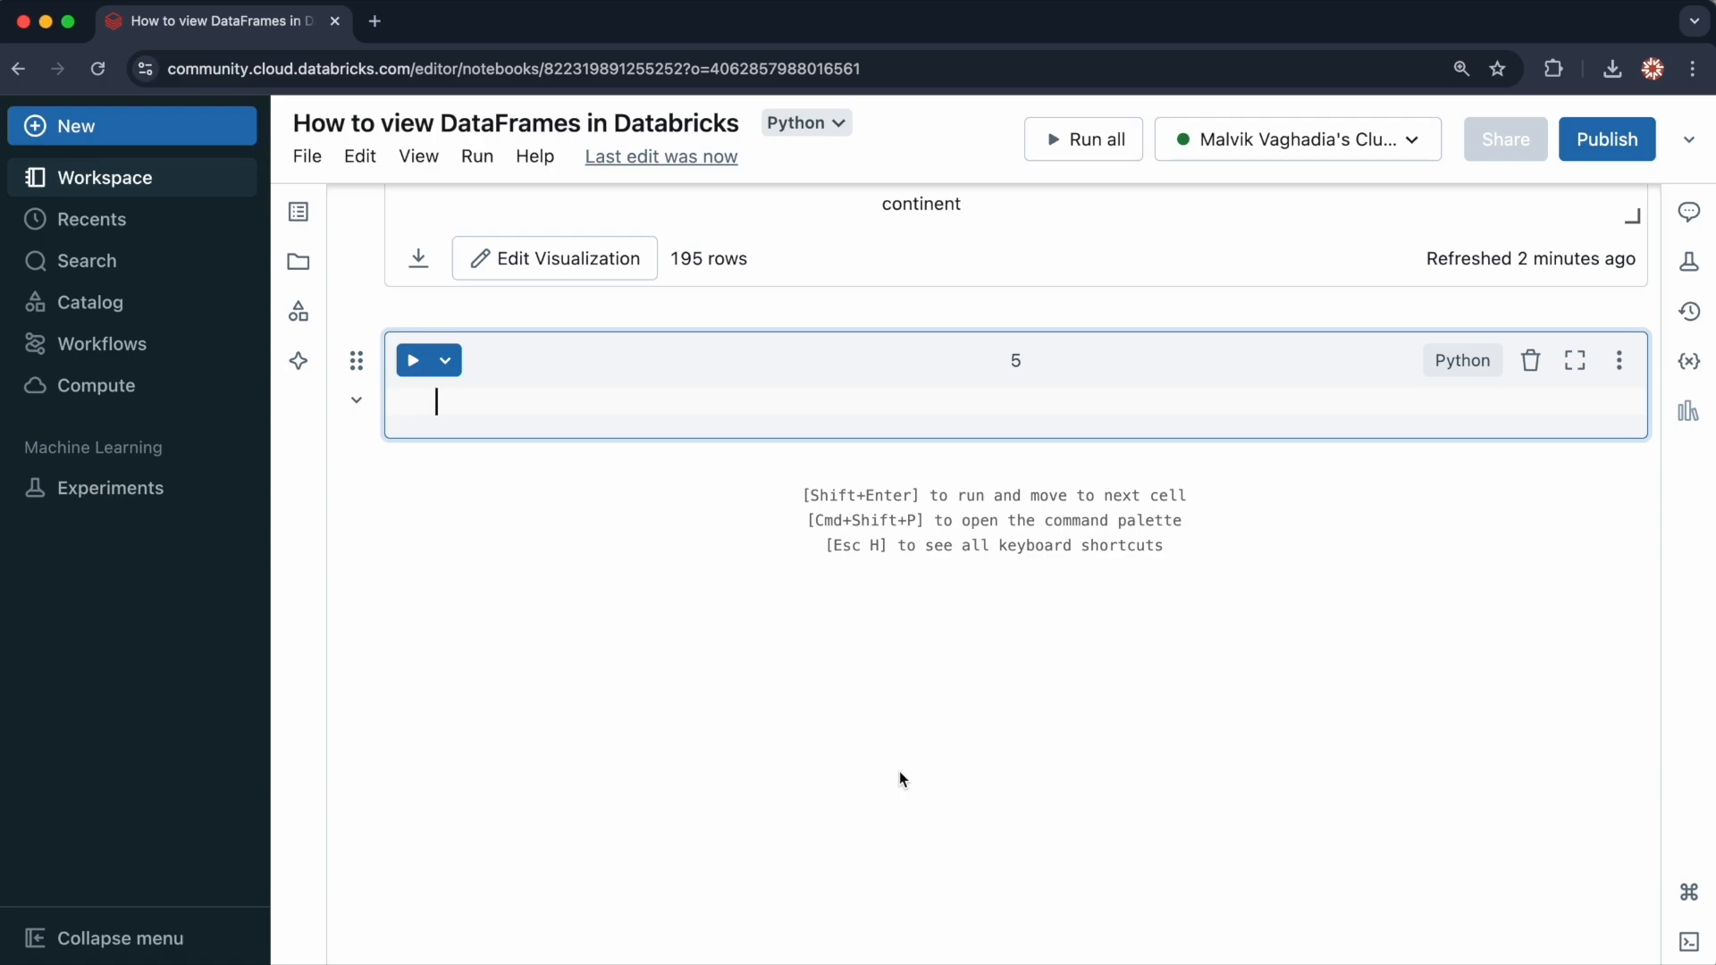
Step: Run df.display() in the empty cell to render the name, continent, population and area table
type("df.")
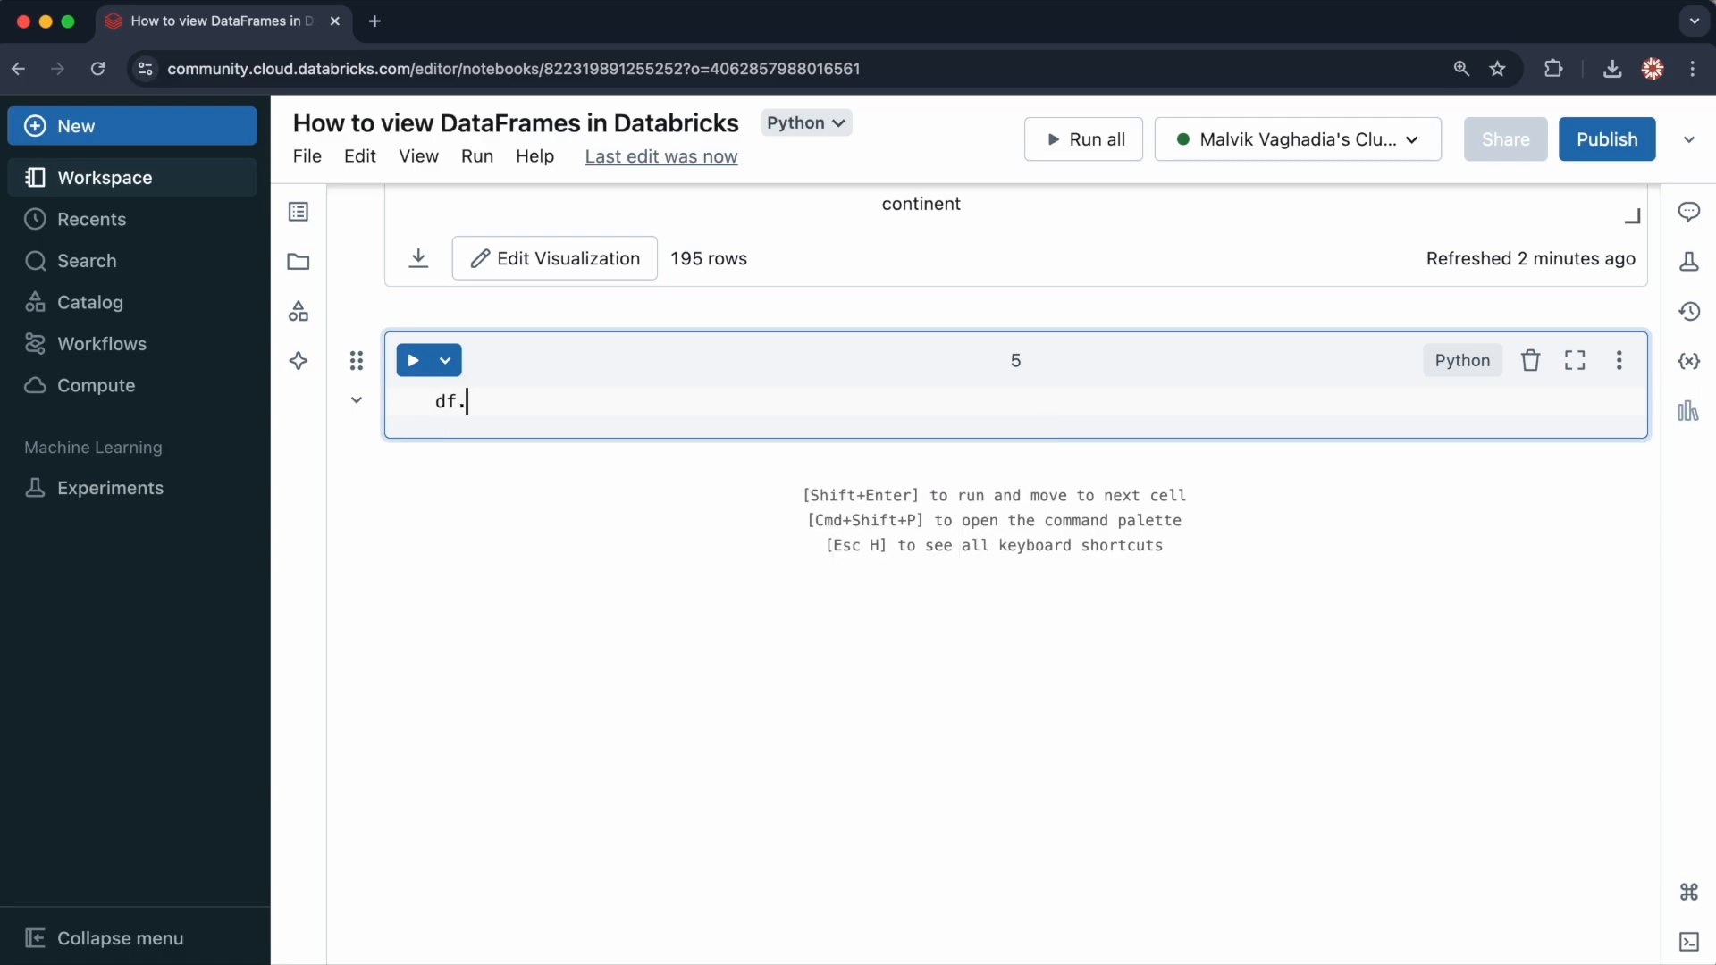
type("display()")
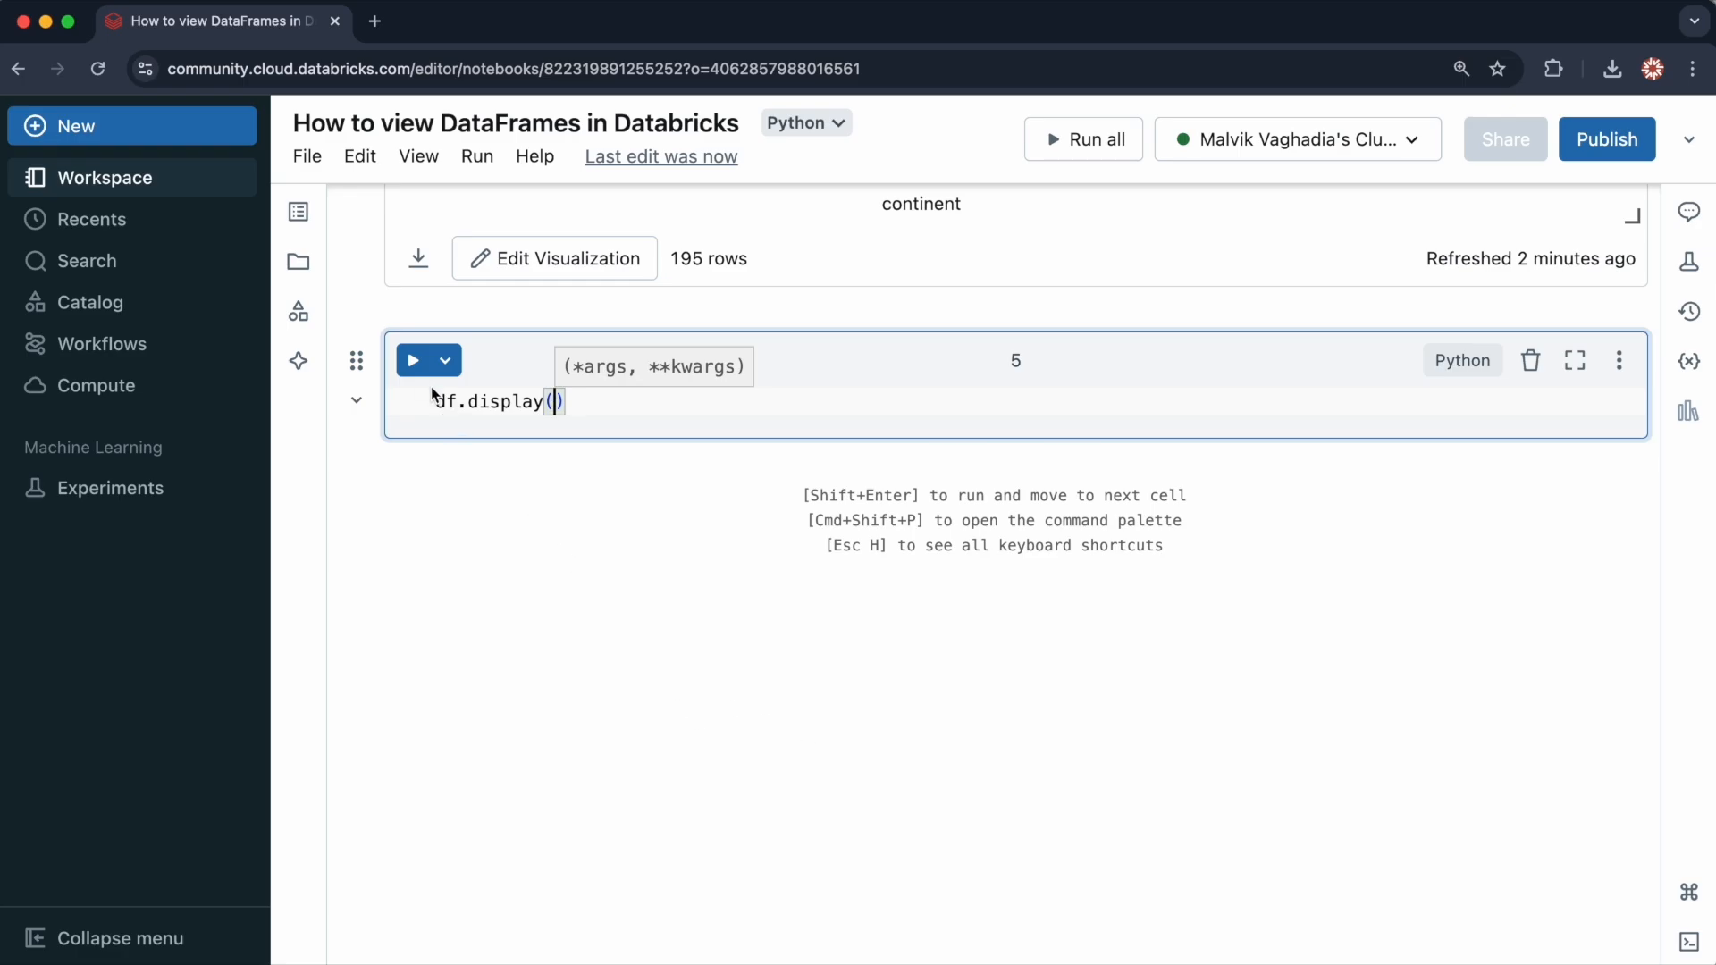
left_click(413, 359)
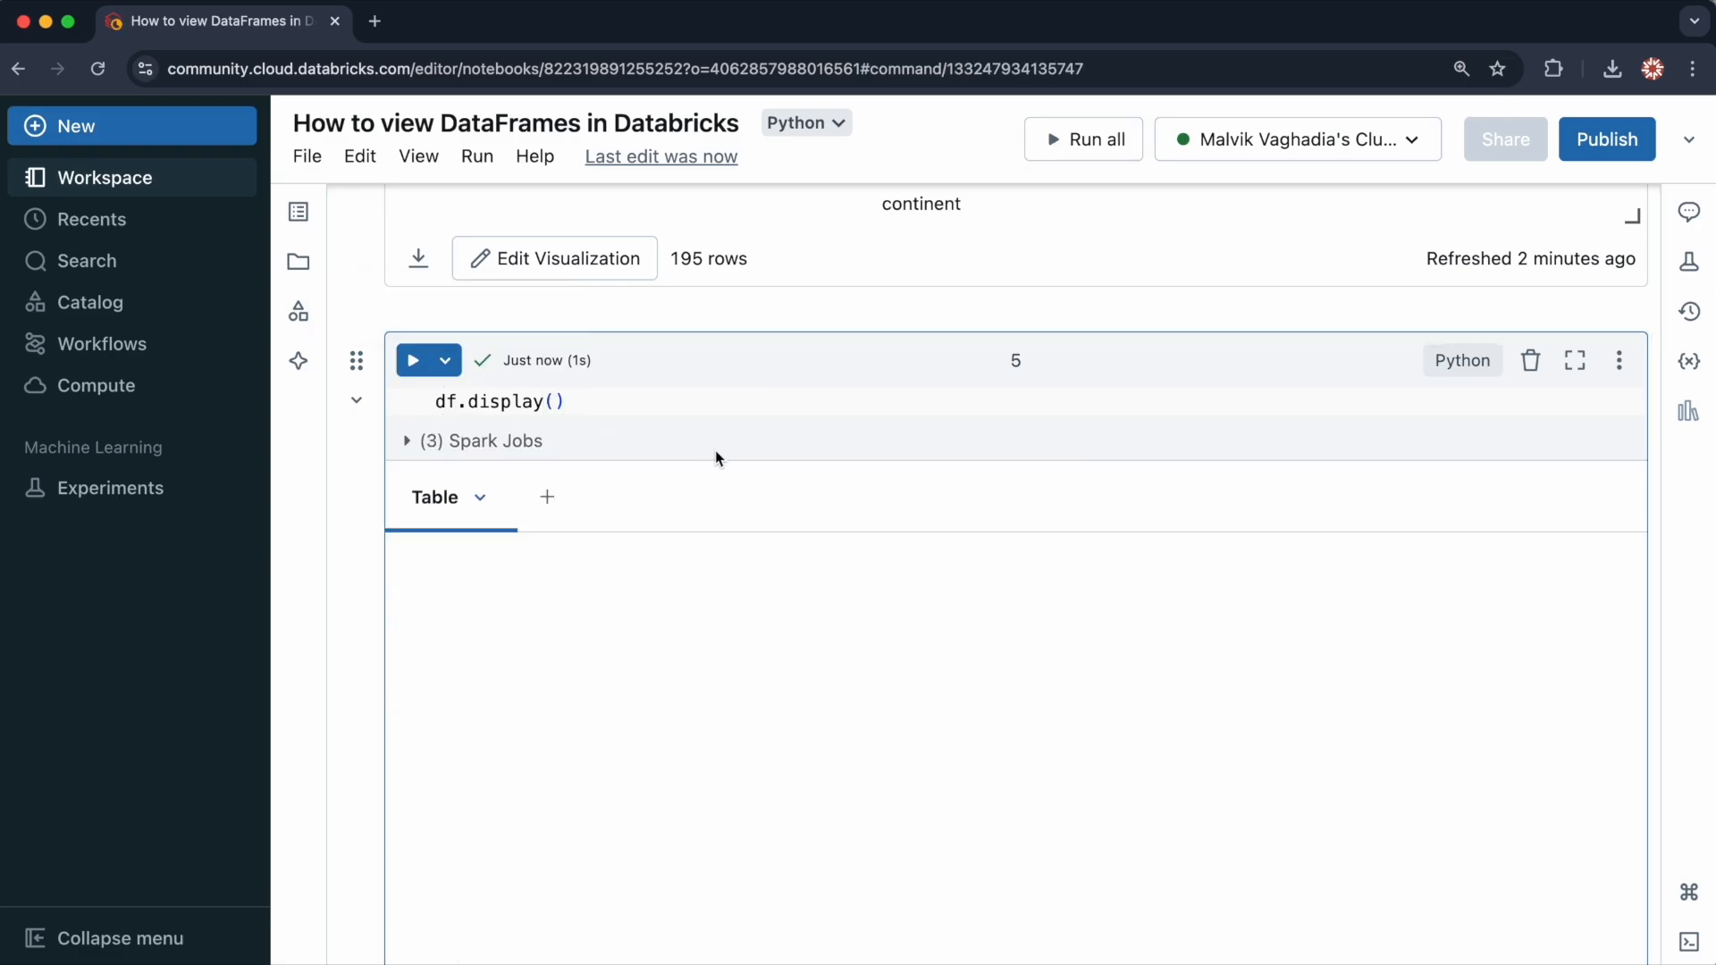
scroll("down", 3)
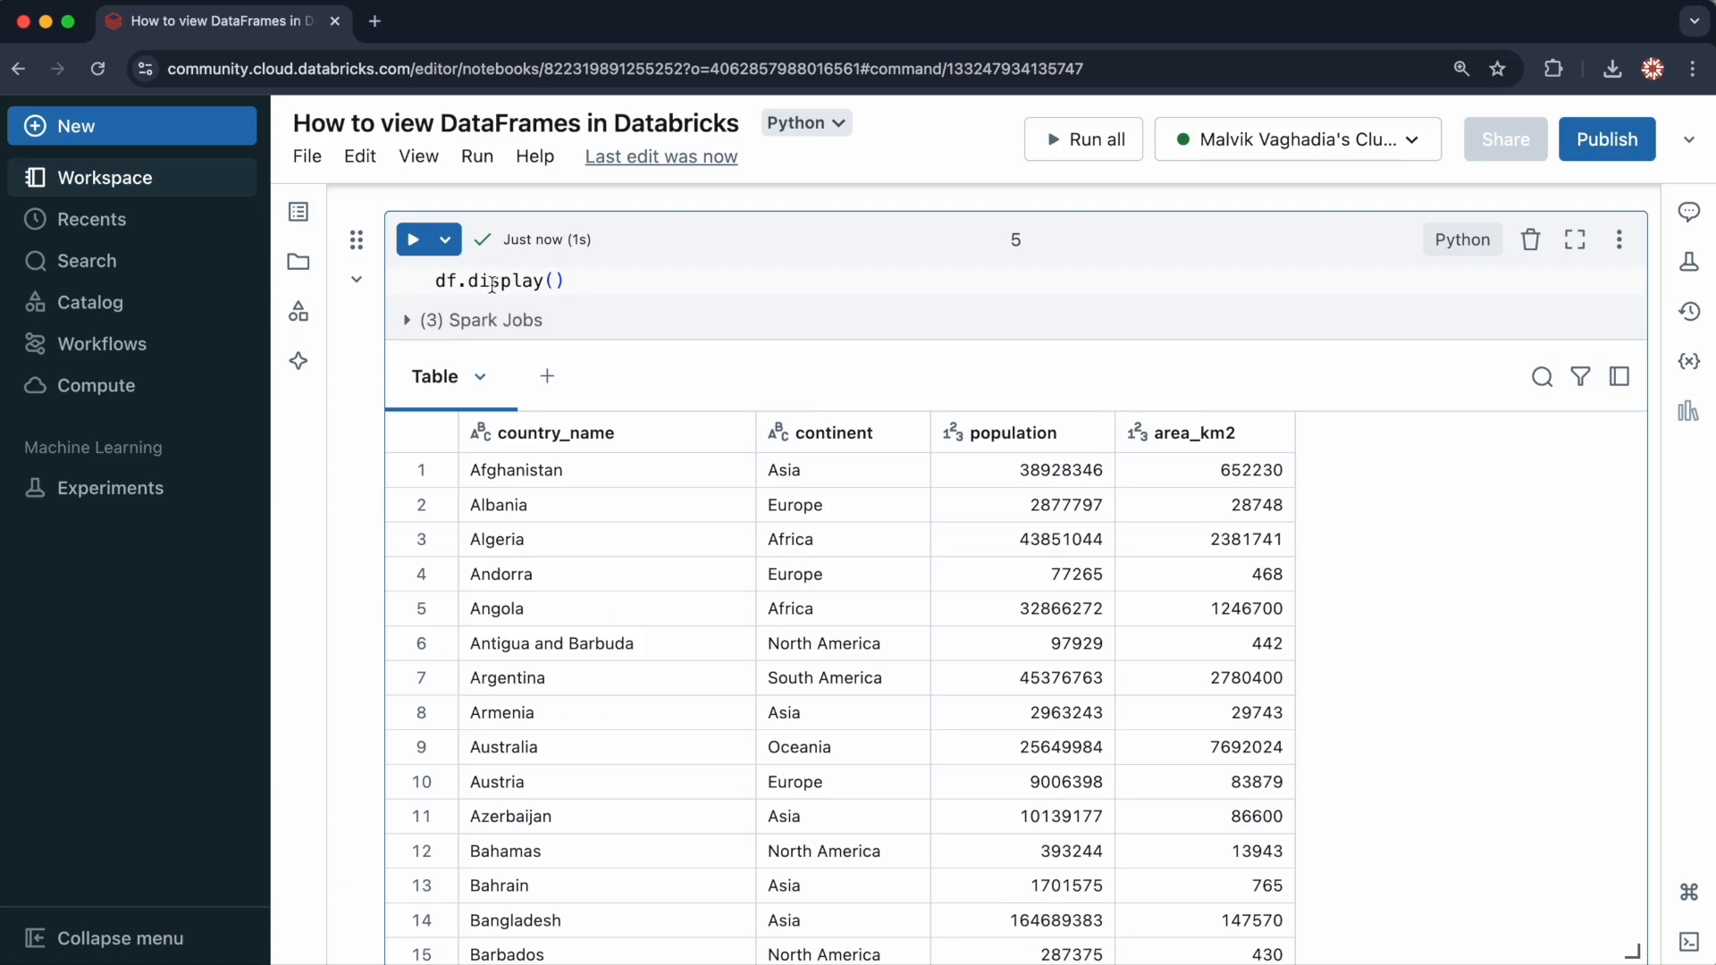
mouse_move(551, 257)
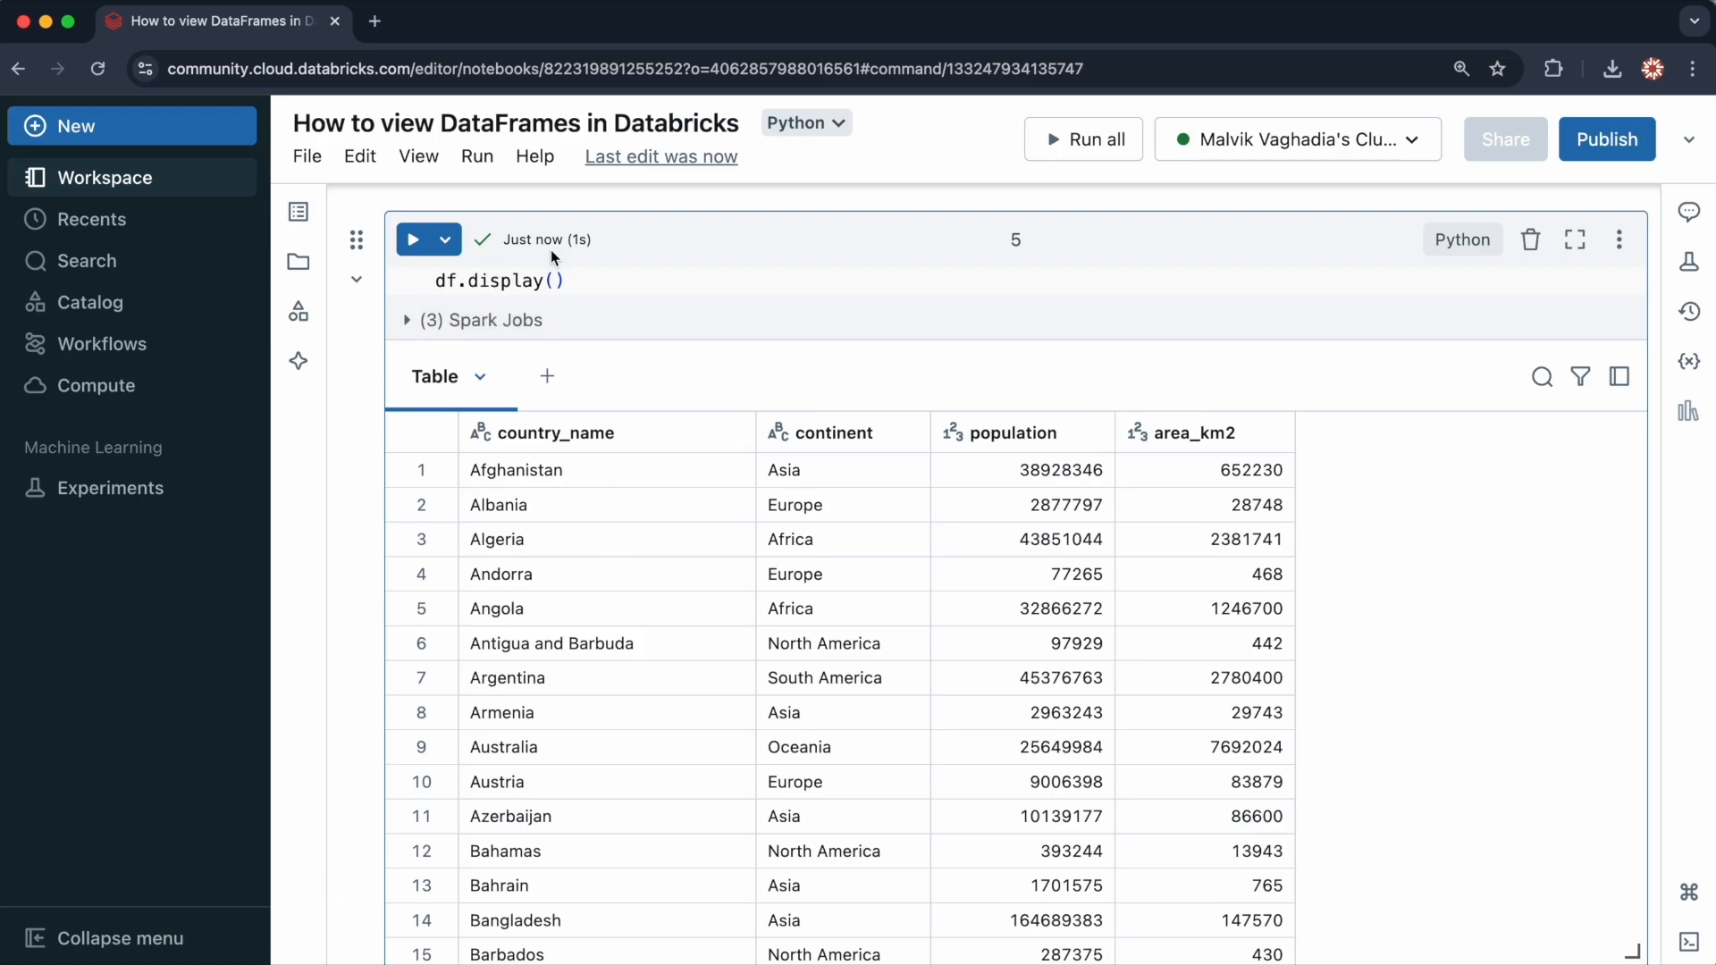